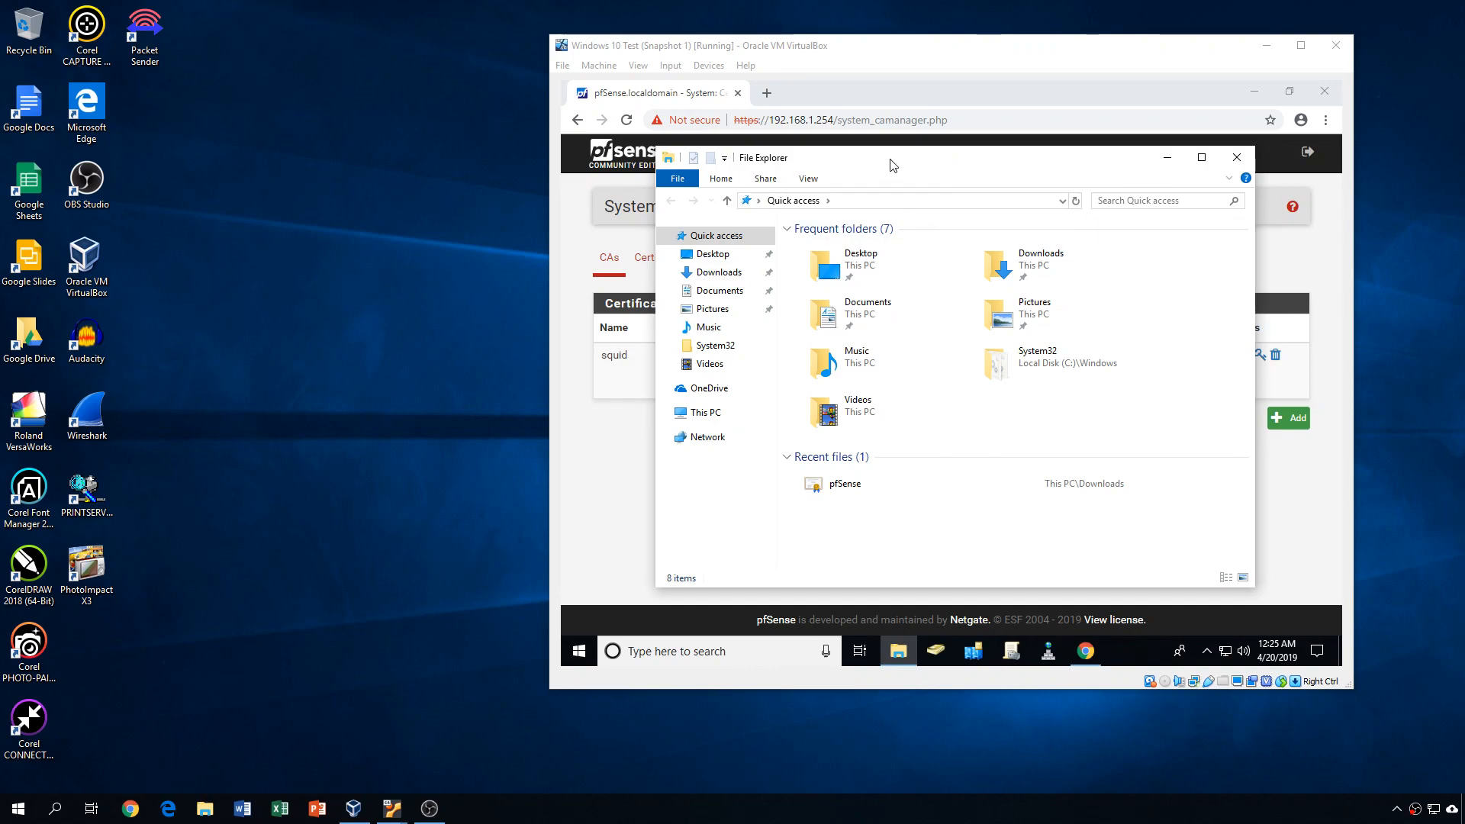
pyautogui.moveTo(900, 162)
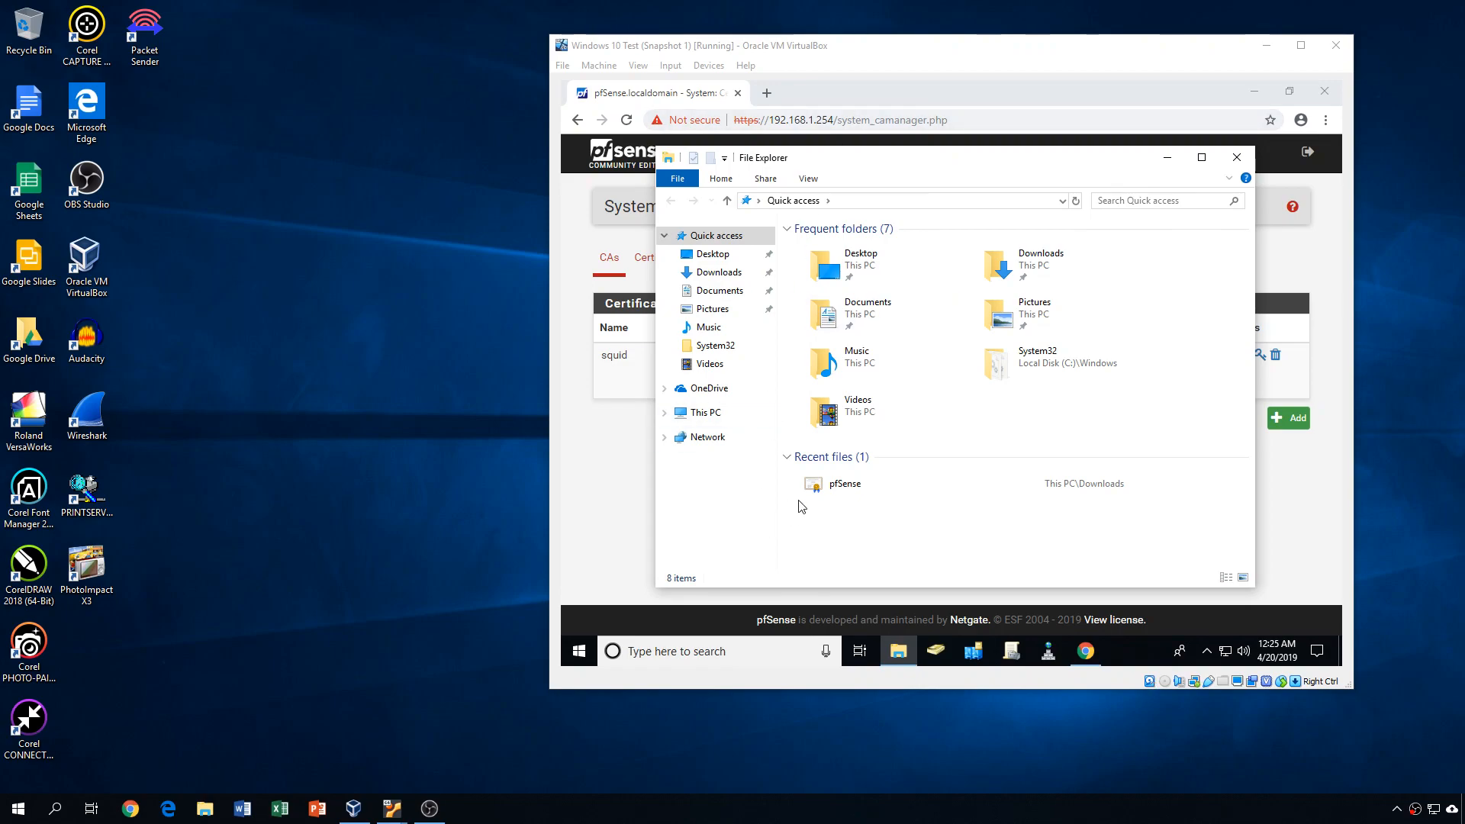
pyautogui.moveTo(1167, 157)
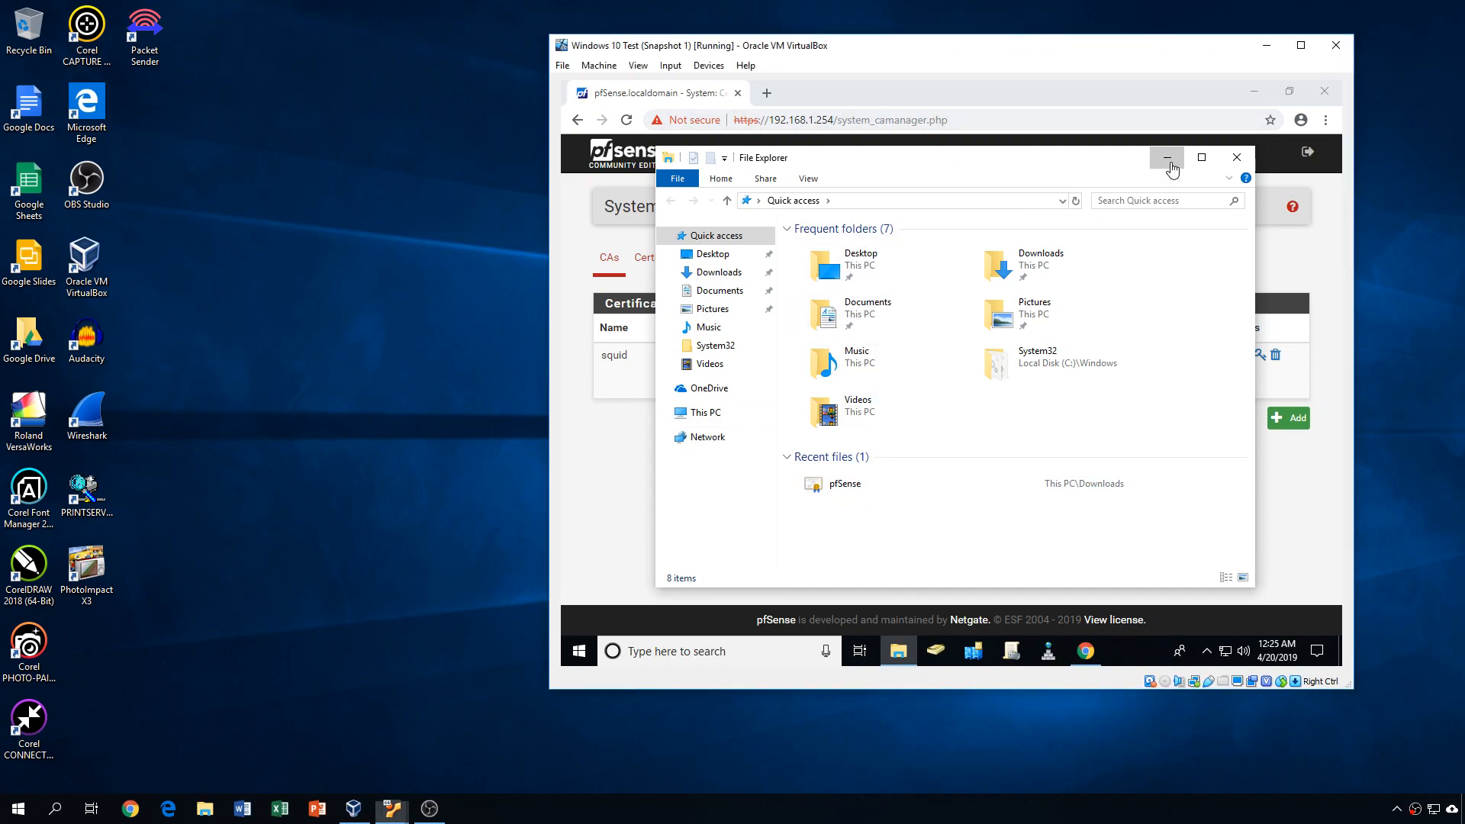
# - Minimize File Explorer to show the pfSense CAs page listing the squid CA
pyautogui.click(1165, 157)
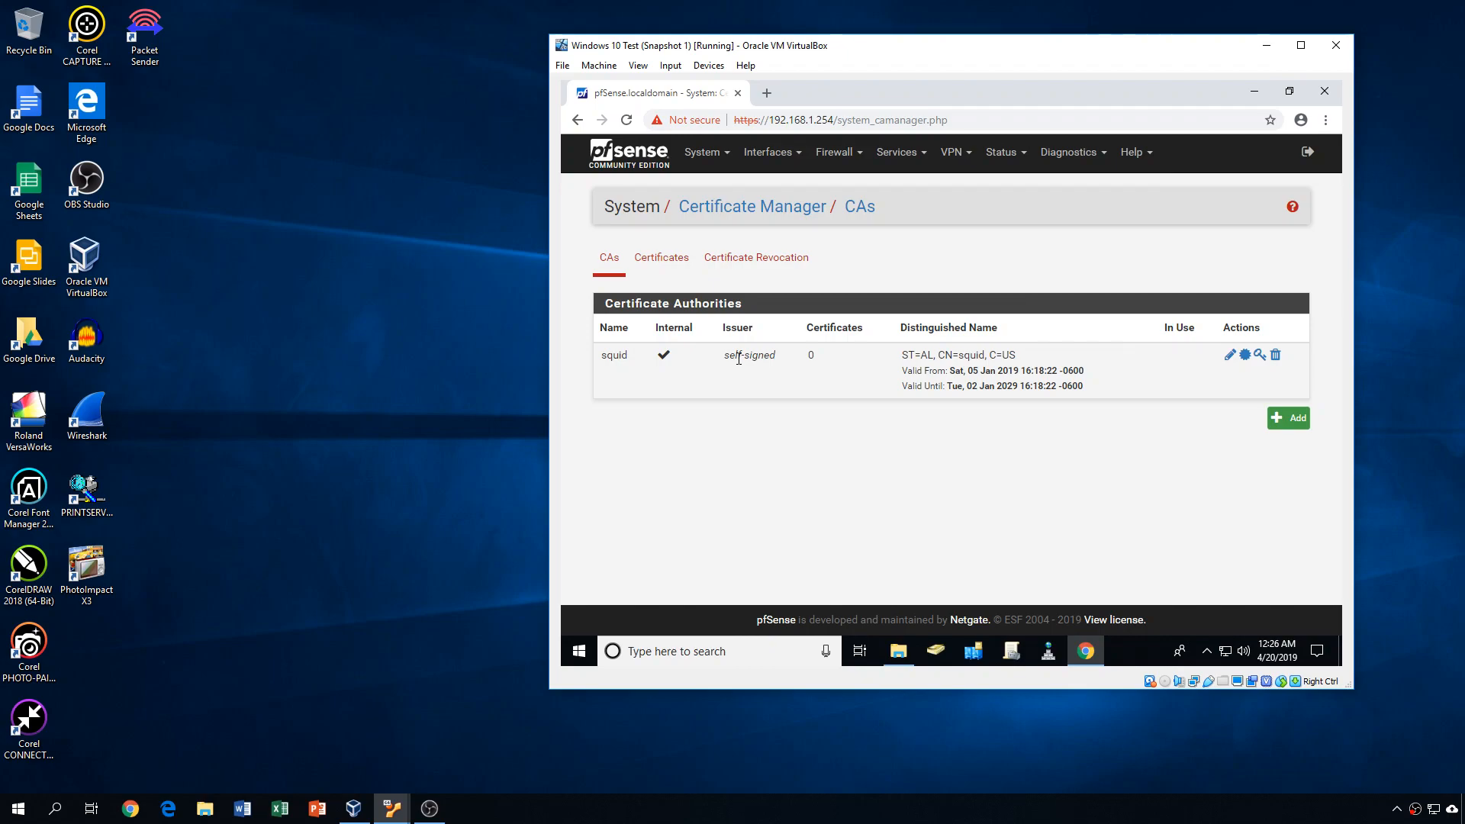
pyautogui.moveTo(807, 376)
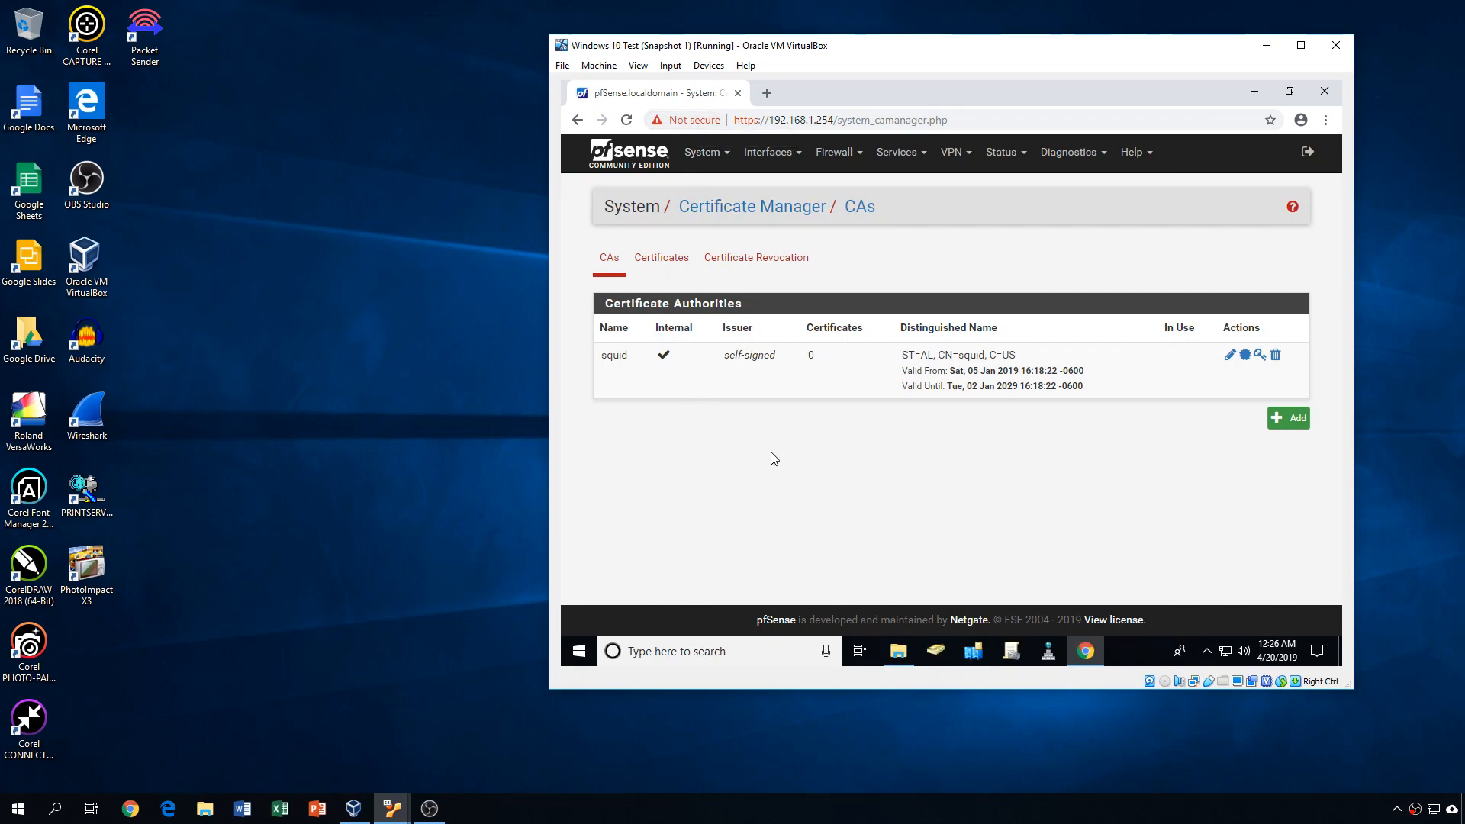
pyautogui.moveTo(935, 651)
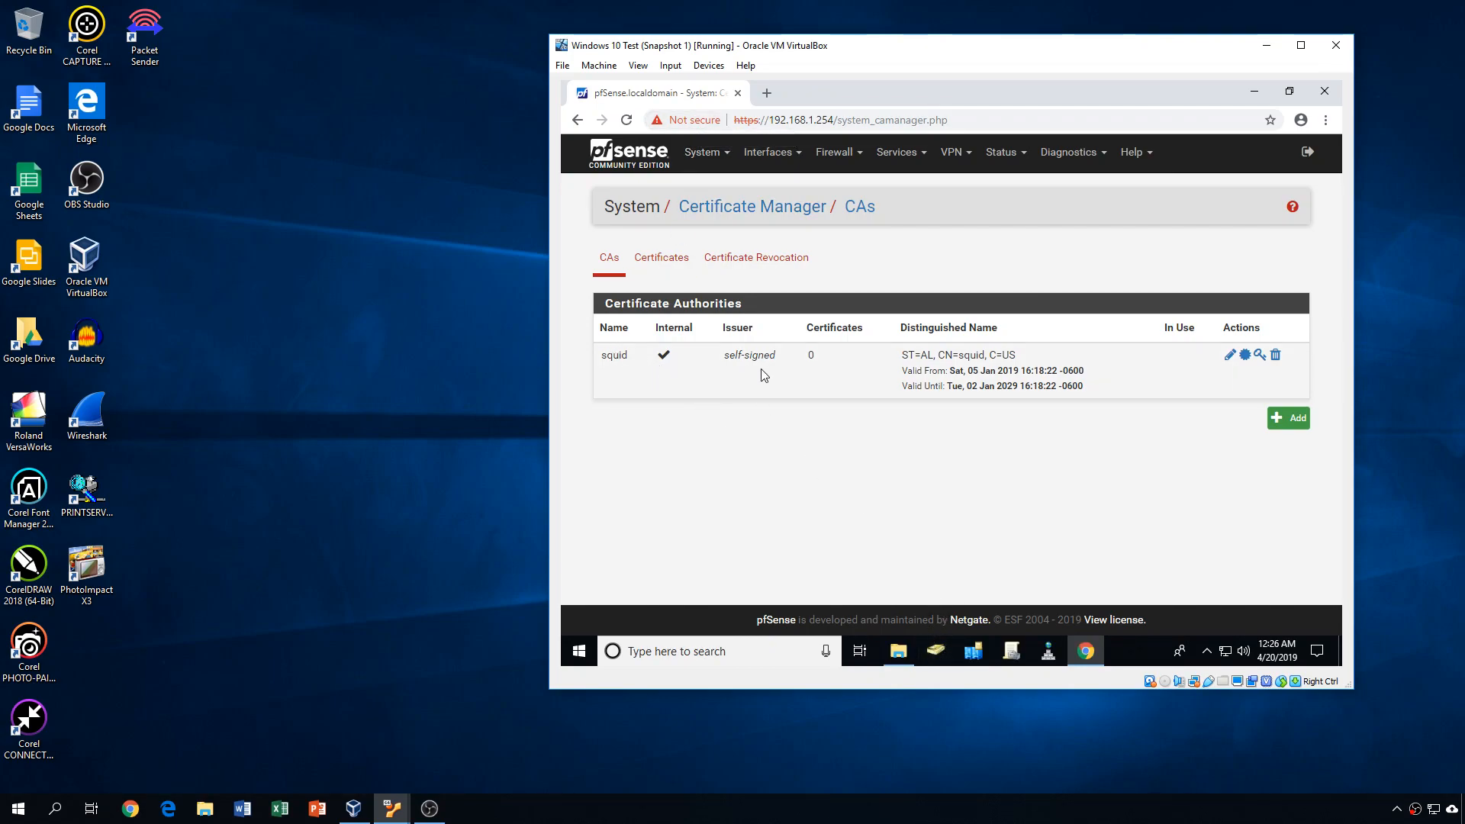
pyautogui.moveTo(893, 496)
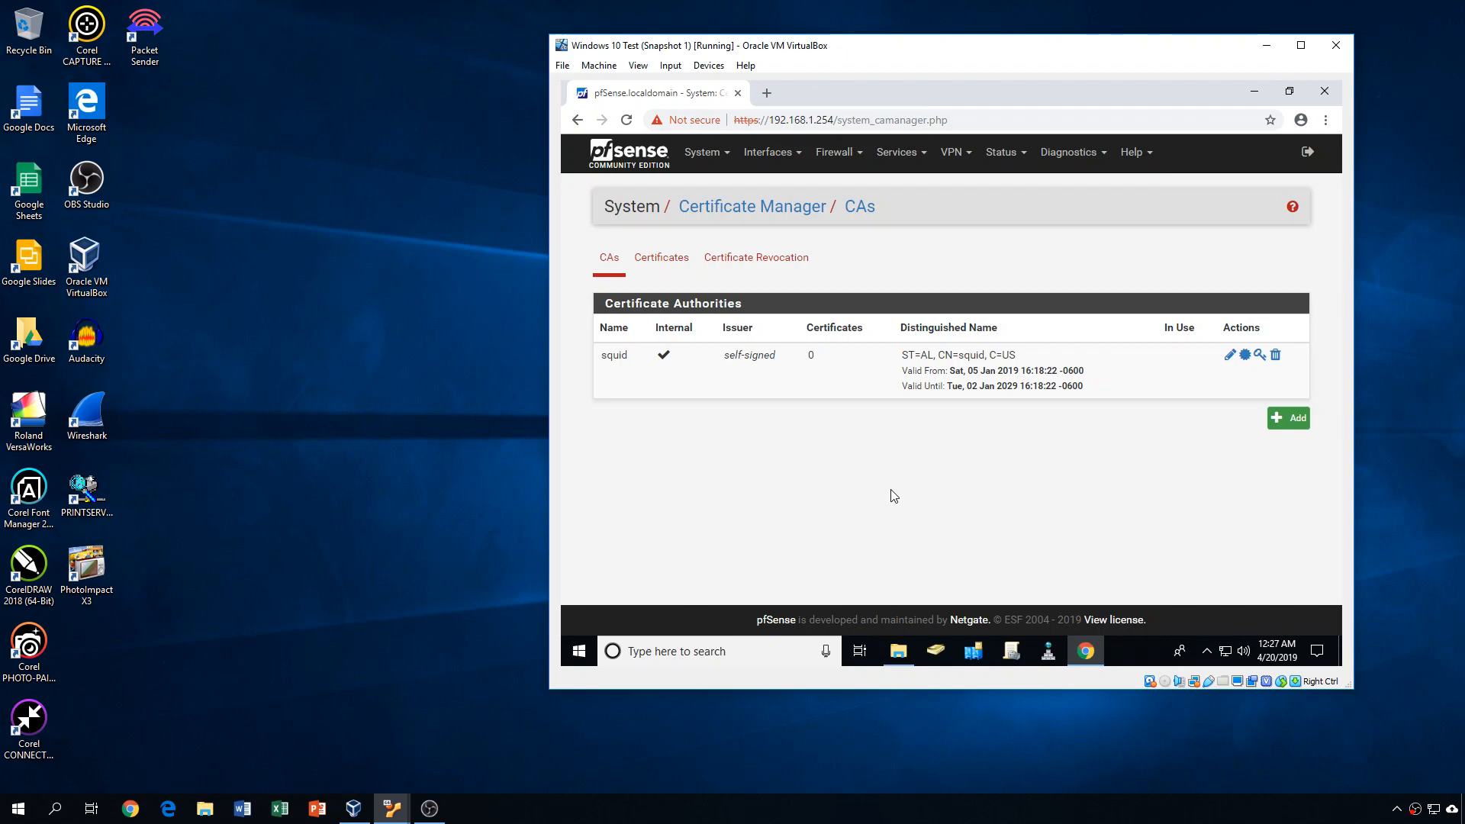
# - Restore File Explorer, open Downloads with the pfSense certificate, and move the window lower
pyautogui.click(898, 651)
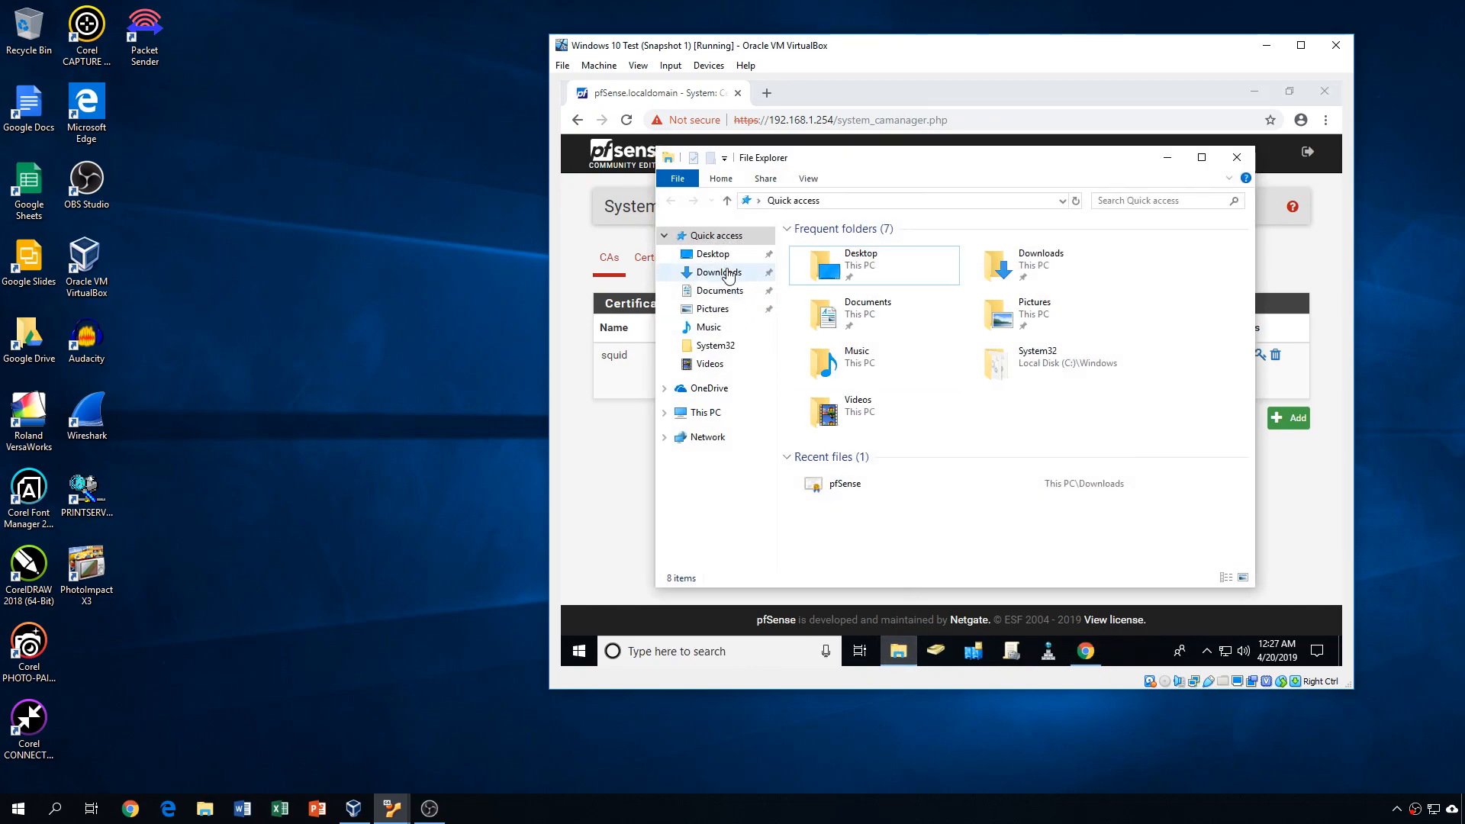
pyautogui.click(720, 271)
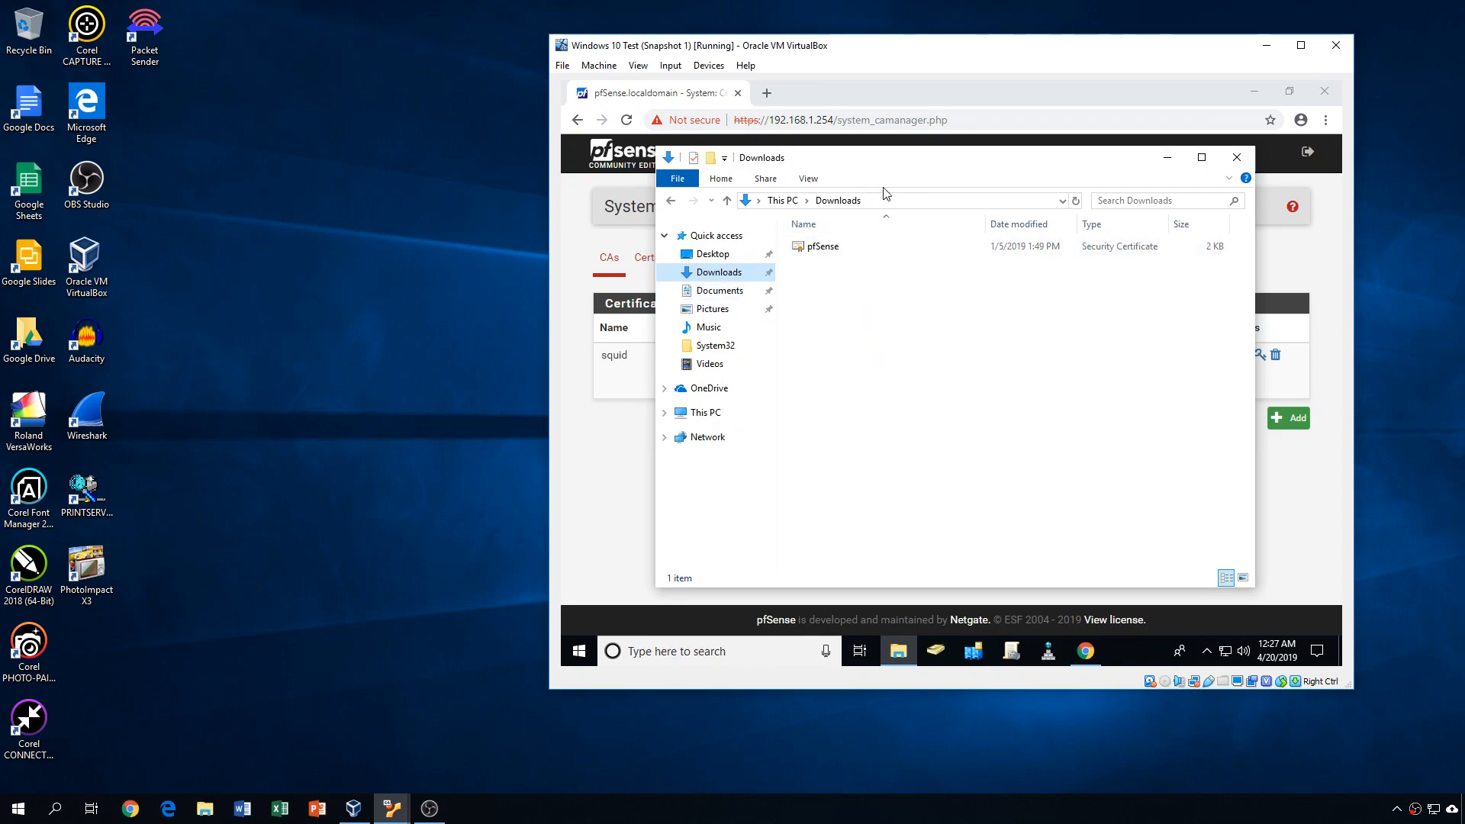
pyautogui.click(823, 245)
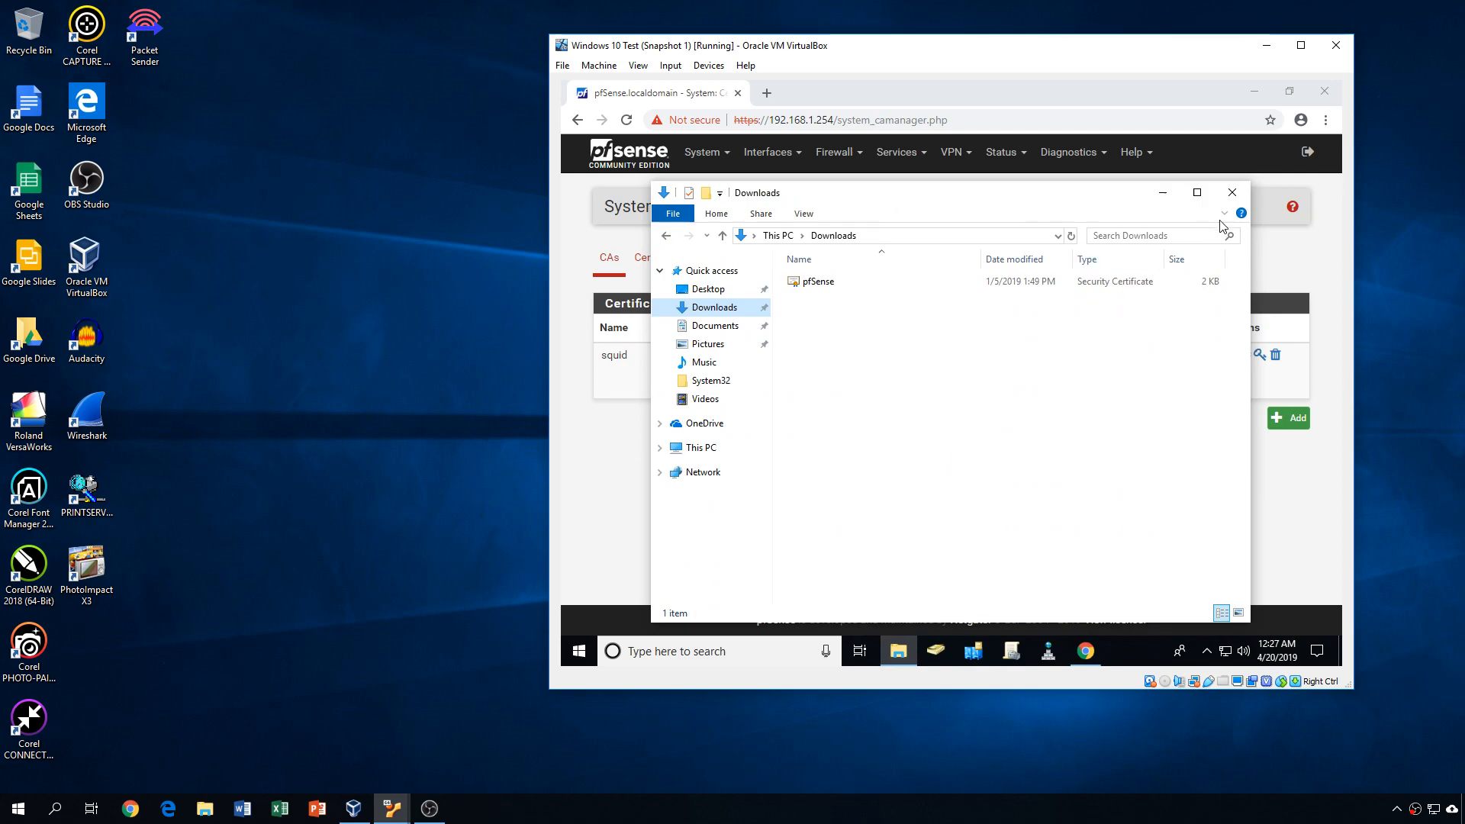
# - Export the squid CA from pfSense and keep the downloaded squid.crt file
pyautogui.click(1232, 192)
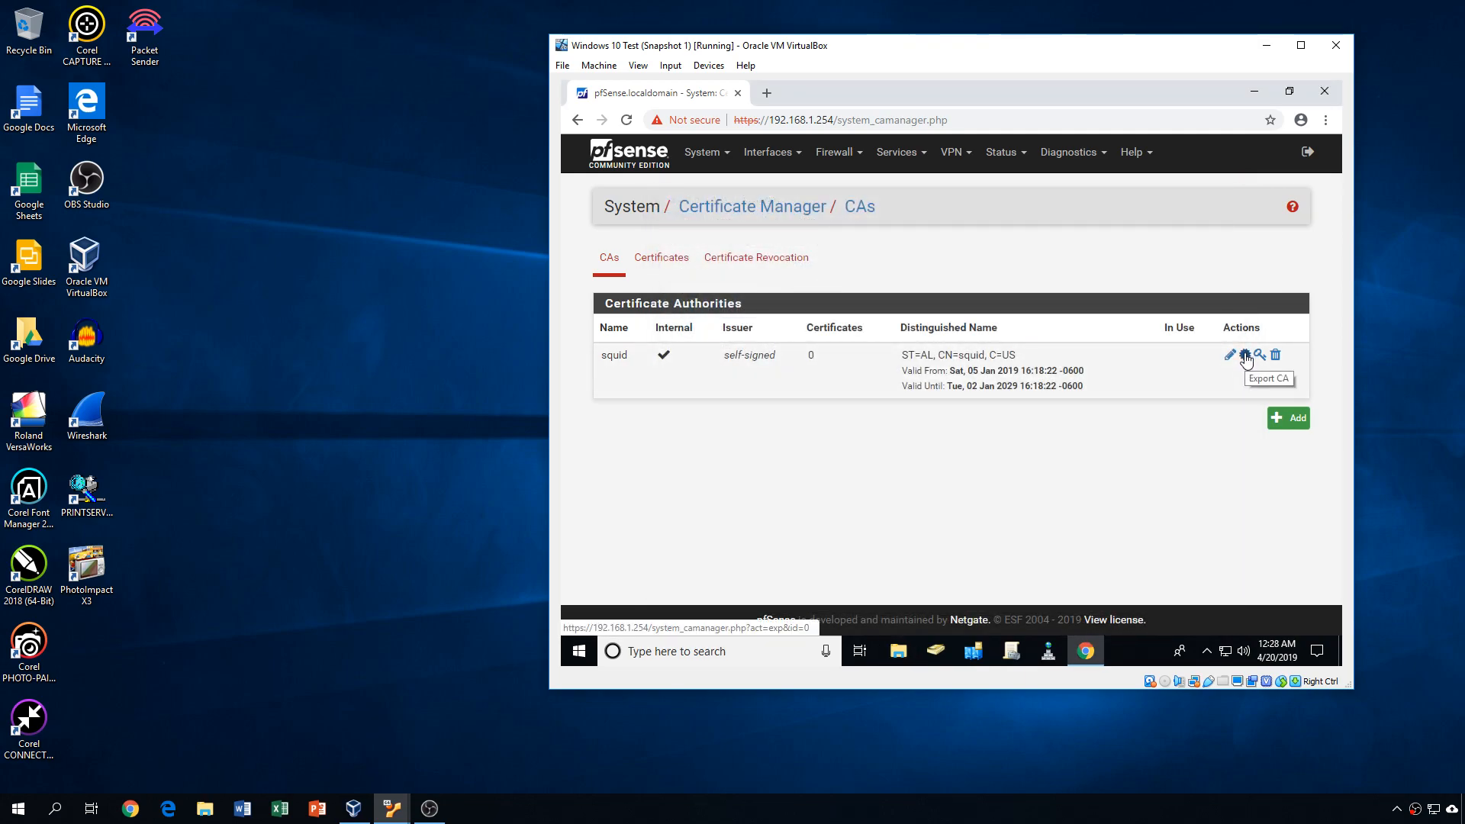
pyautogui.click(1244, 354)
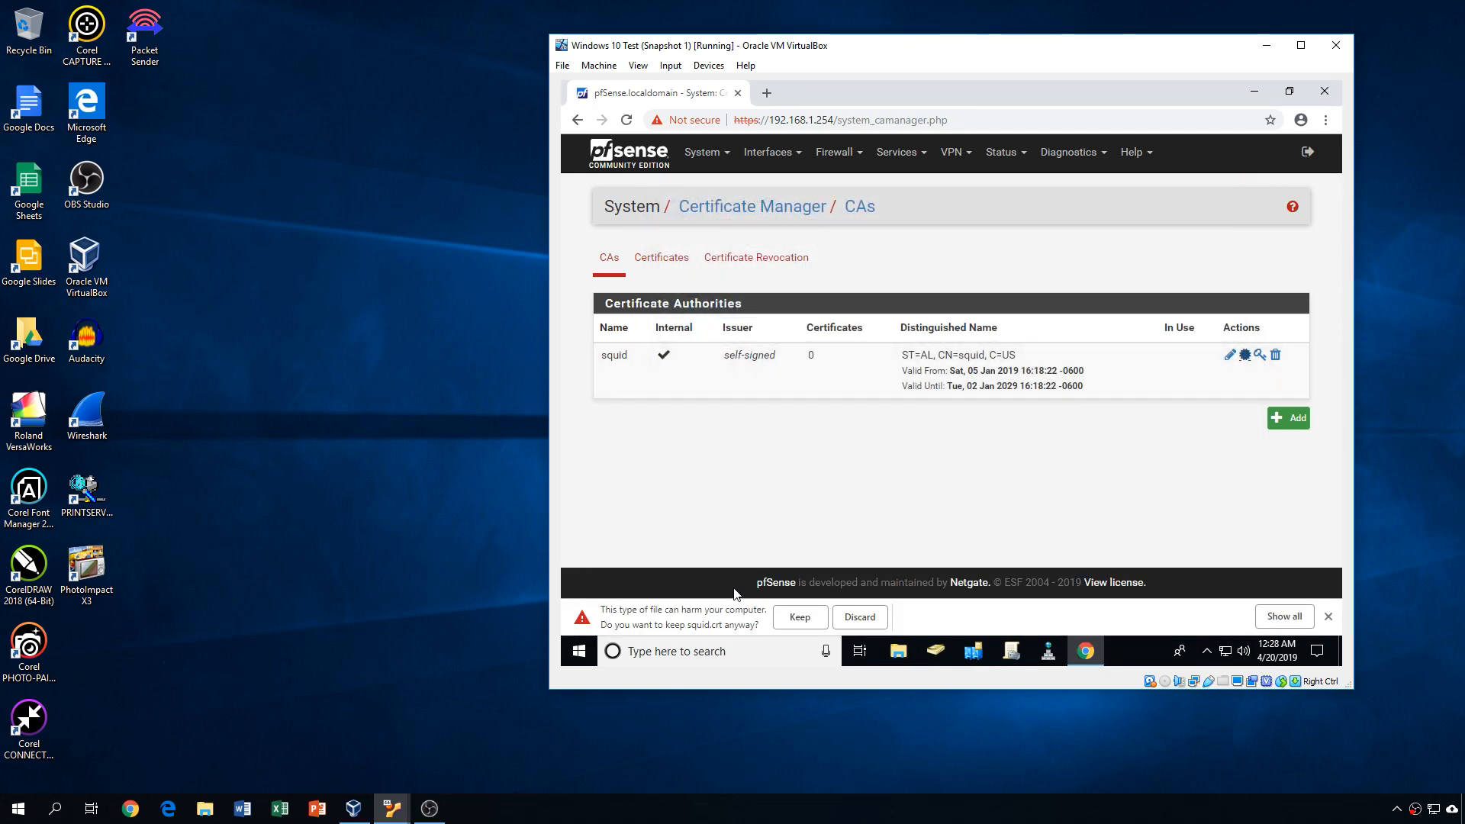
pyautogui.click(798, 617)
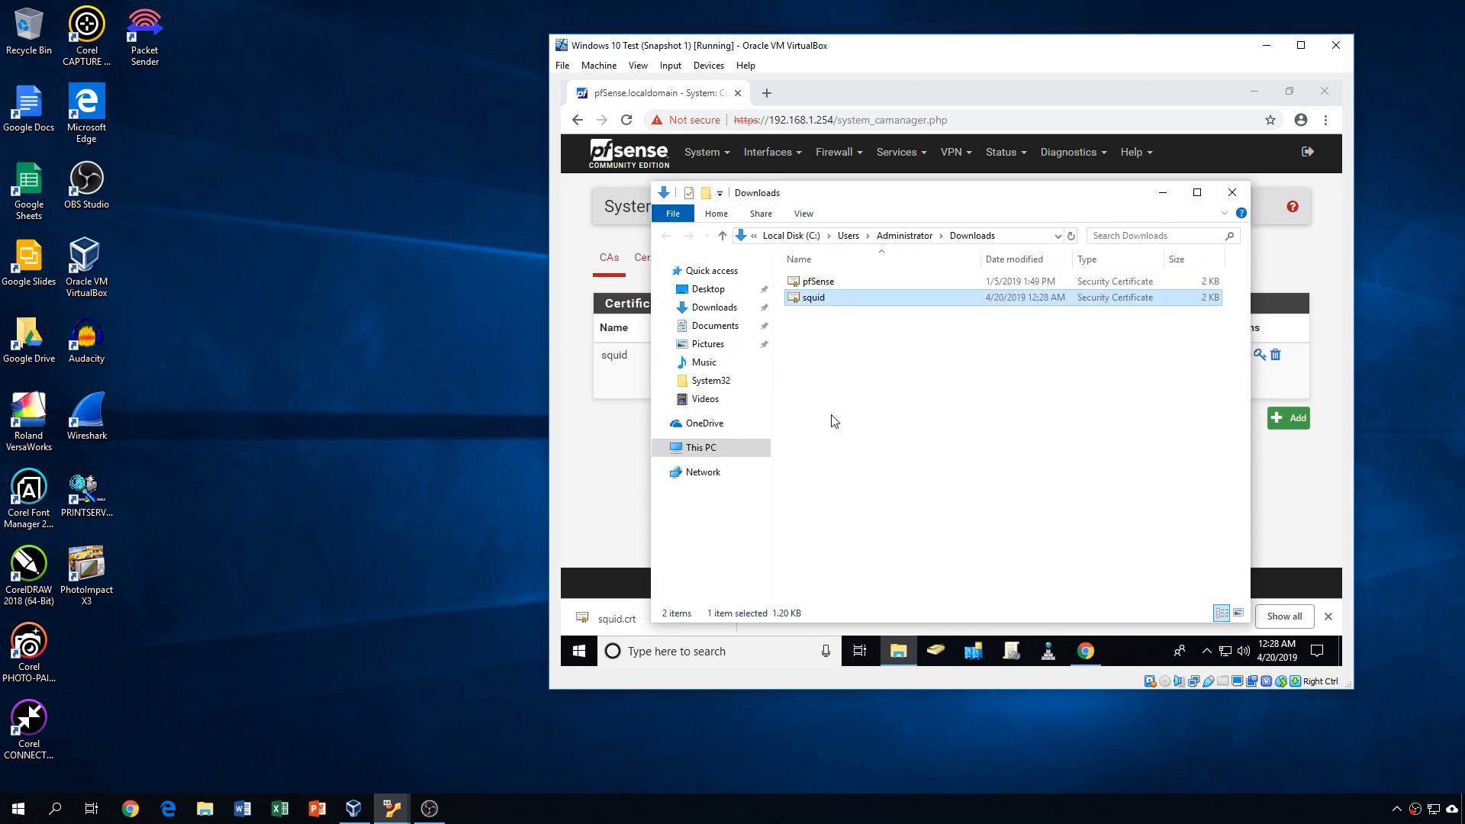
# - Select the squid certificate in Downloads and right-click it to copy it
pyautogui.click(818, 282)
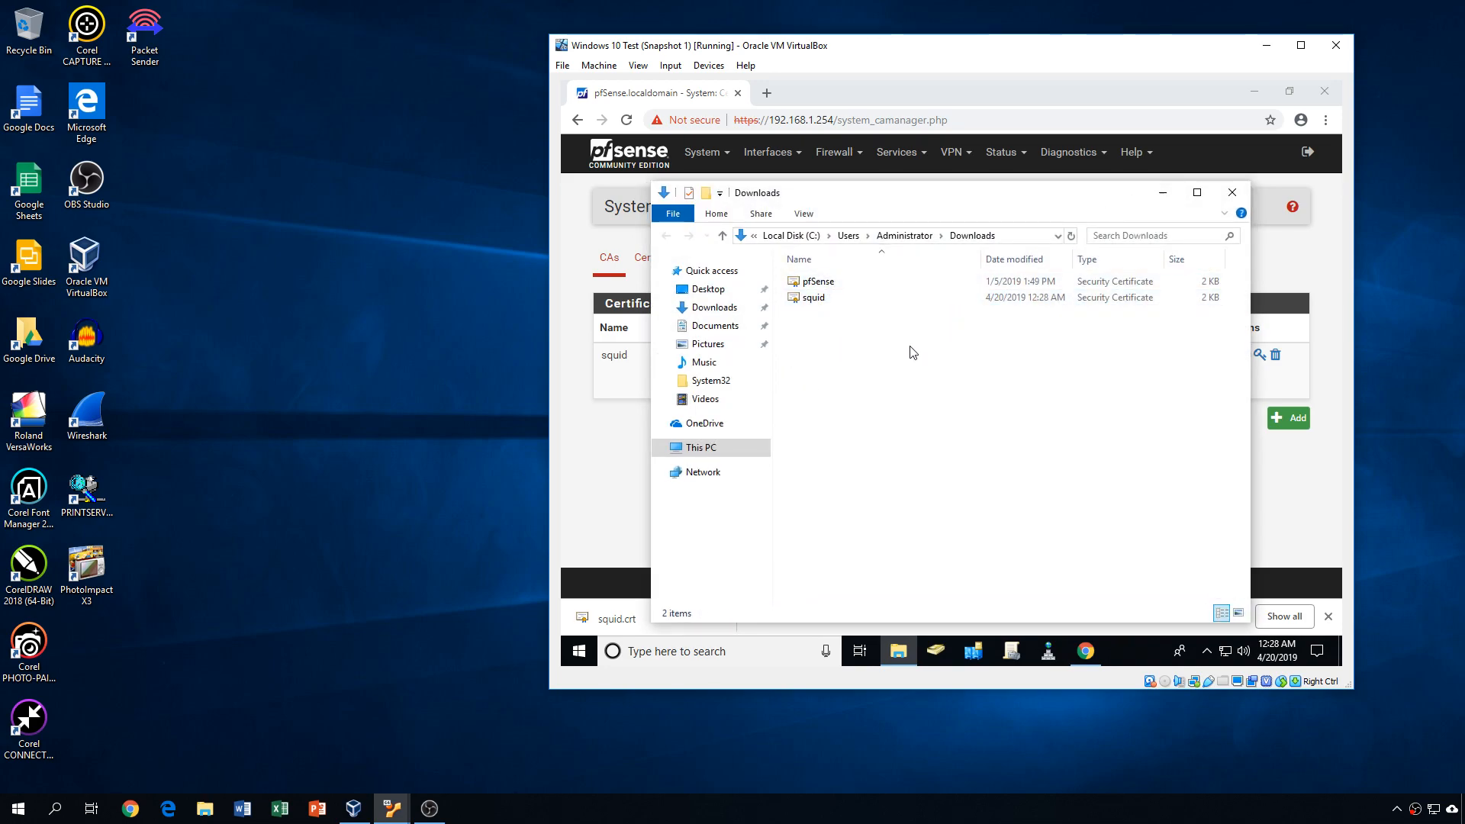
pyautogui.click(812, 297)
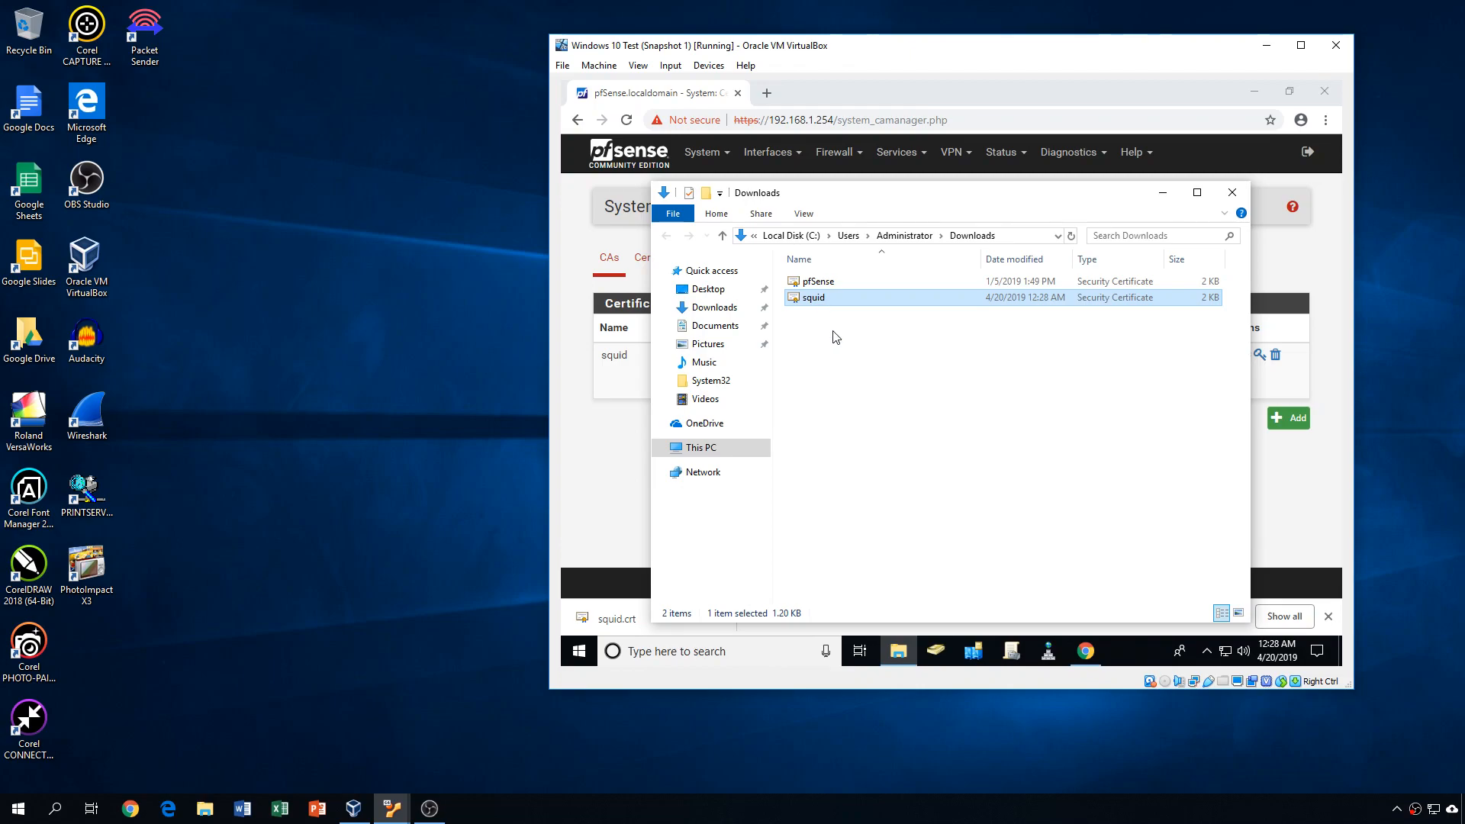
pyautogui.moveTo(831, 309)
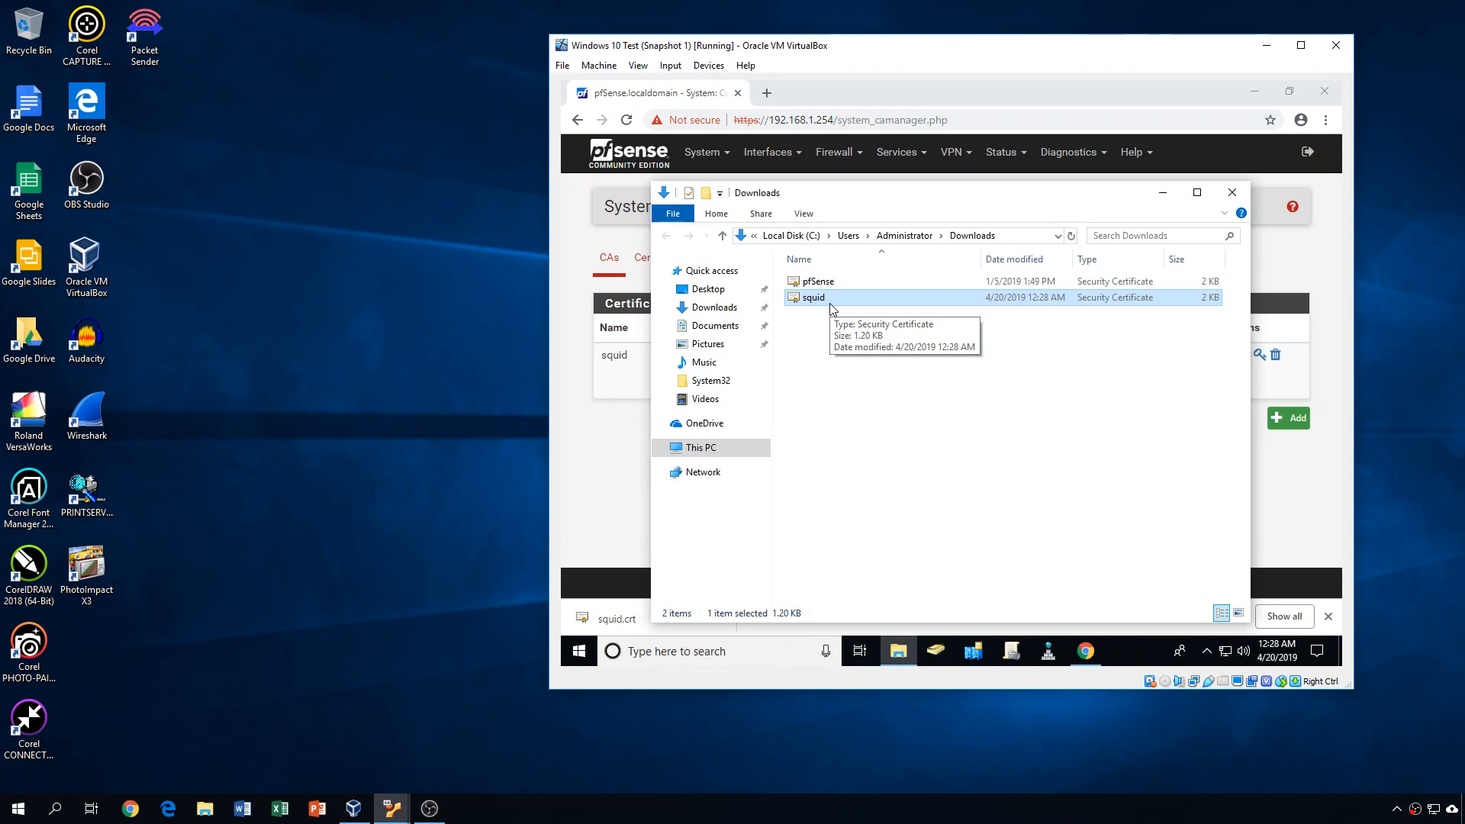
pyautogui.moveTo(808, 309)
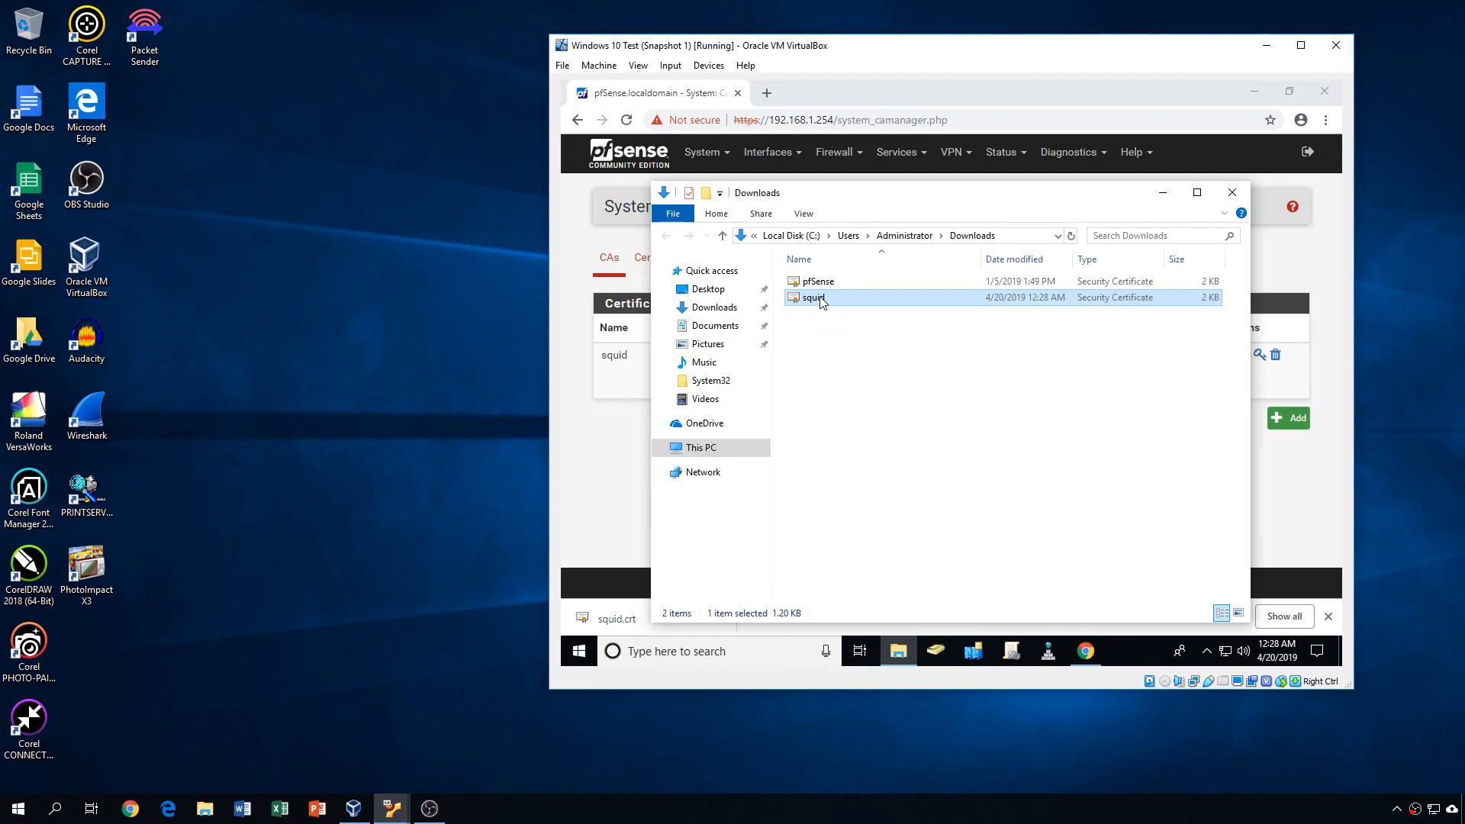
pyautogui.rightClick(821, 297)
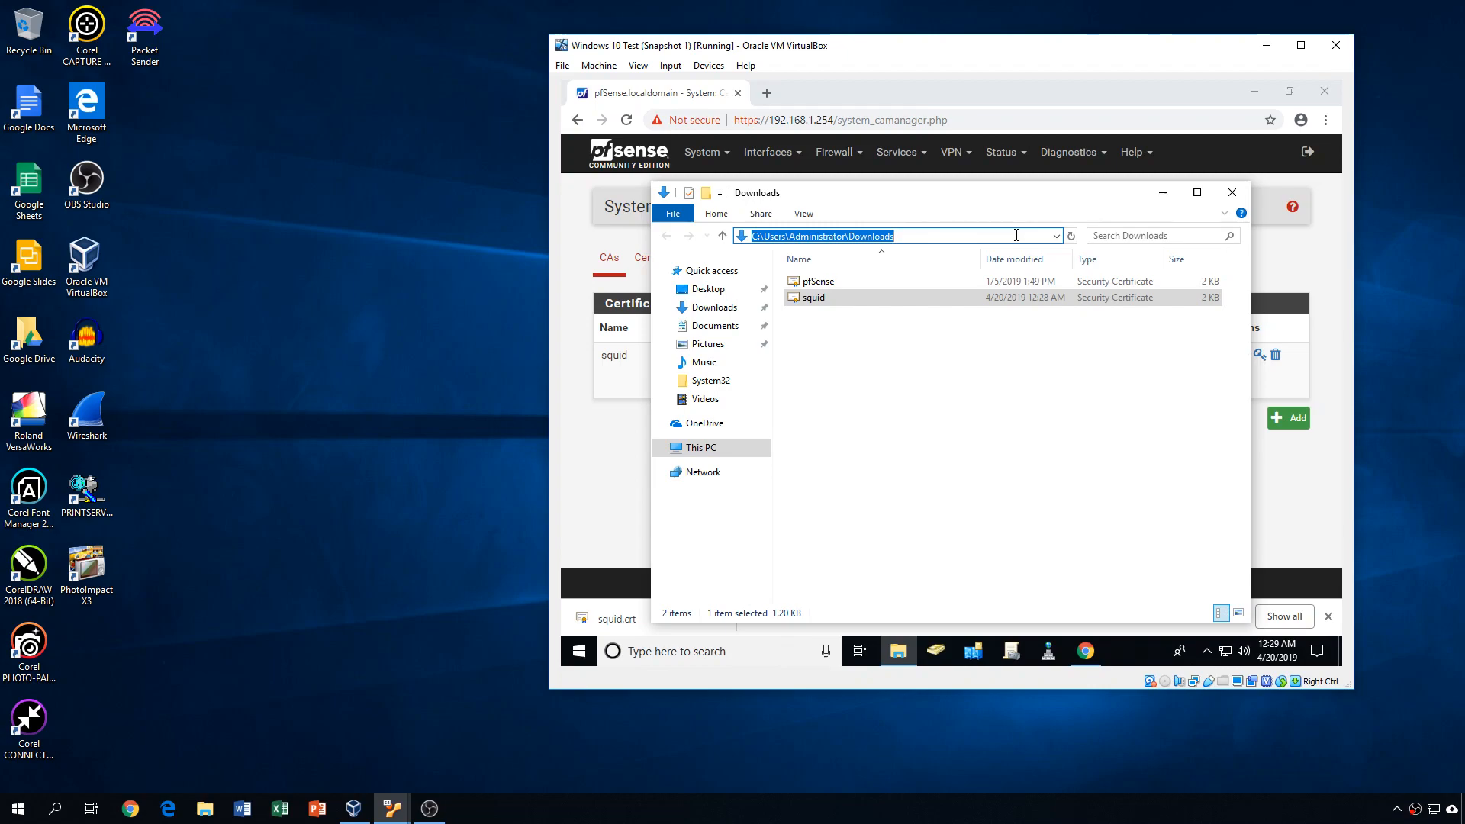
# - Navigate to \\samba.ad.testcompany.com\sysvol\ad.testcompany.com\scripts in File Explorer
pyautogui.write('\\\\')
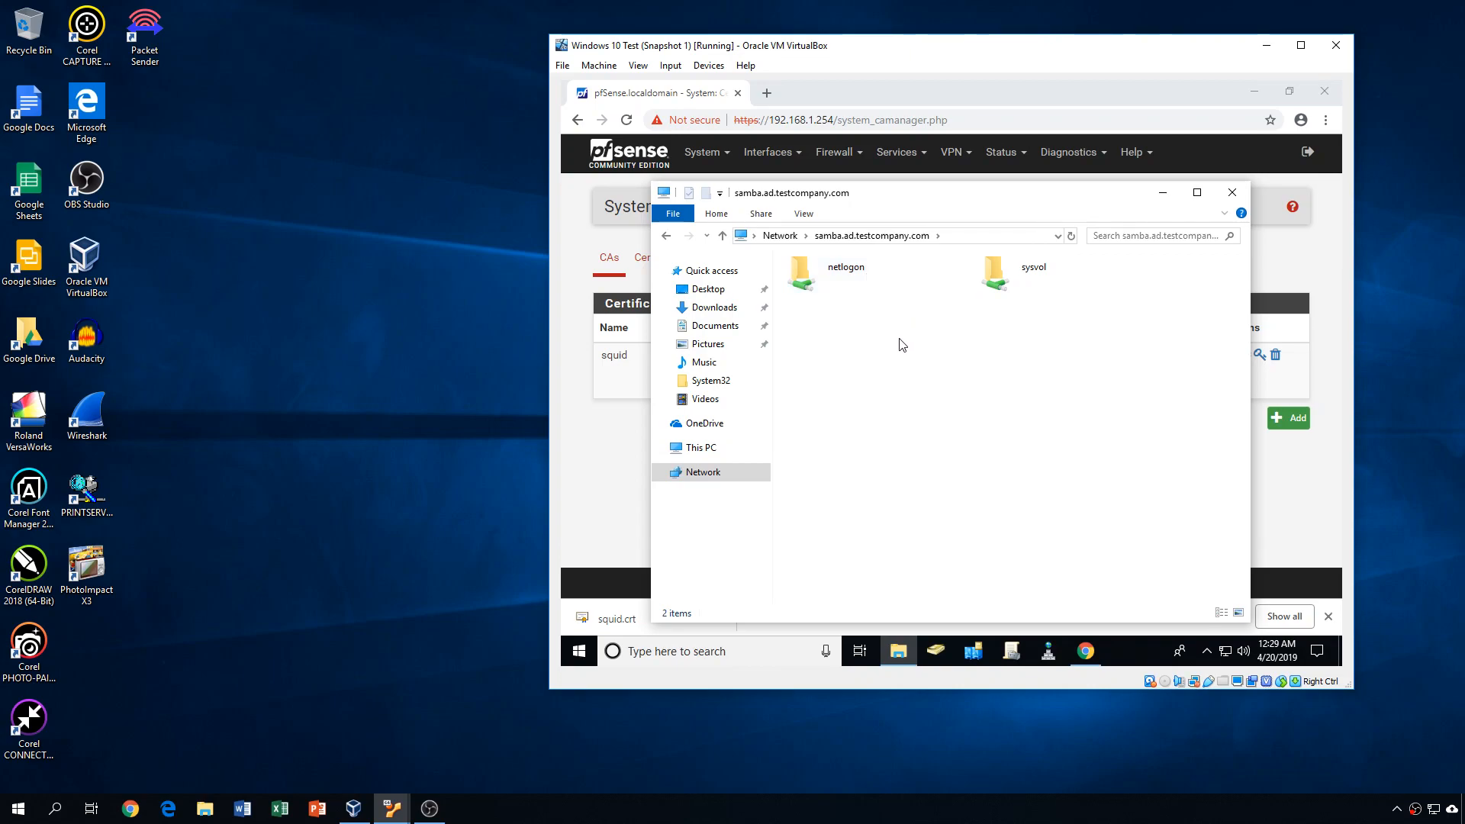
pyautogui.moveTo(924, 371)
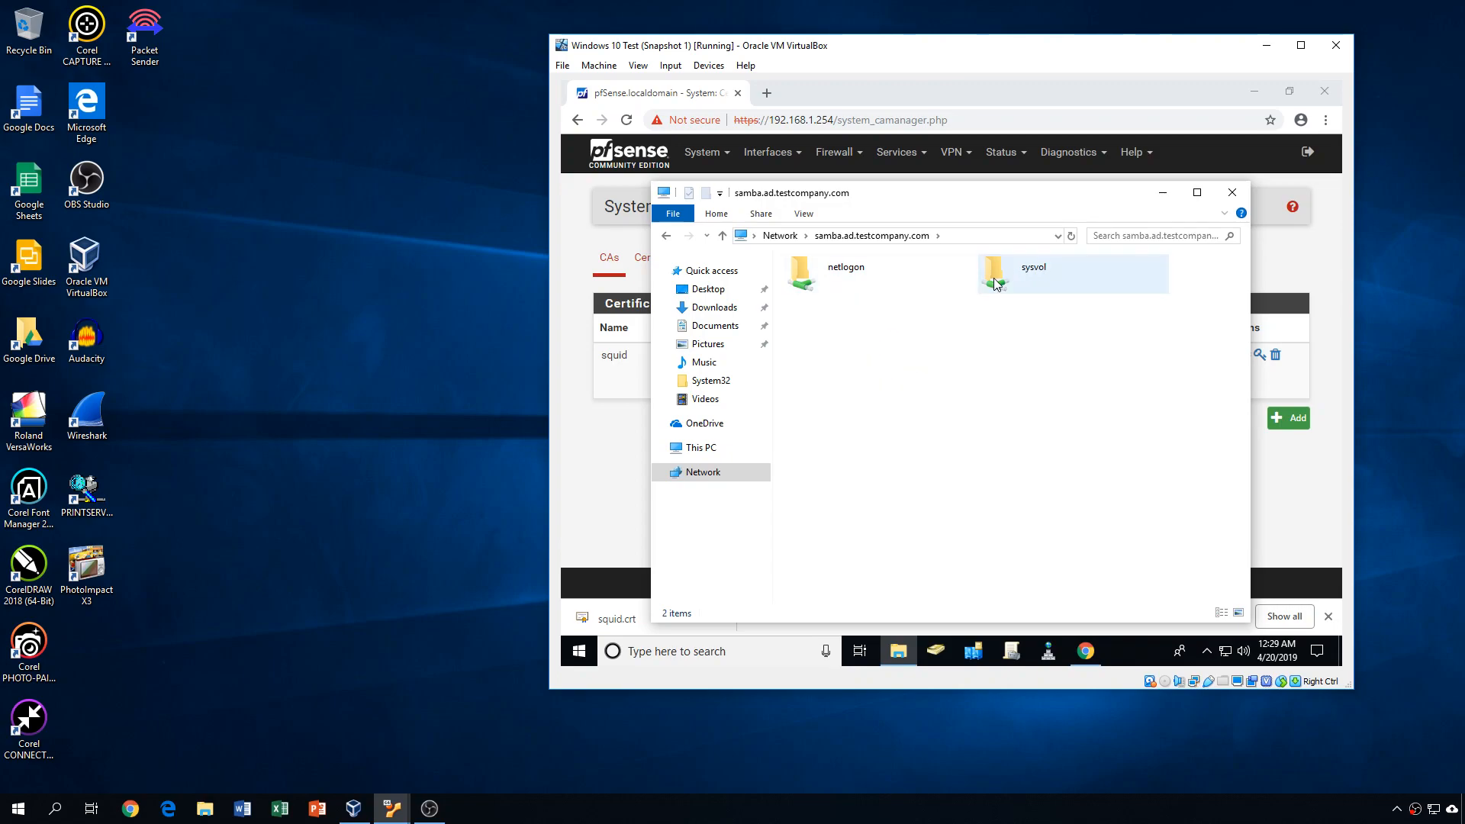
pyautogui.doubleClick(1026, 271)
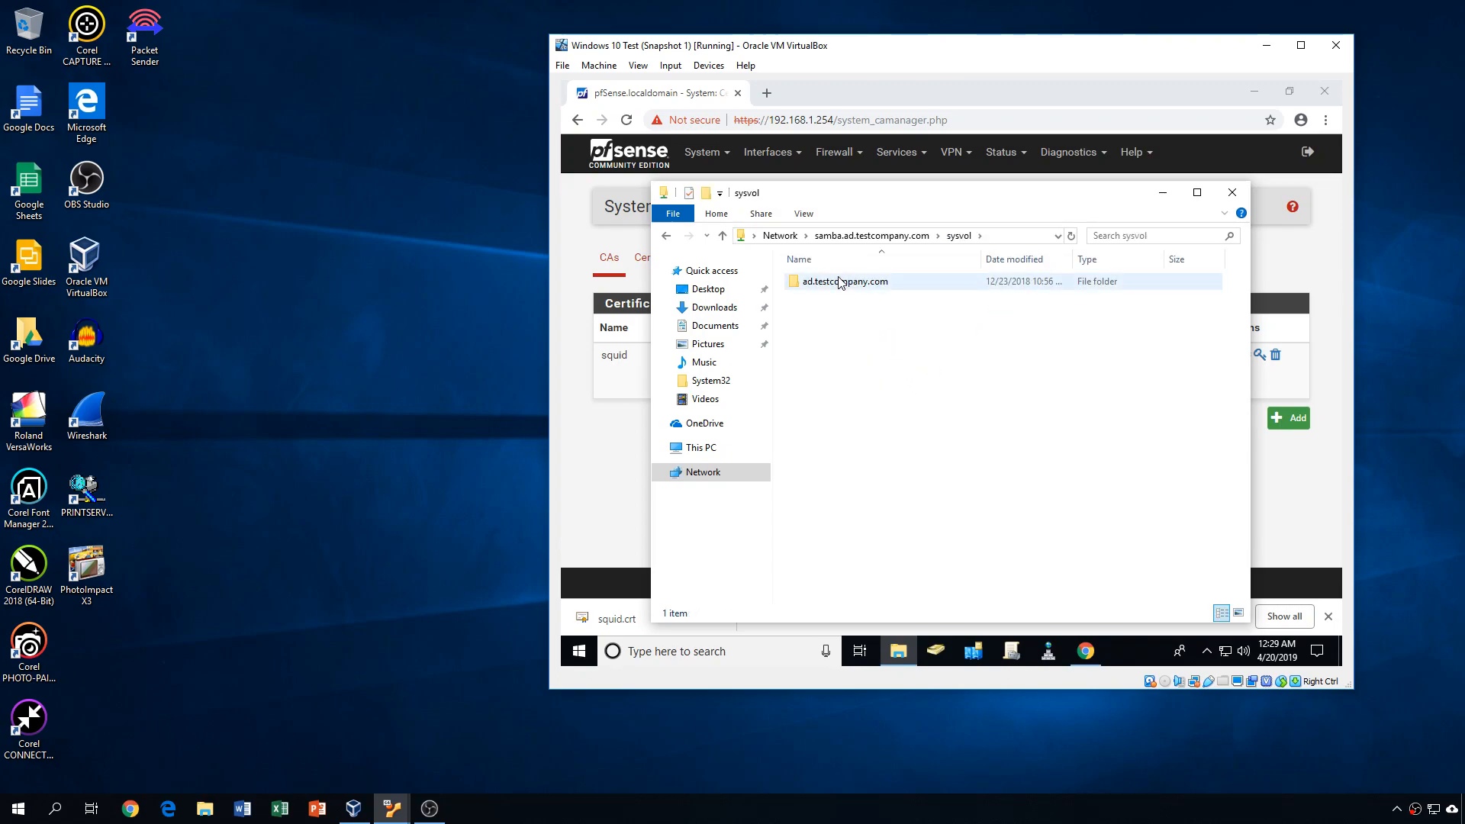
pyautogui.doubleClick(846, 282)
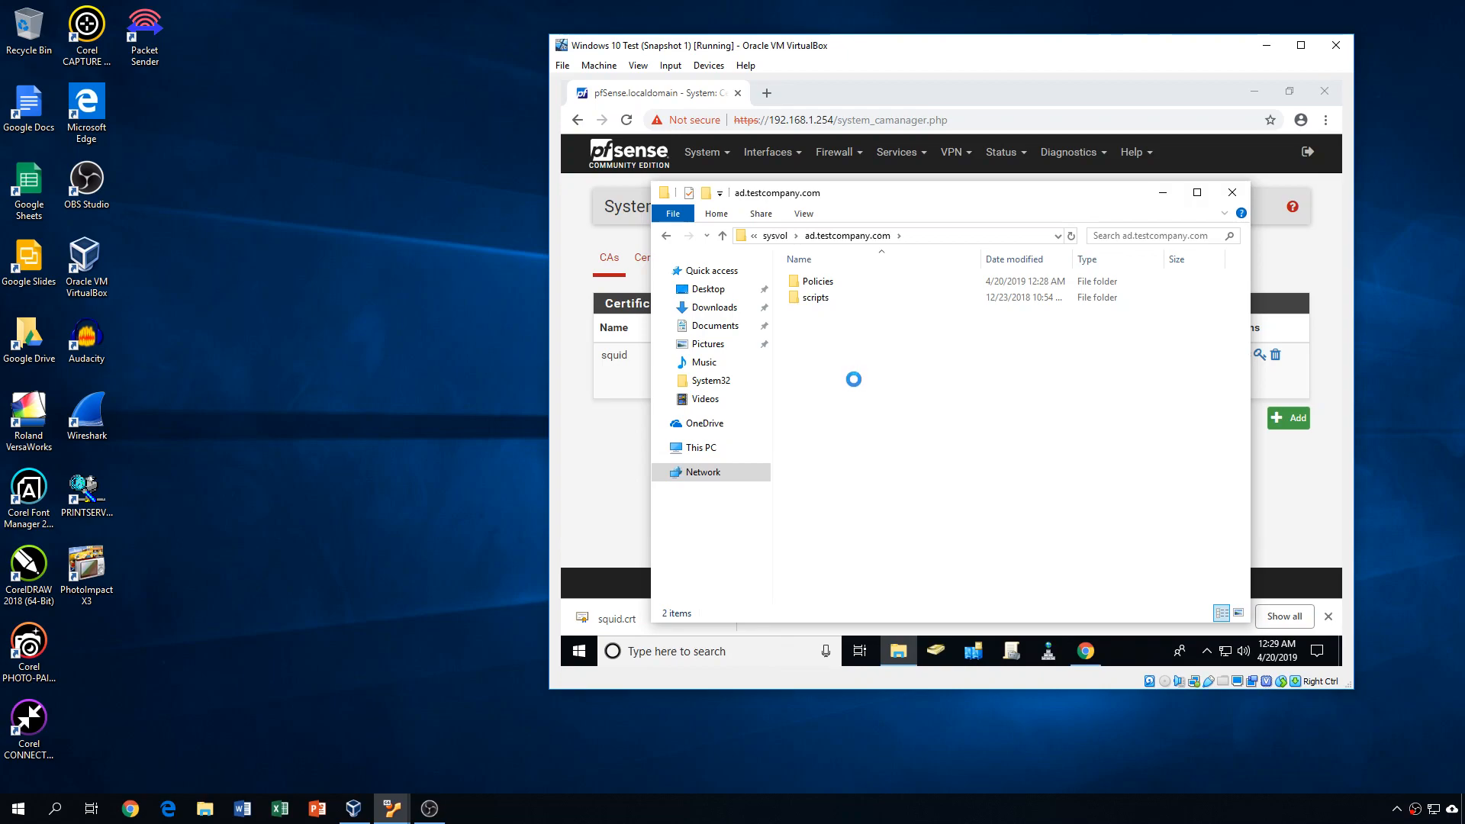
pyautogui.rightClick(852, 379)
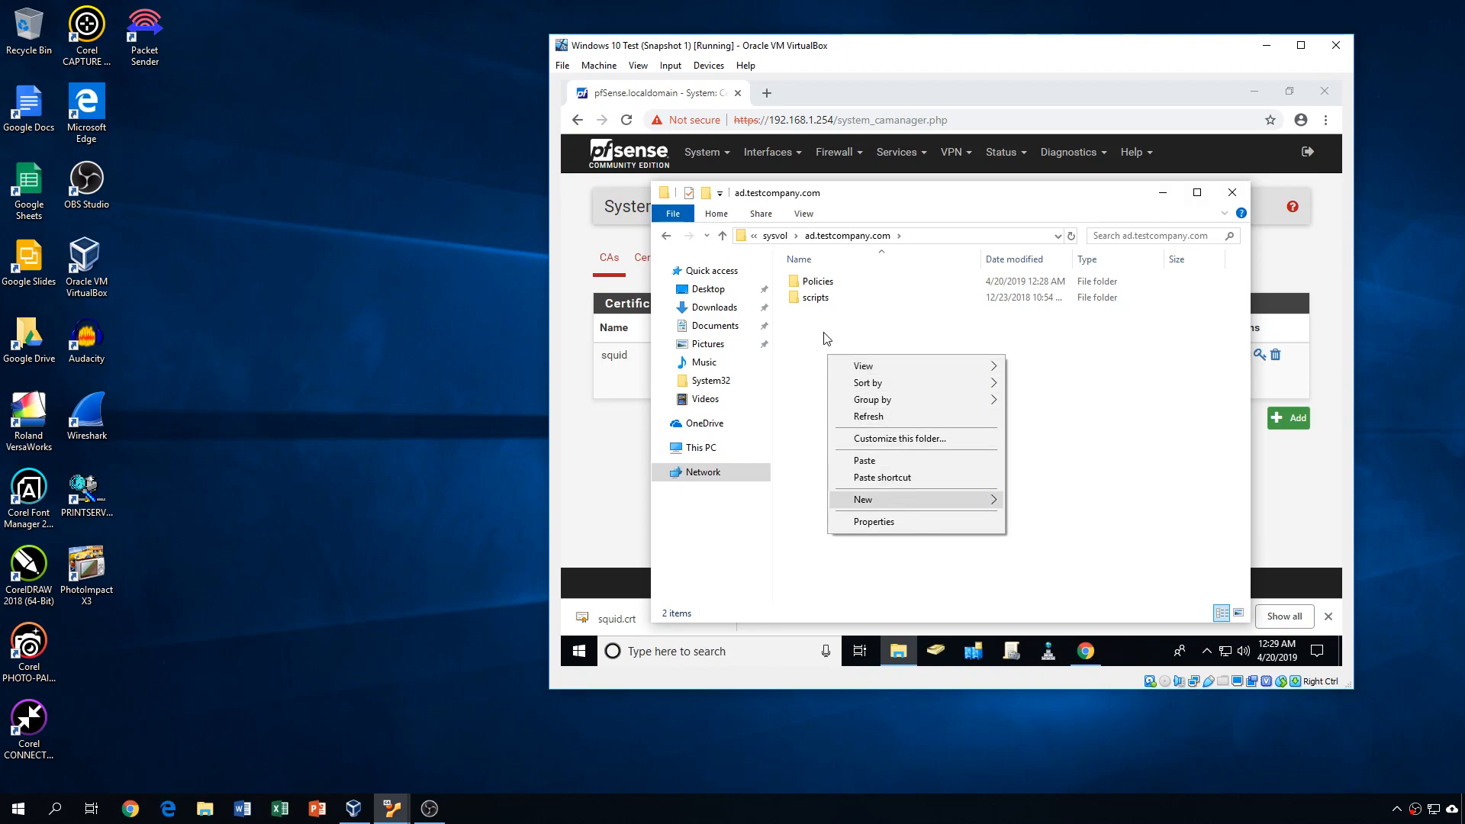
pyautogui.click(815, 297)
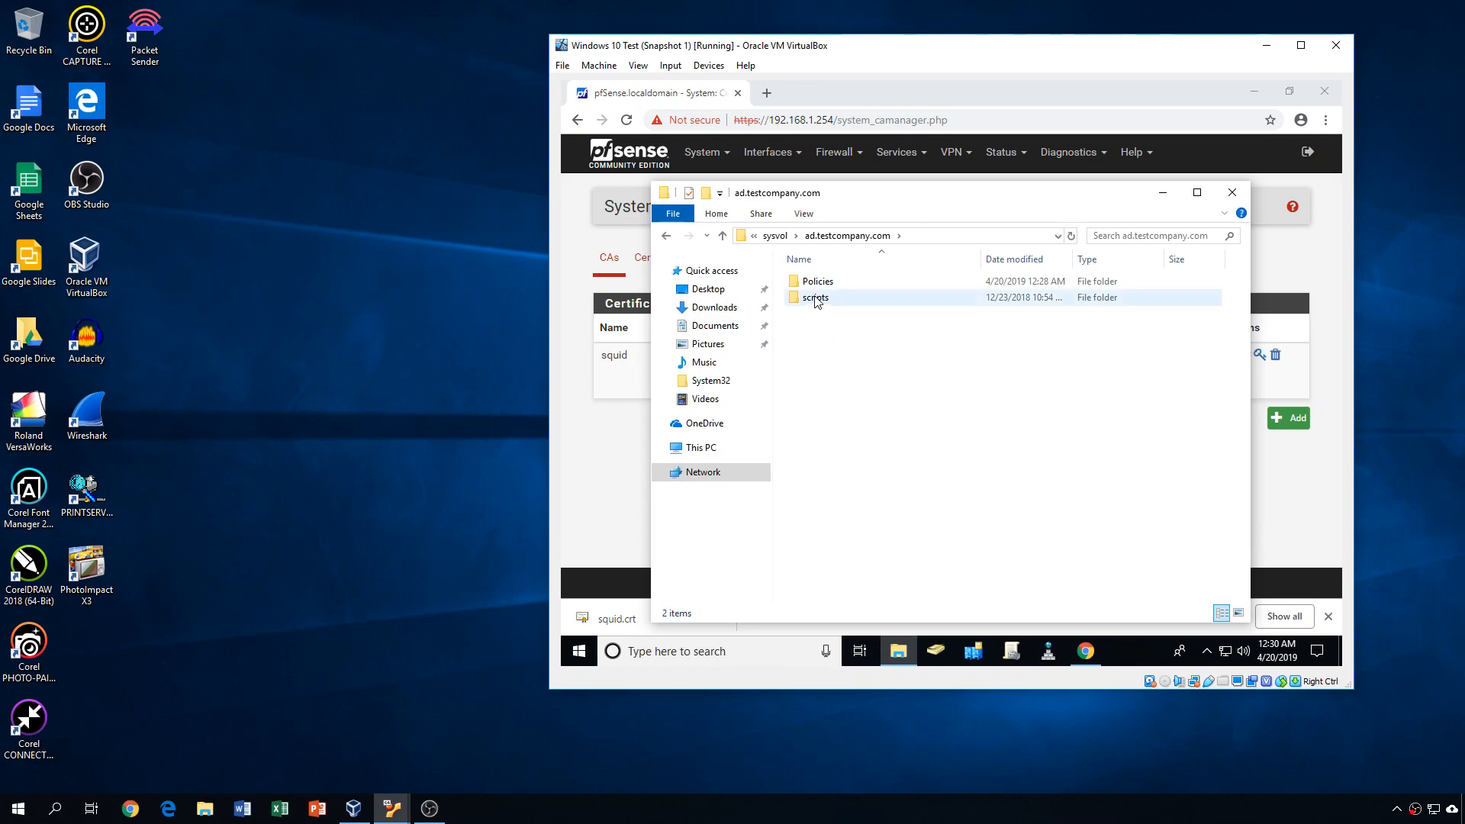
pyautogui.doubleClick(814, 297)
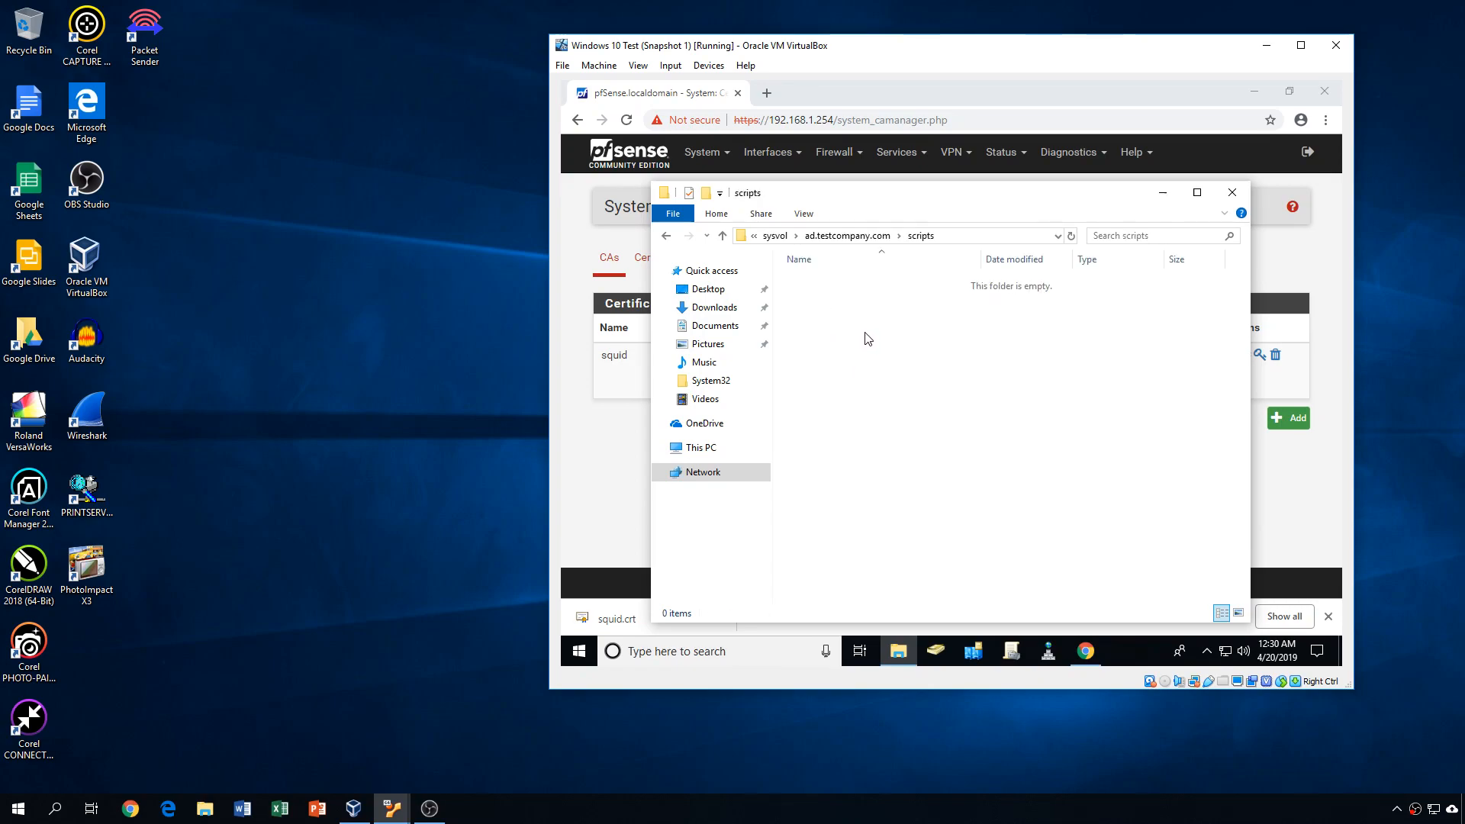
# - Paste the squid certificate into the empty scripts folder
pyautogui.rightClick(867, 338)
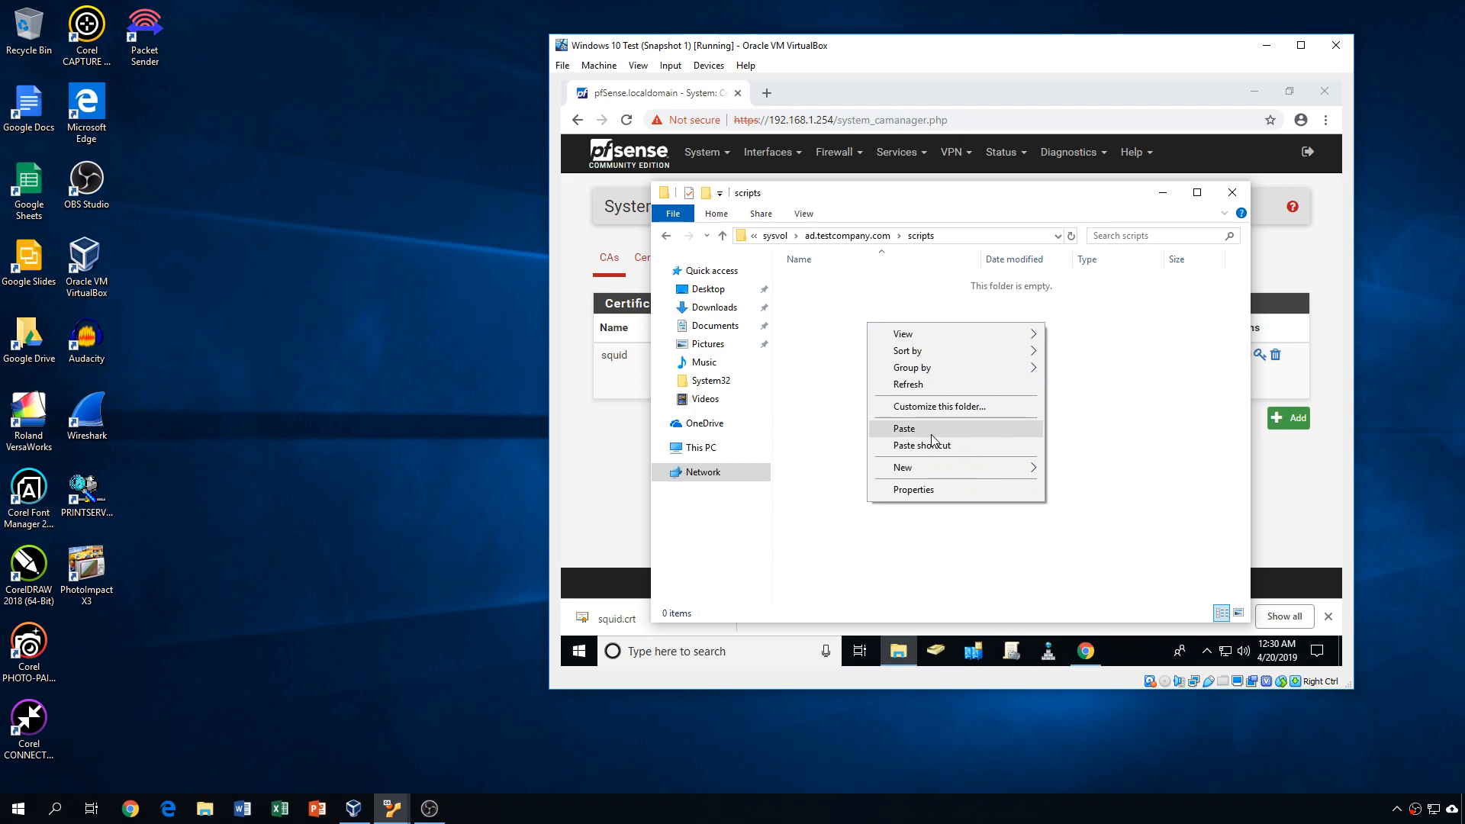
pyautogui.click(902, 428)
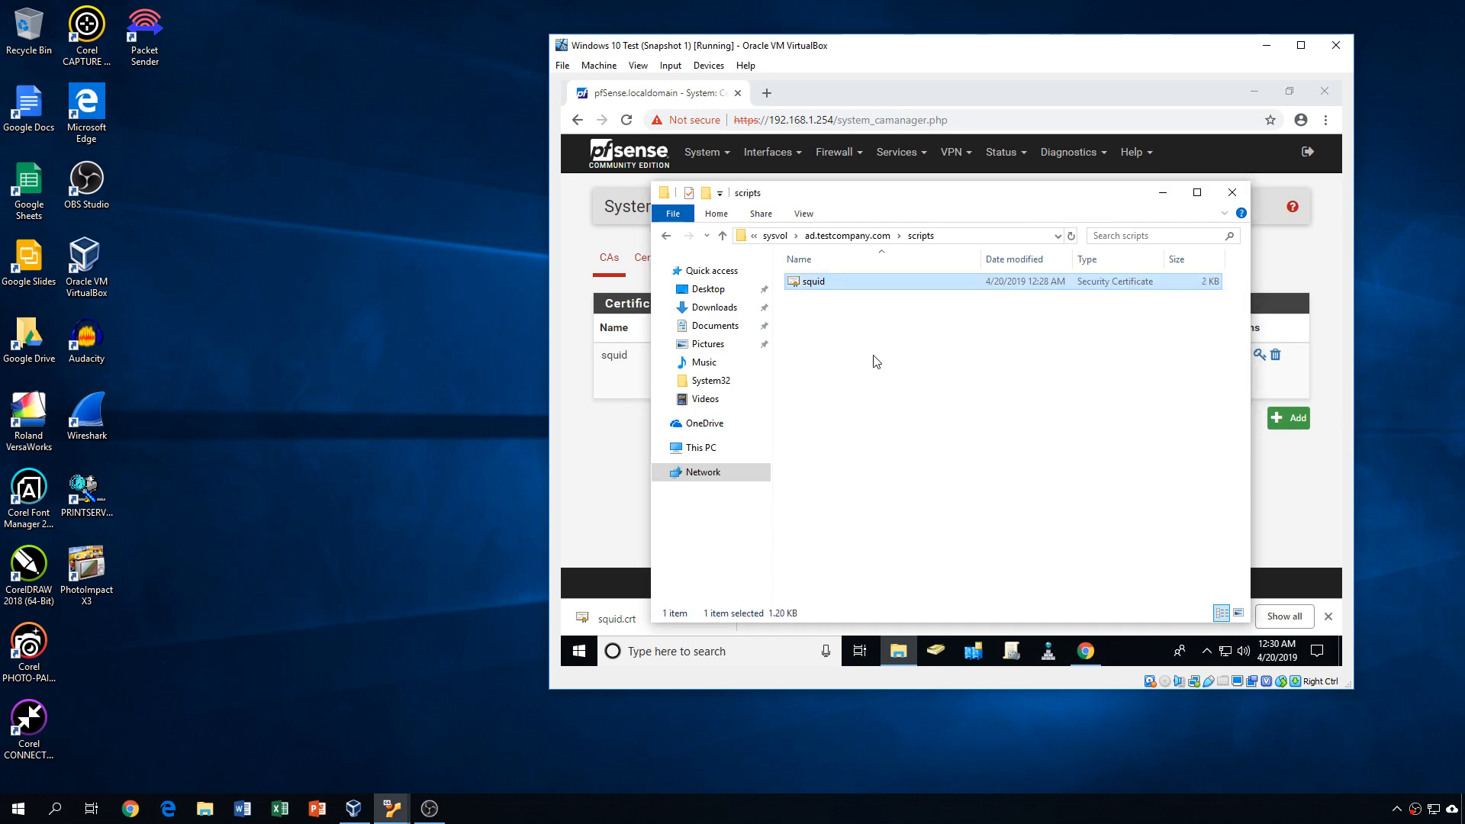
pyautogui.click(842, 315)
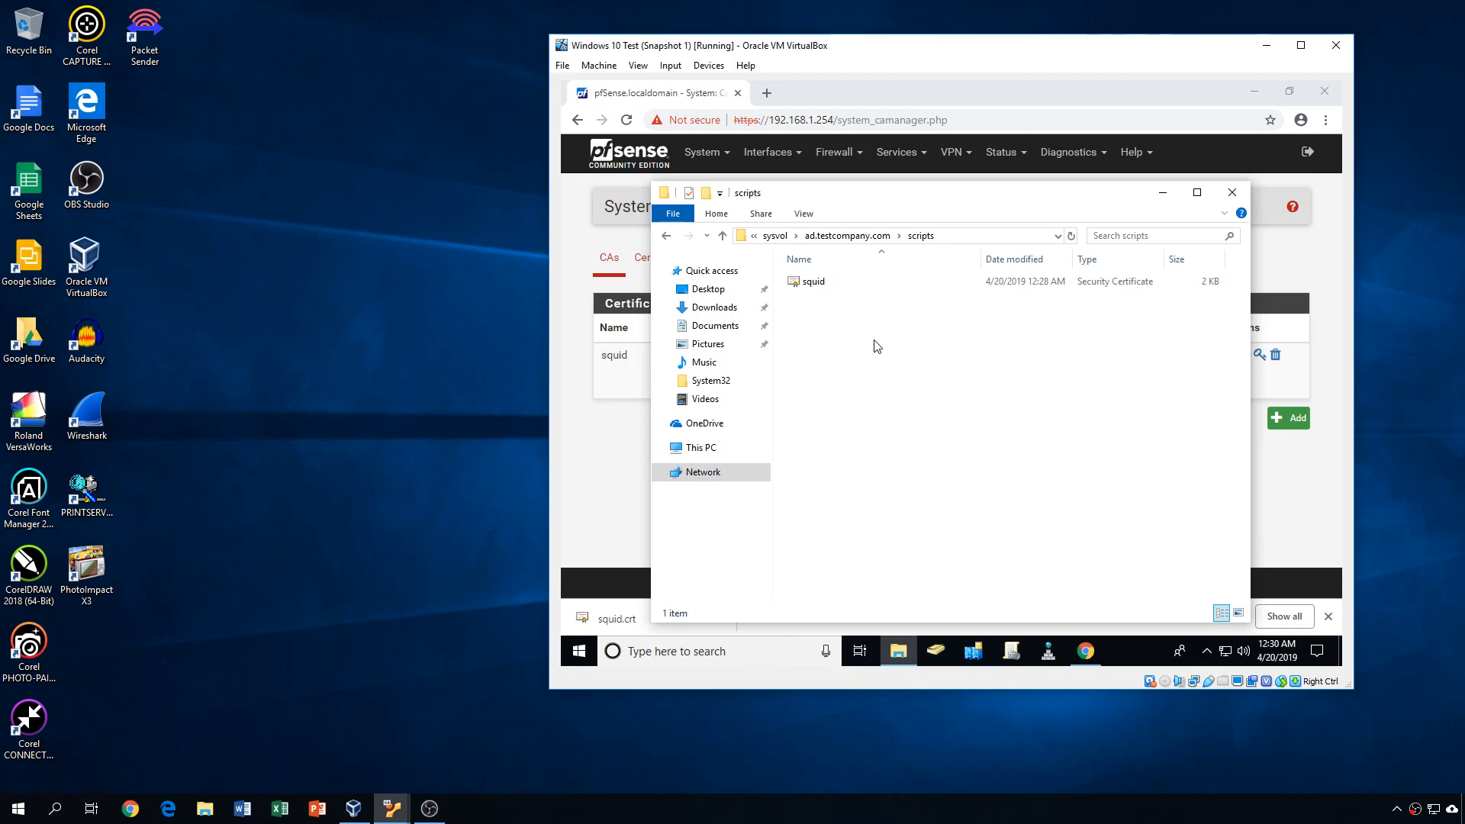
pyautogui.click(809, 282)
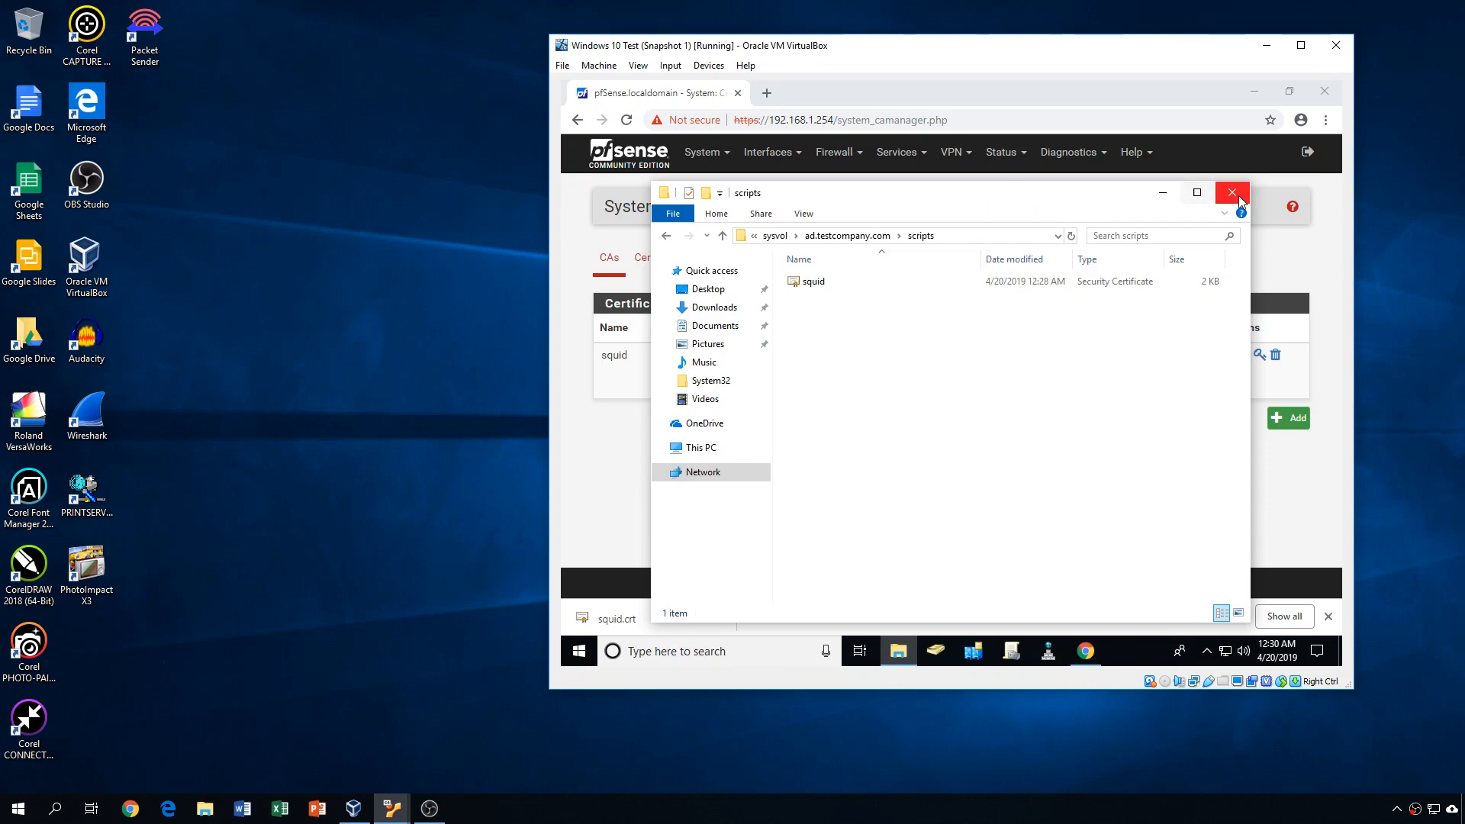
# - Close File Explorer and expand ad.testcompany.com's Group Policy Objects in the tree
pyautogui.click(1231, 192)
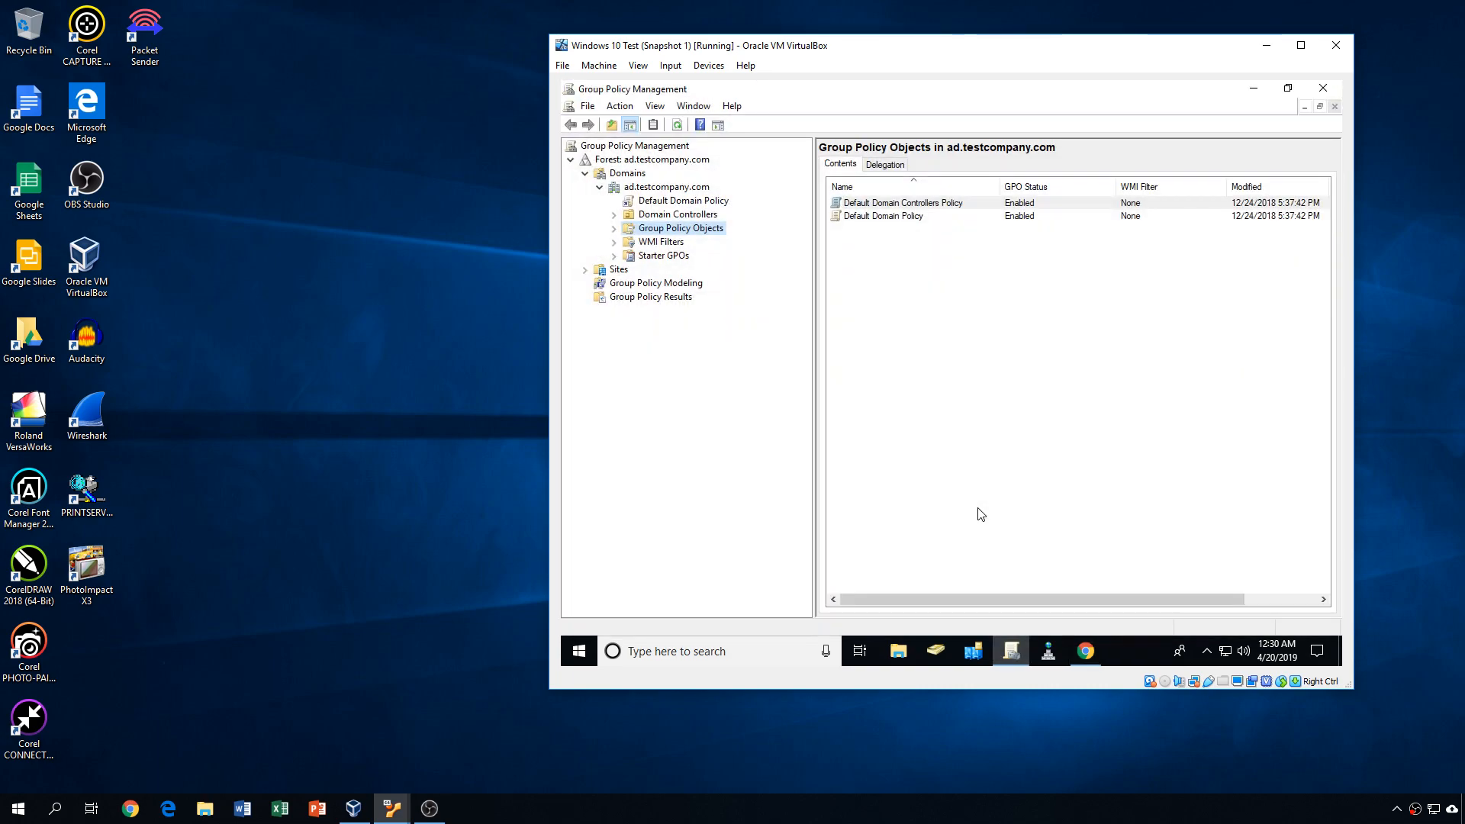
pyautogui.moveTo(778, 316)
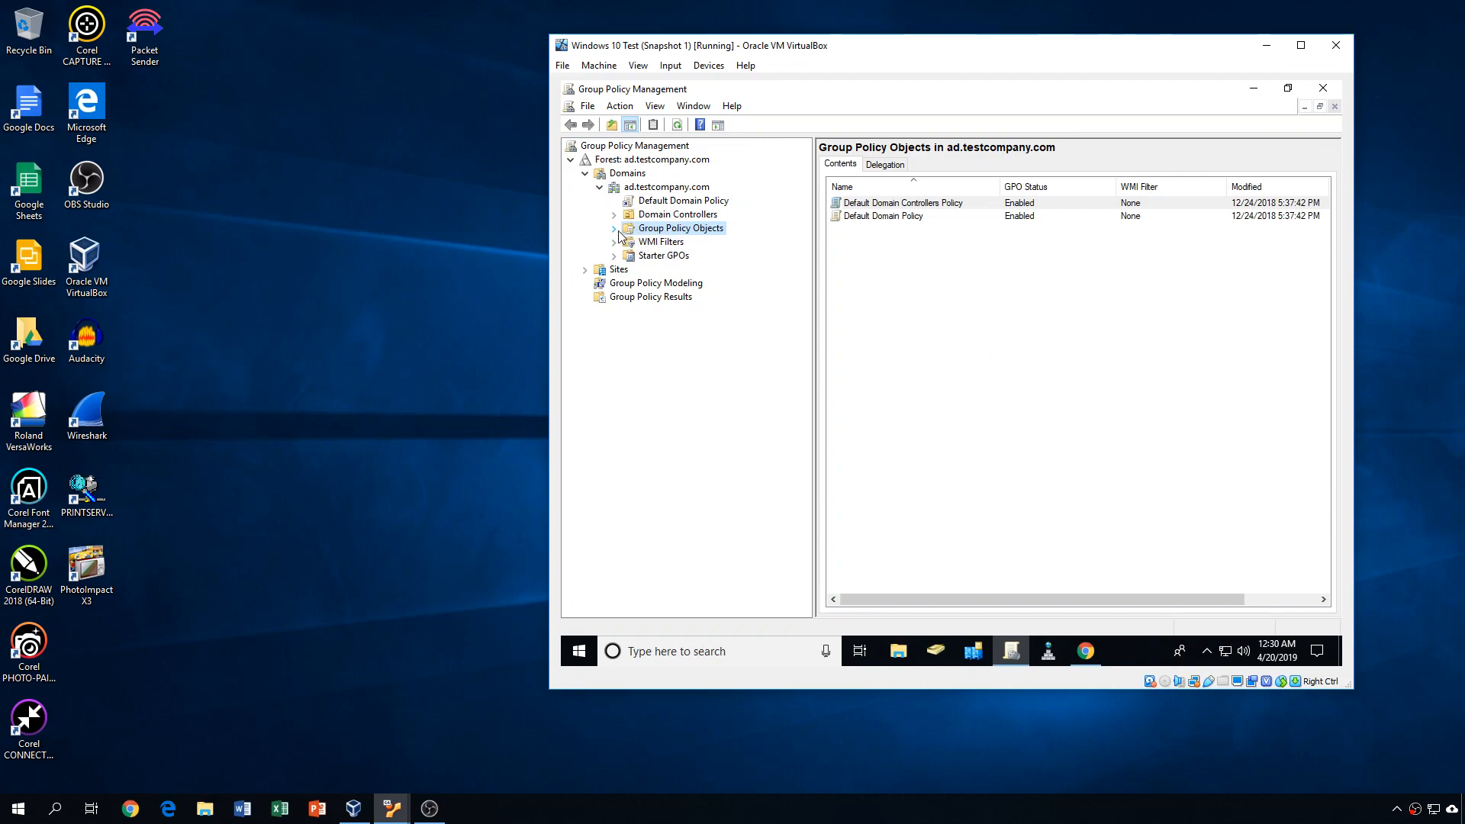
pyautogui.click(615, 228)
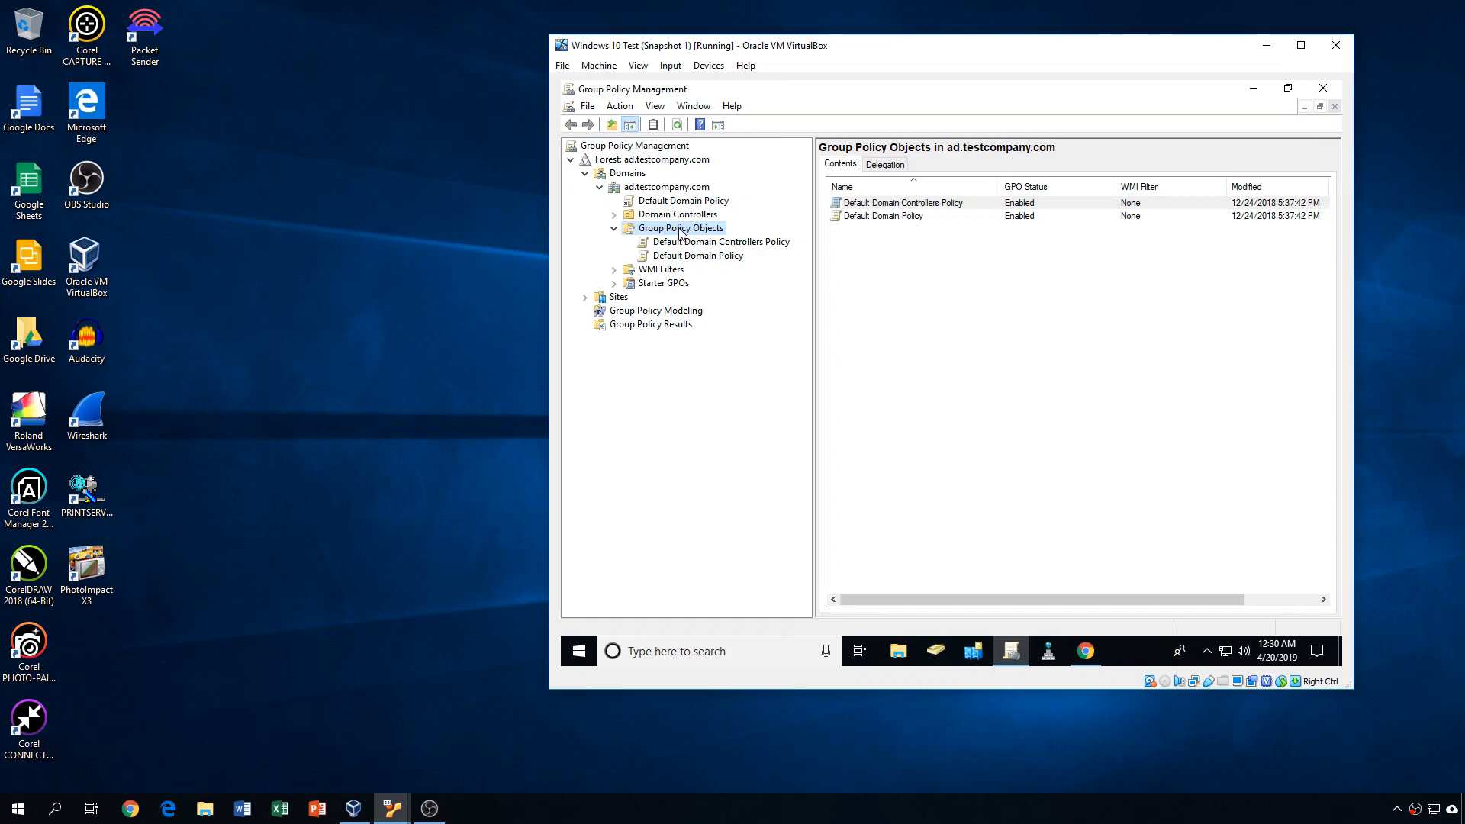
pyautogui.moveTo(650, 270)
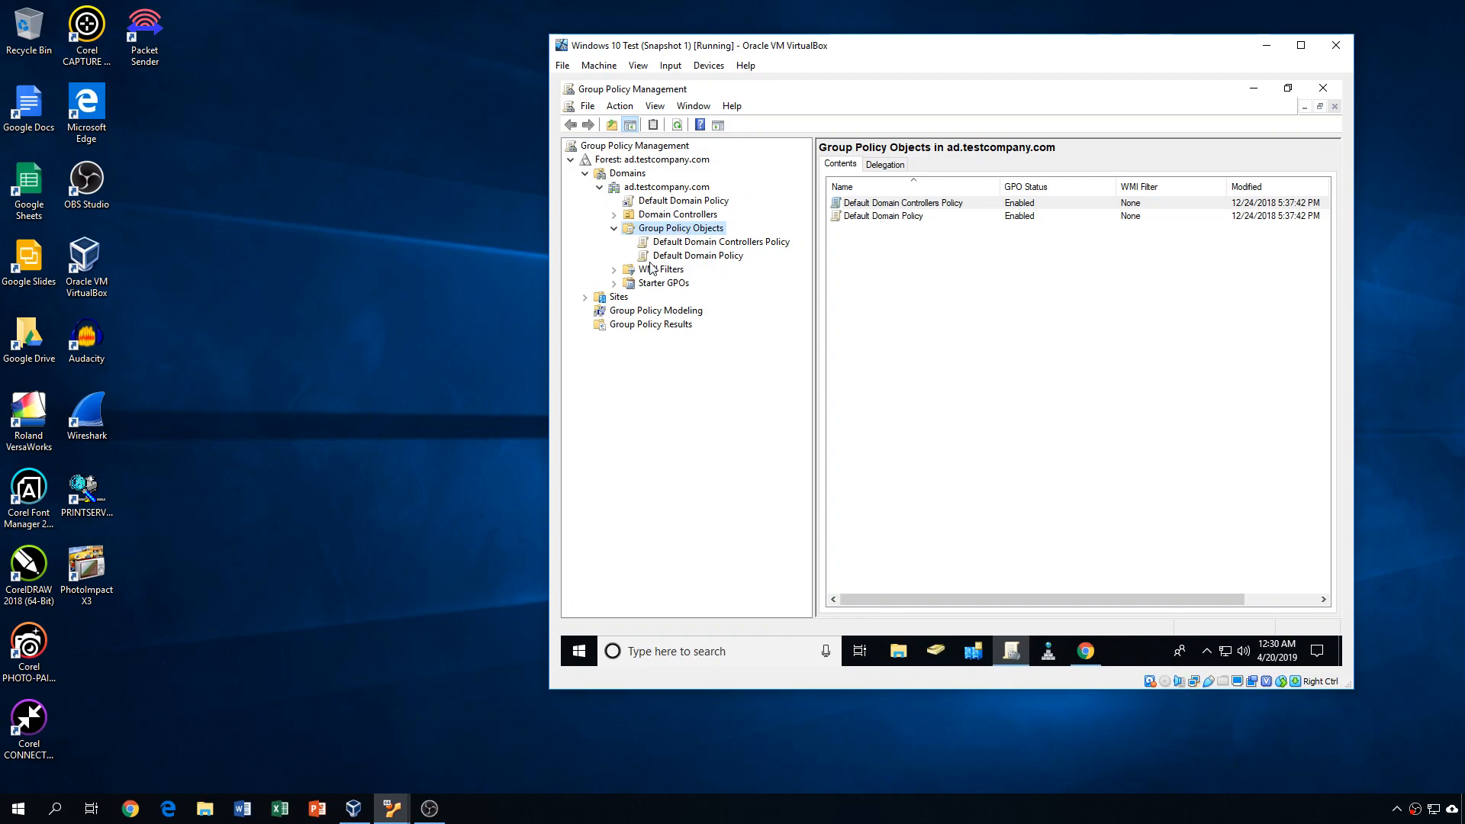
pyautogui.moveTo(844, 334)
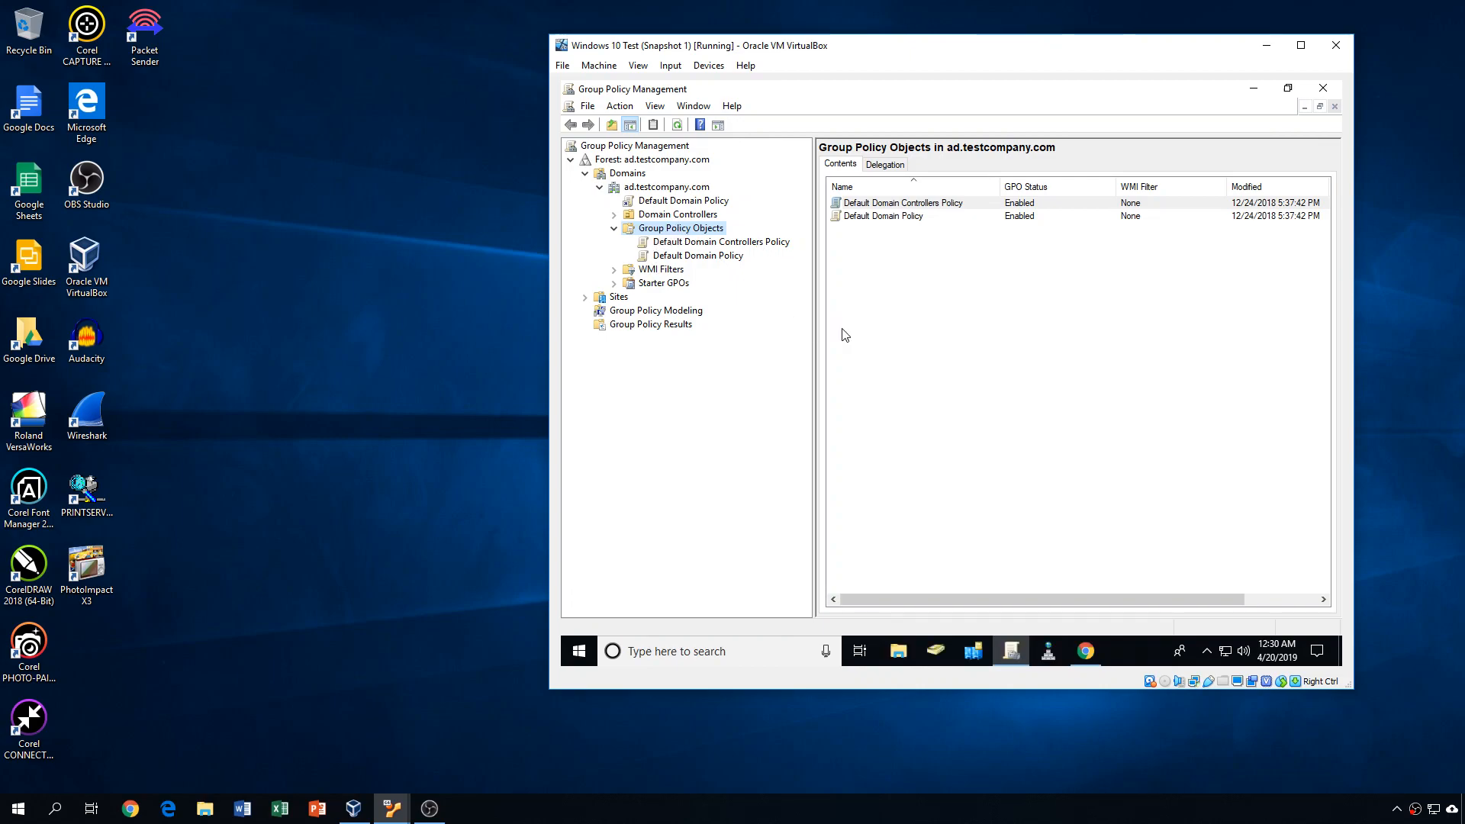
pyautogui.moveTo(844, 300)
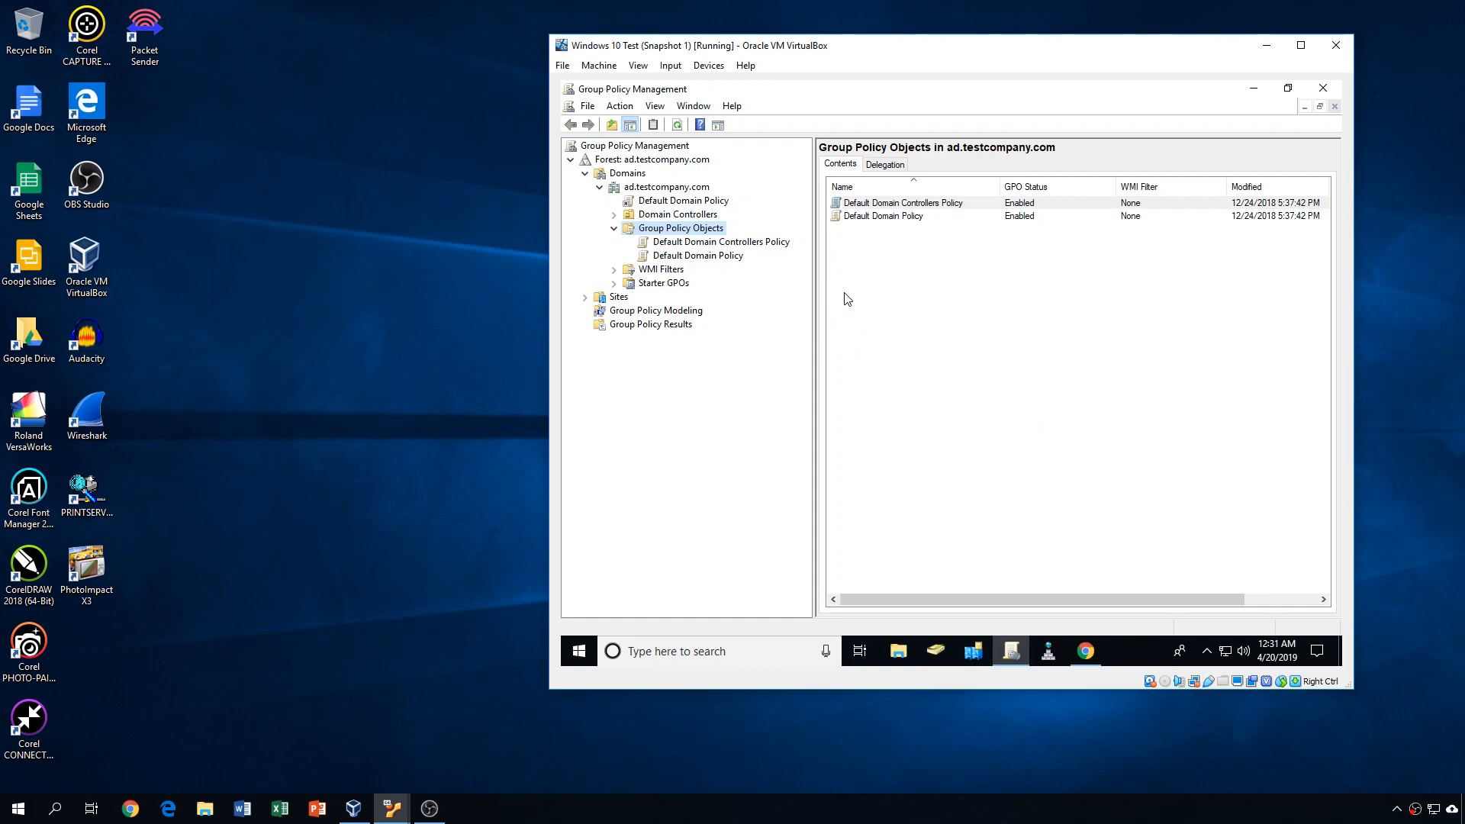
pyautogui.moveTo(673, 246)
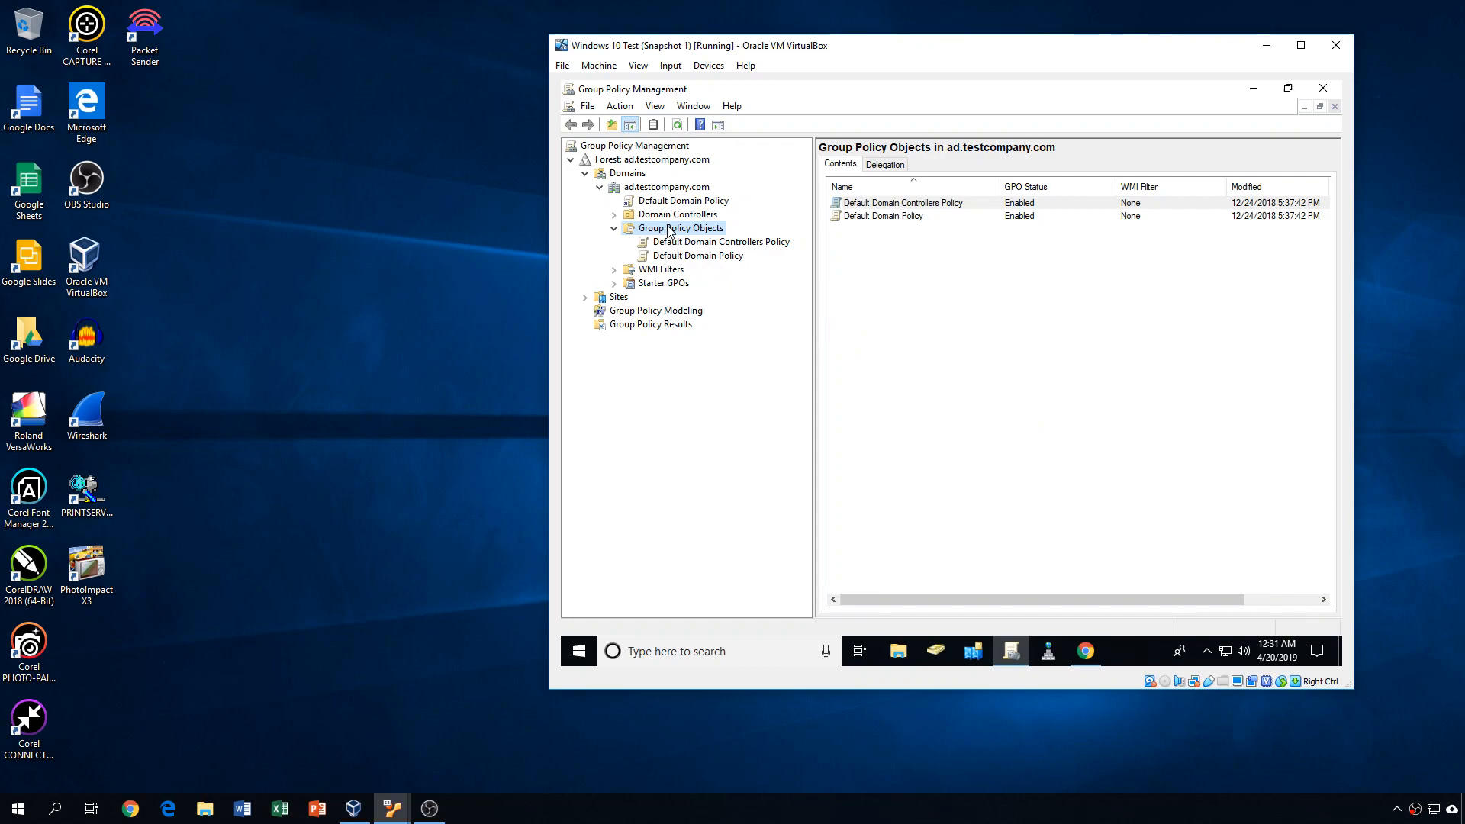
# - Create a new GPO named 'pfSense CA' and select it to view its scope
pyautogui.rightClick(680, 228)
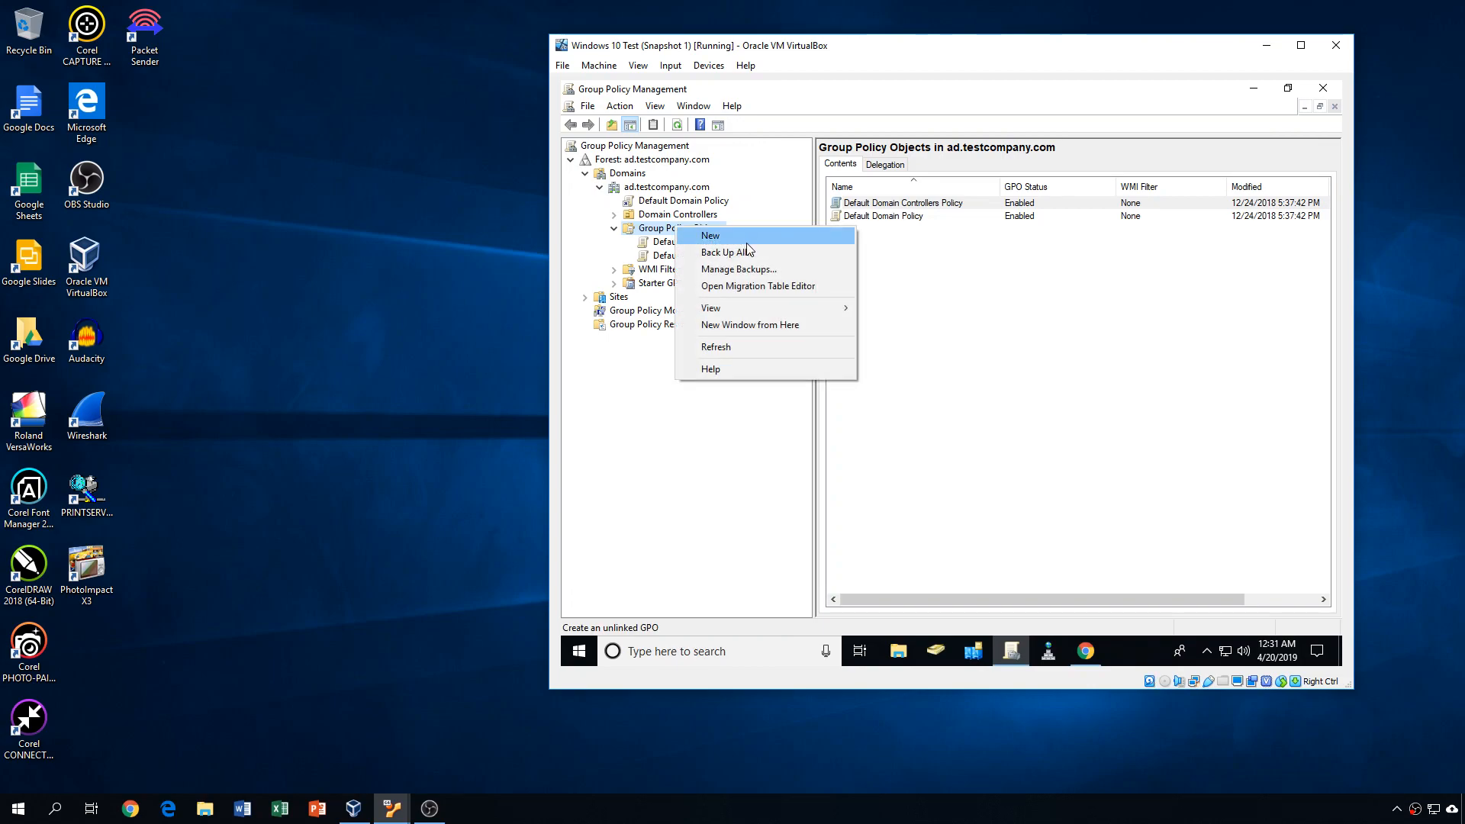
pyautogui.click(711, 236)
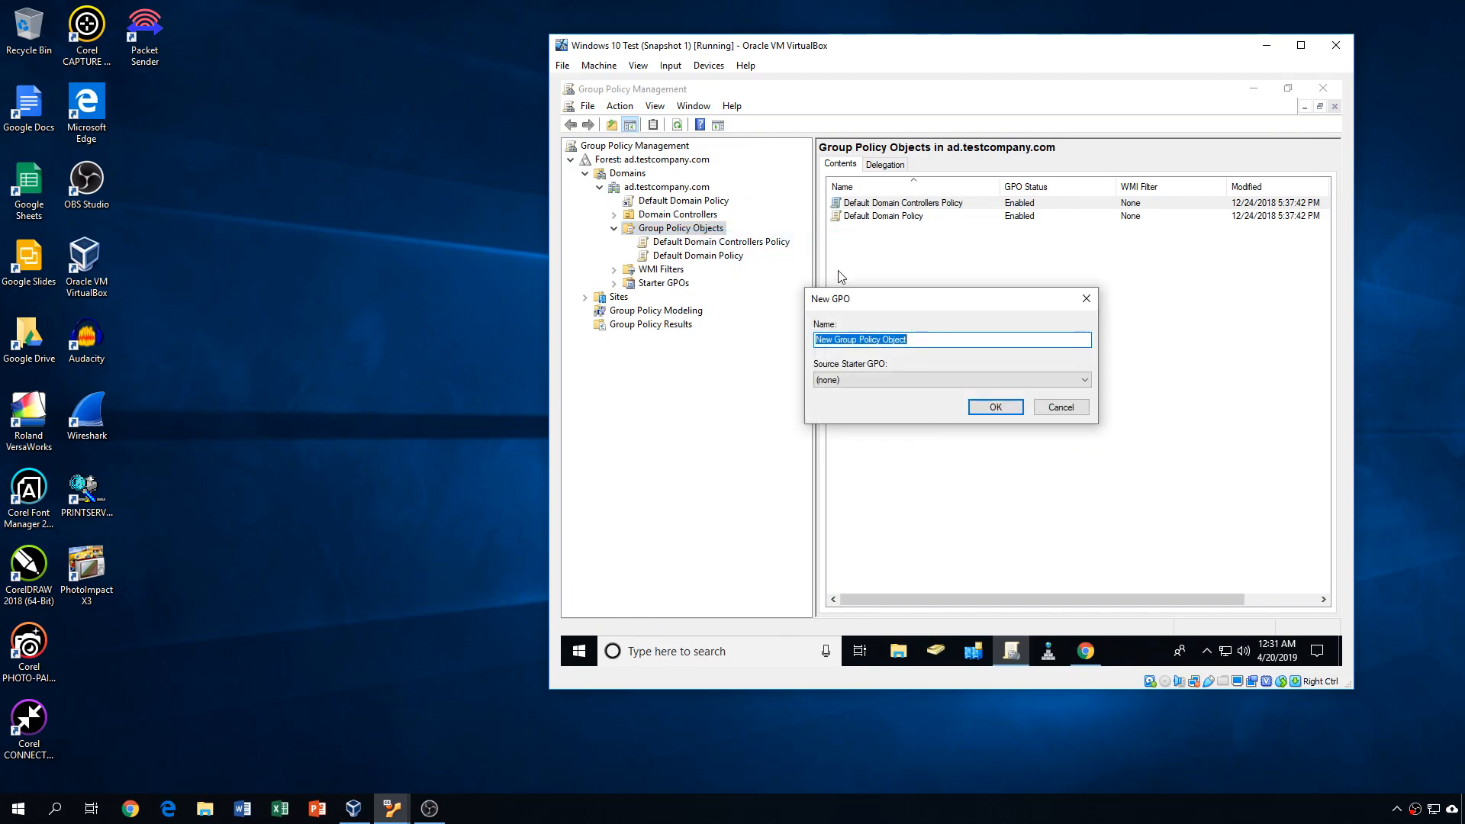
pyautogui.write('pfSense CA')
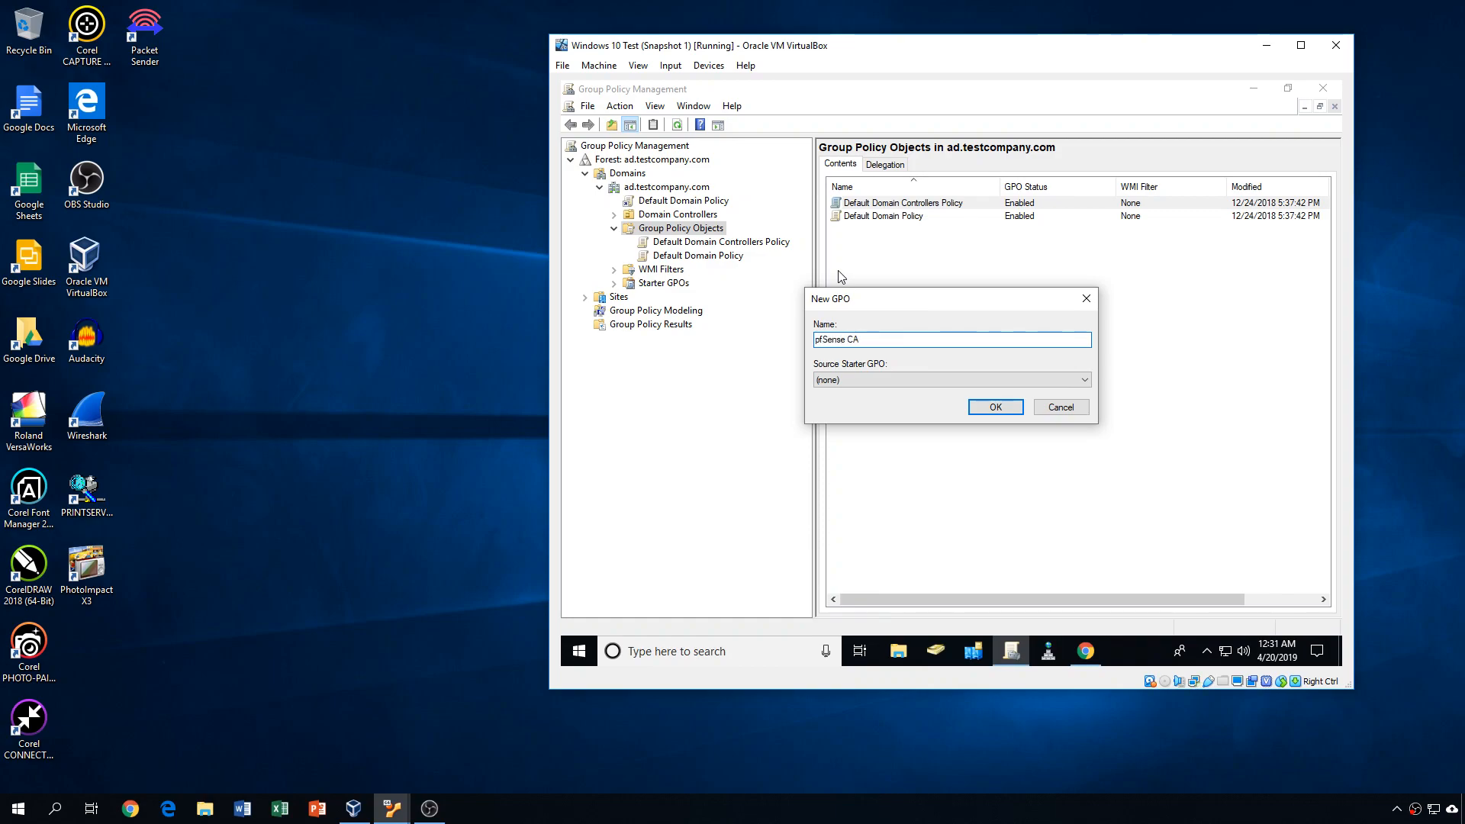
pyautogui.click(994, 406)
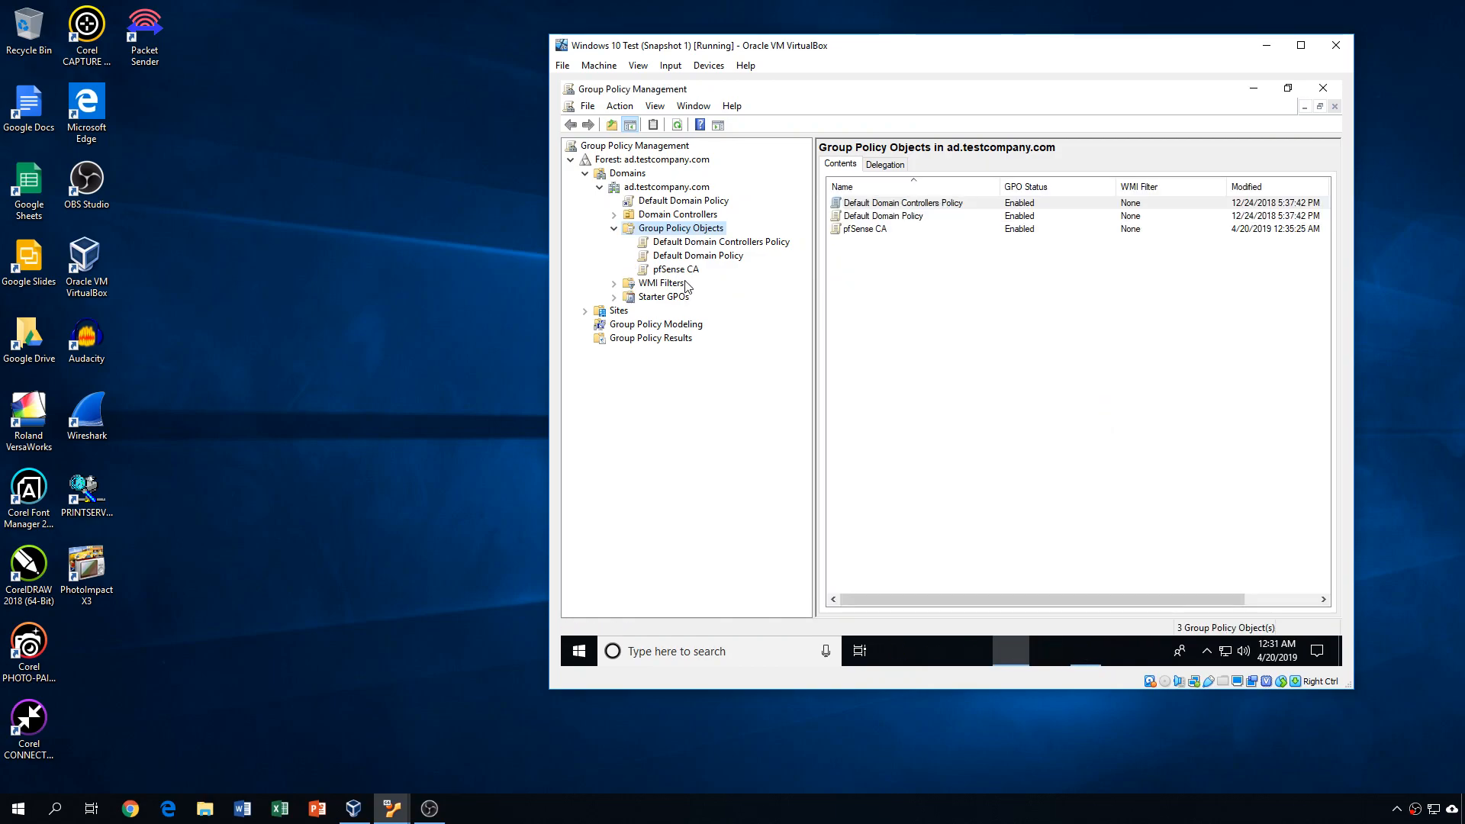
pyautogui.click(674, 270)
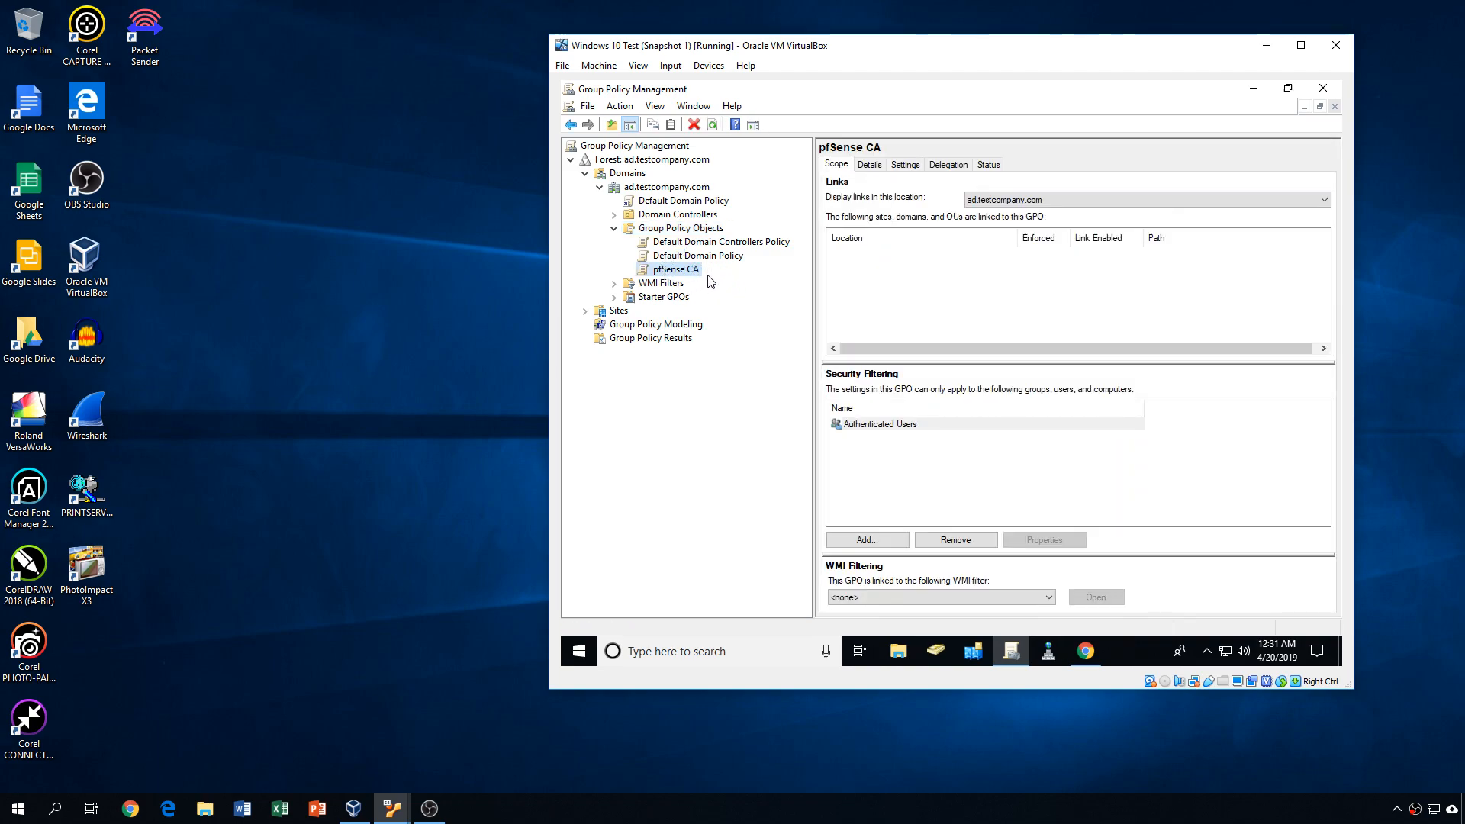
pyautogui.moveTo(1100, 341)
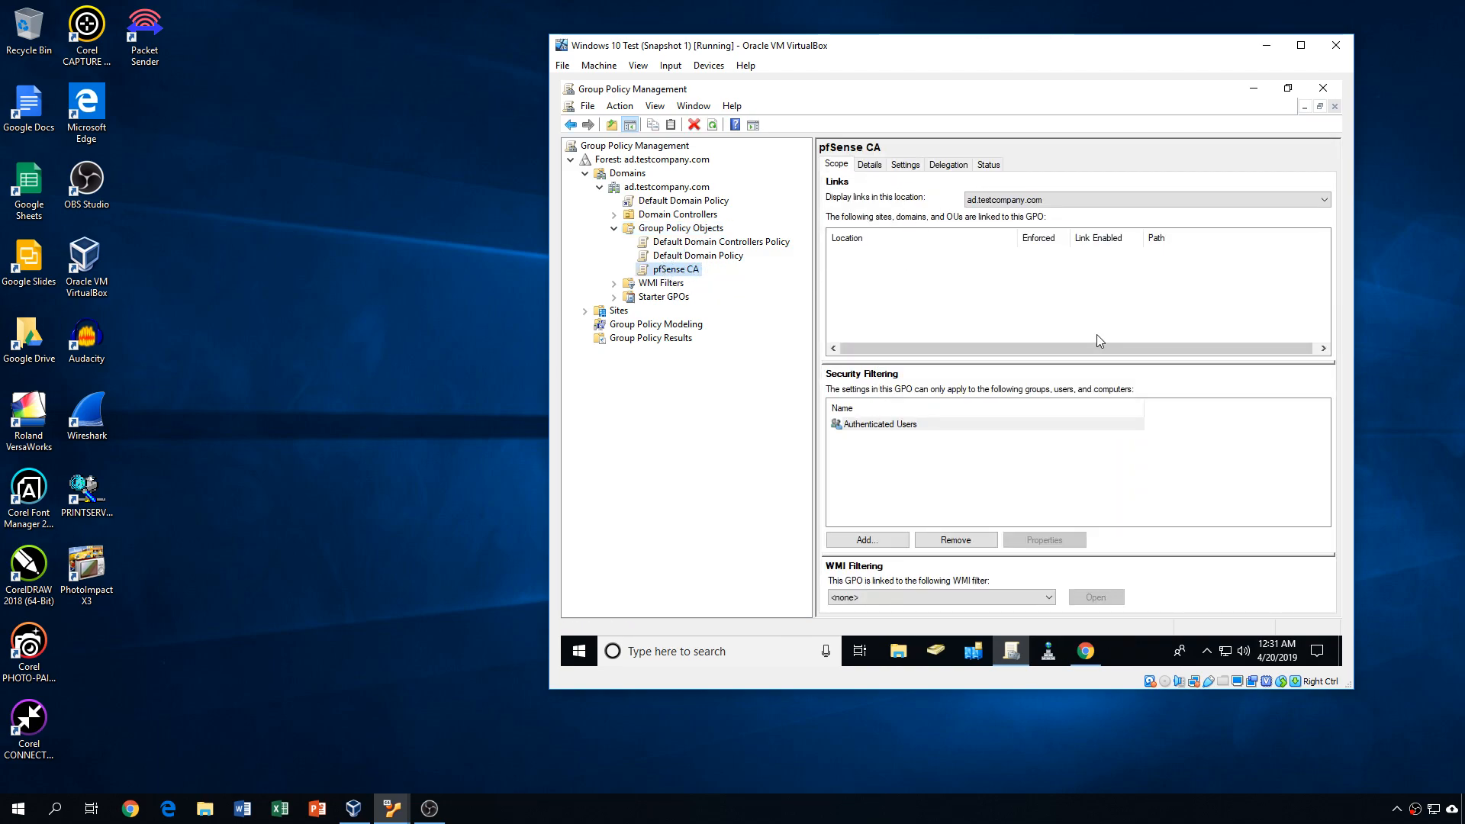
pyautogui.moveTo(848, 215)
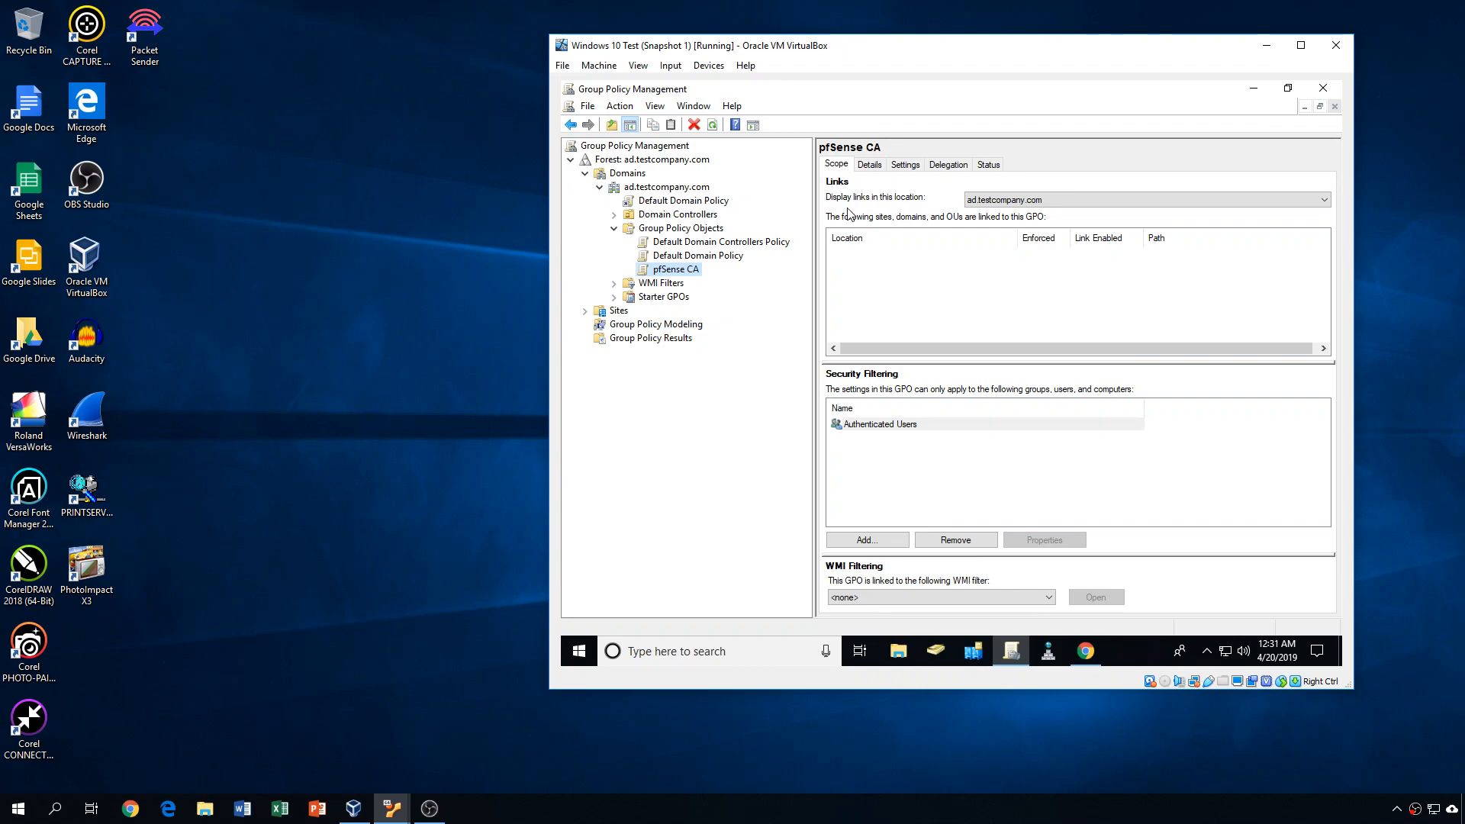
pyautogui.moveTo(825, 228)
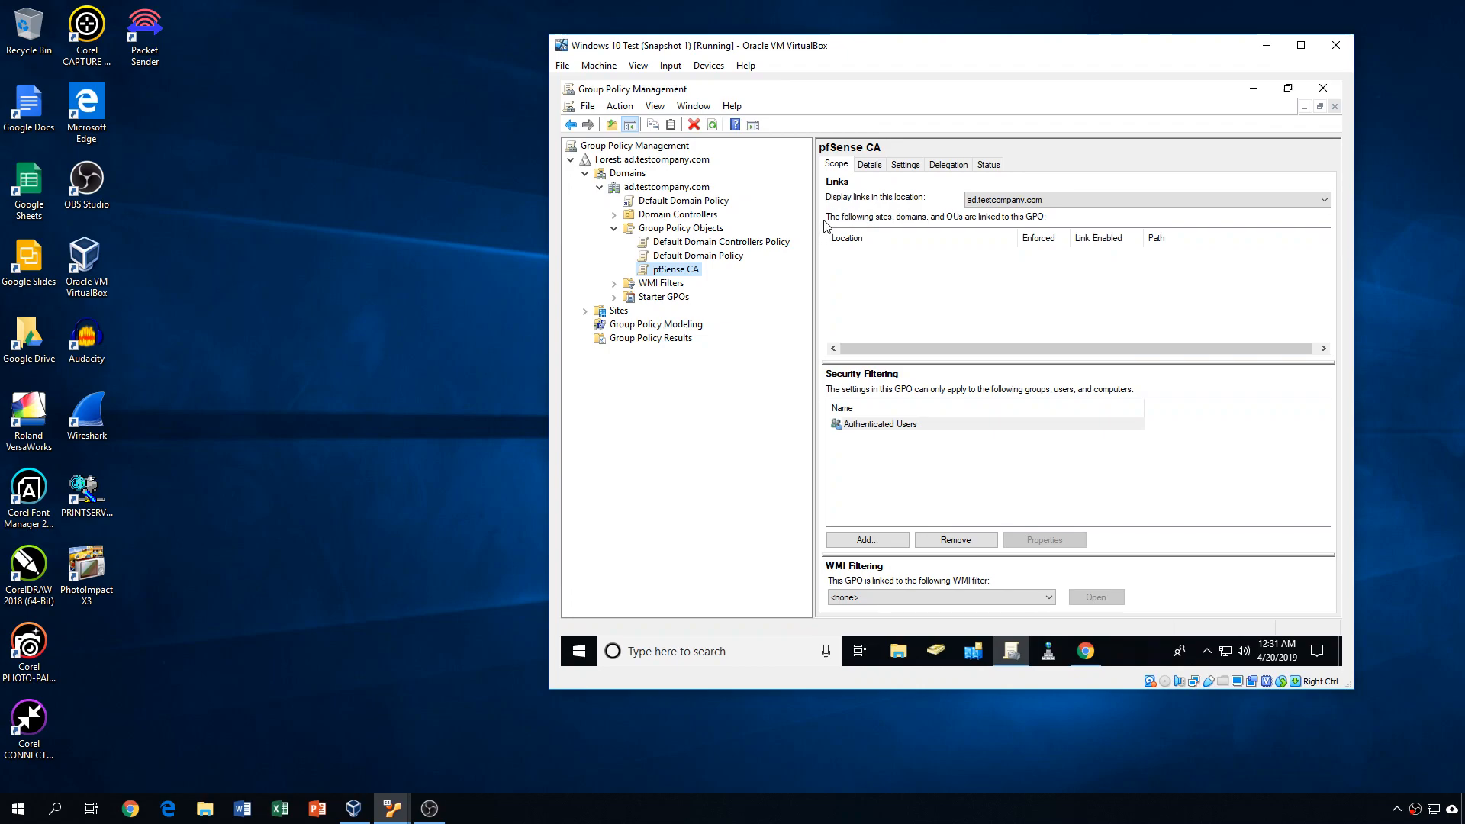
pyautogui.moveTo(791, 236)
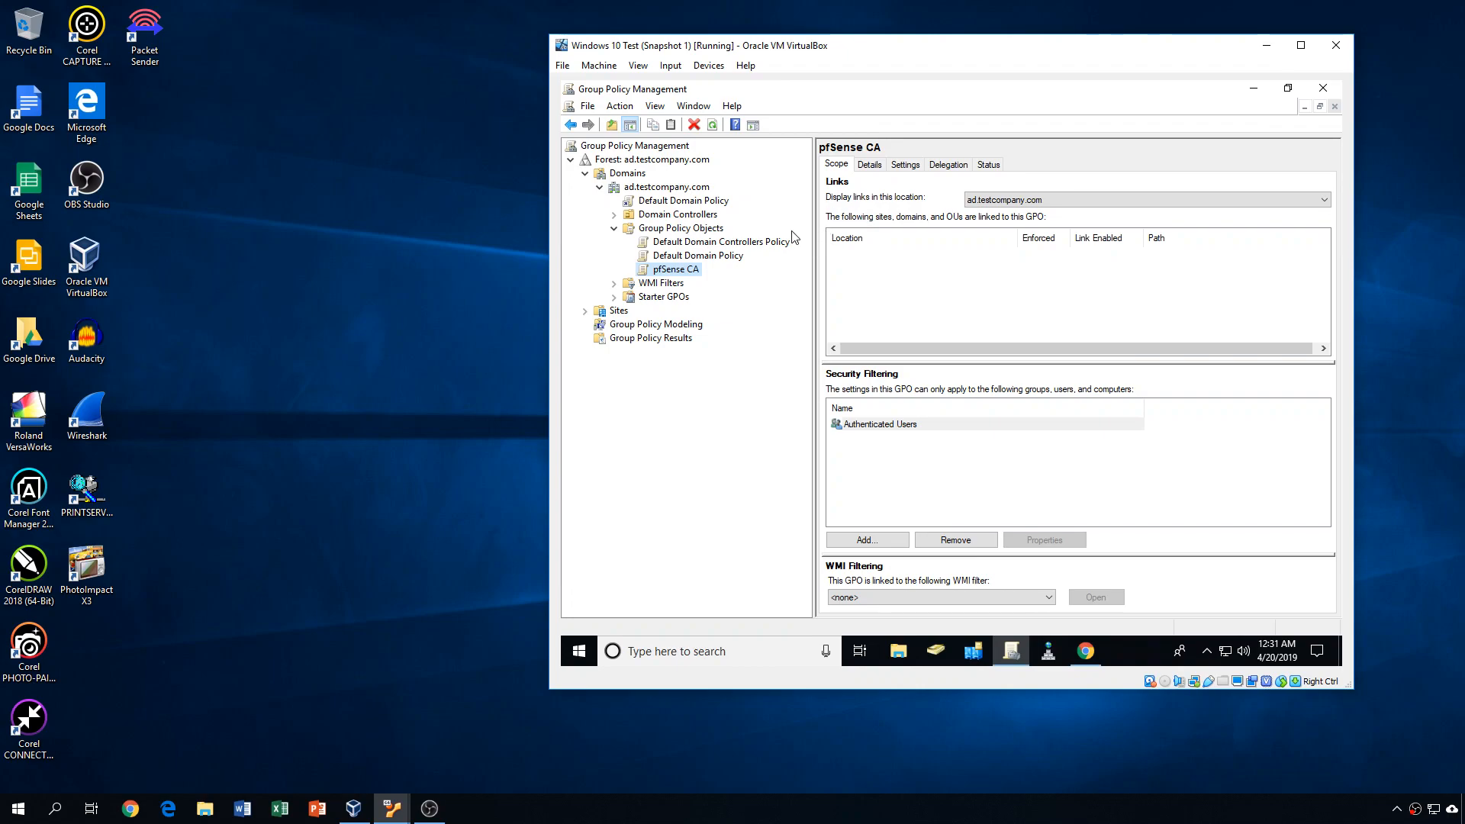
# - Edit pfSense CA and reach Computer Configuration's Trusted Root Certification Authorities store
pyautogui.rightClick(674, 270)
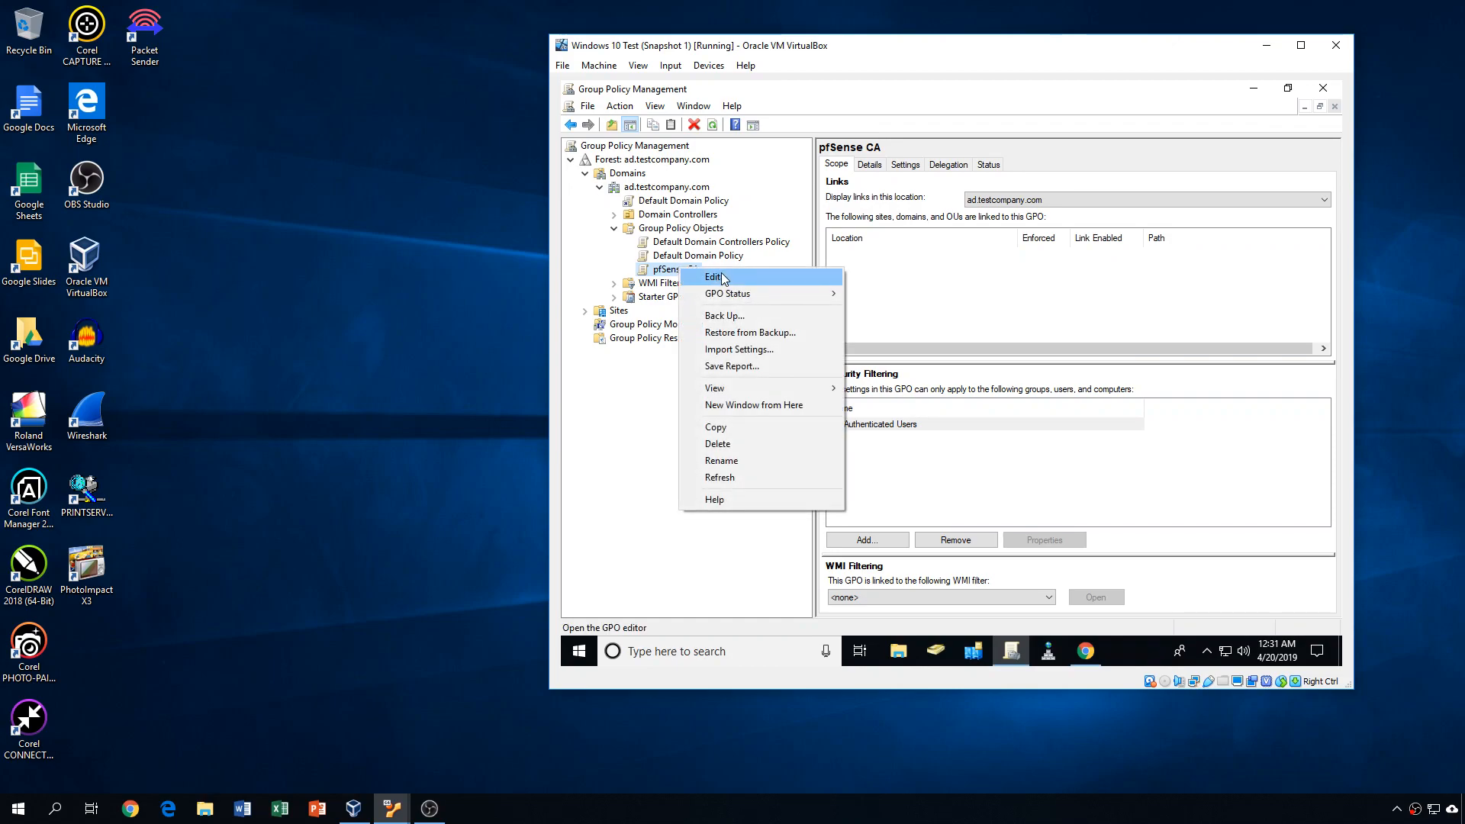
pyautogui.click(715, 276)
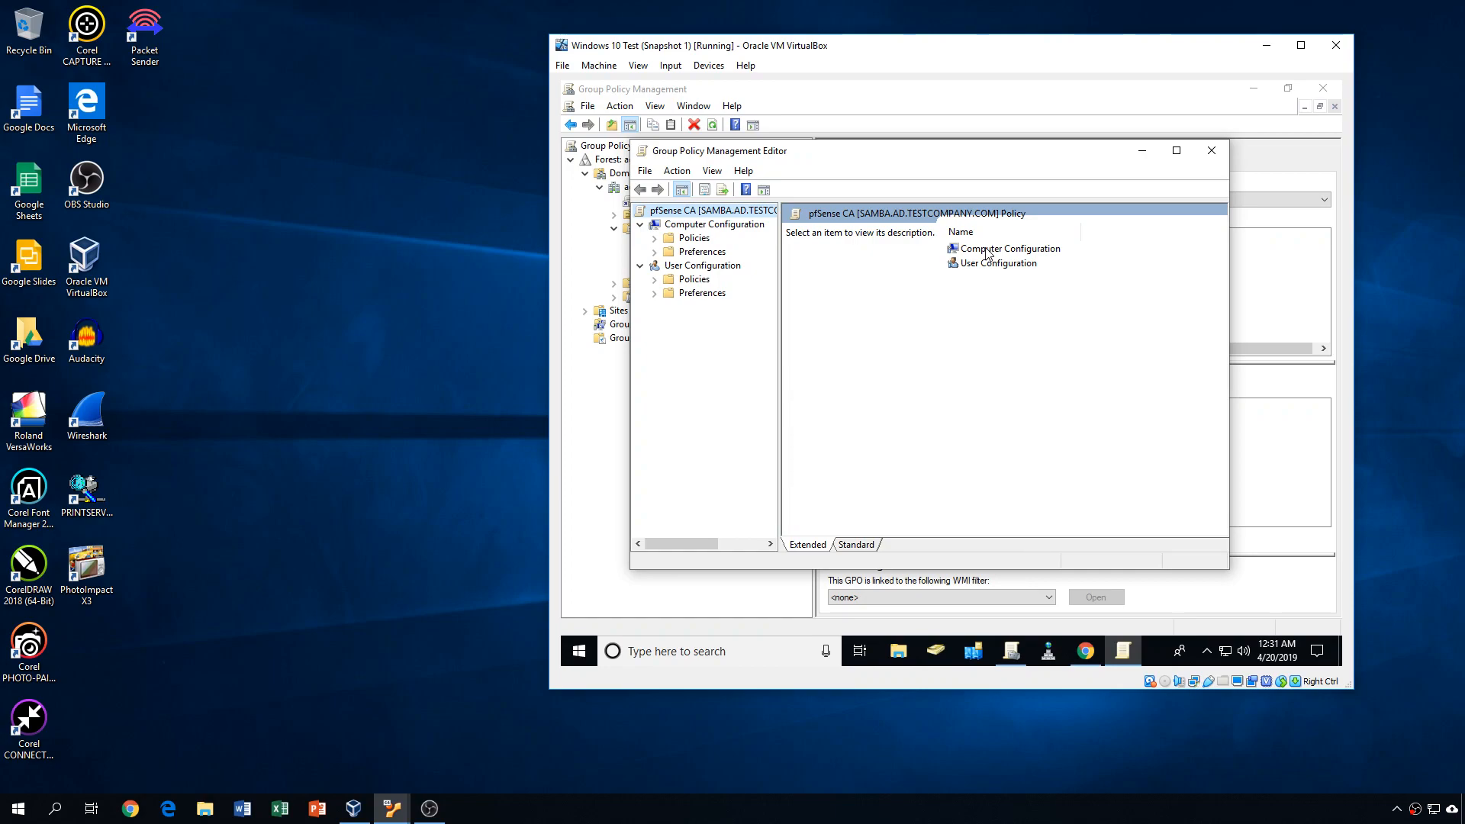
pyautogui.click(716, 224)
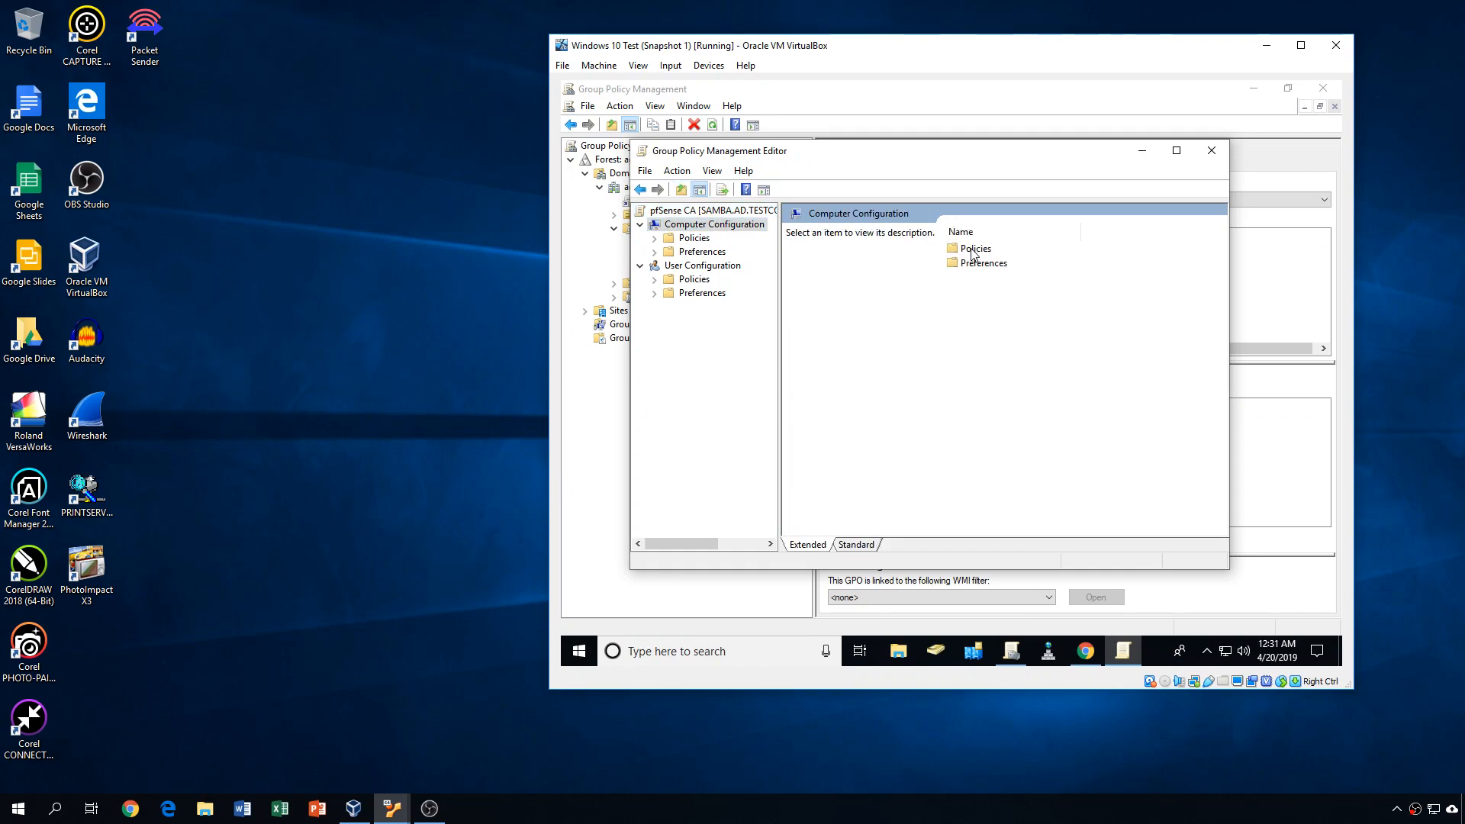
pyautogui.click(693, 237)
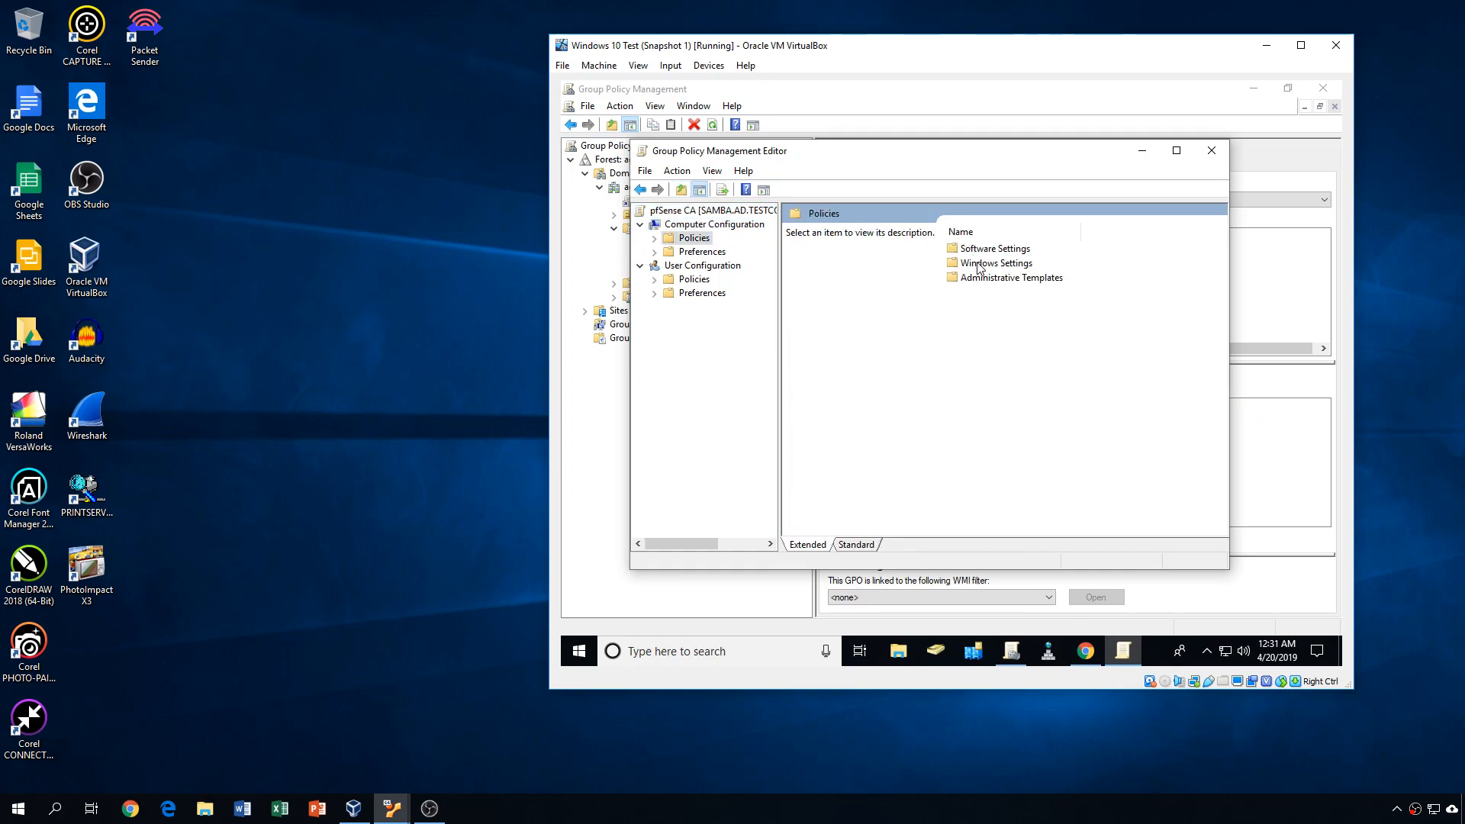
pyautogui.click(996, 263)
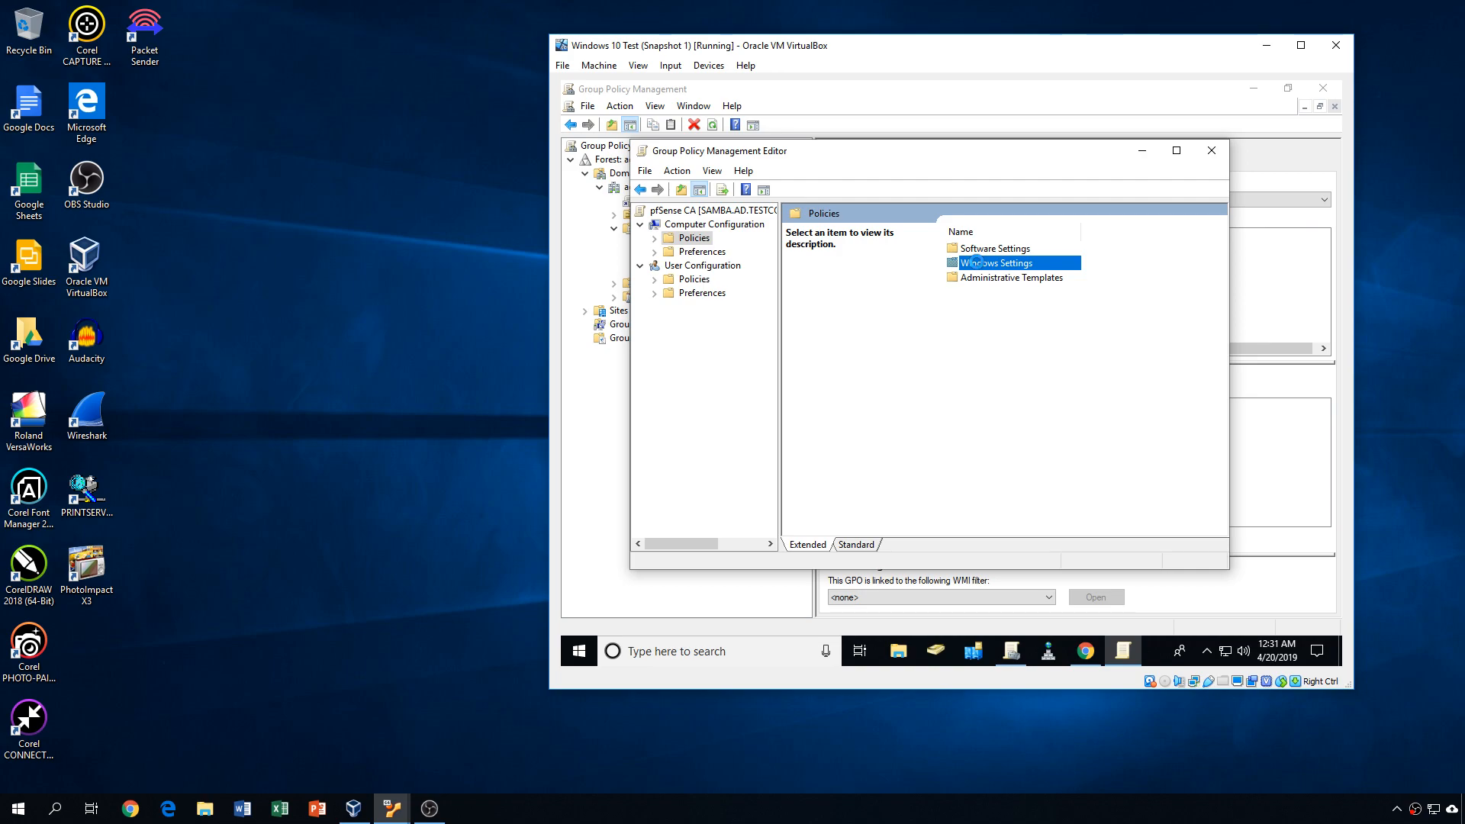
pyautogui.doubleClick(996, 262)
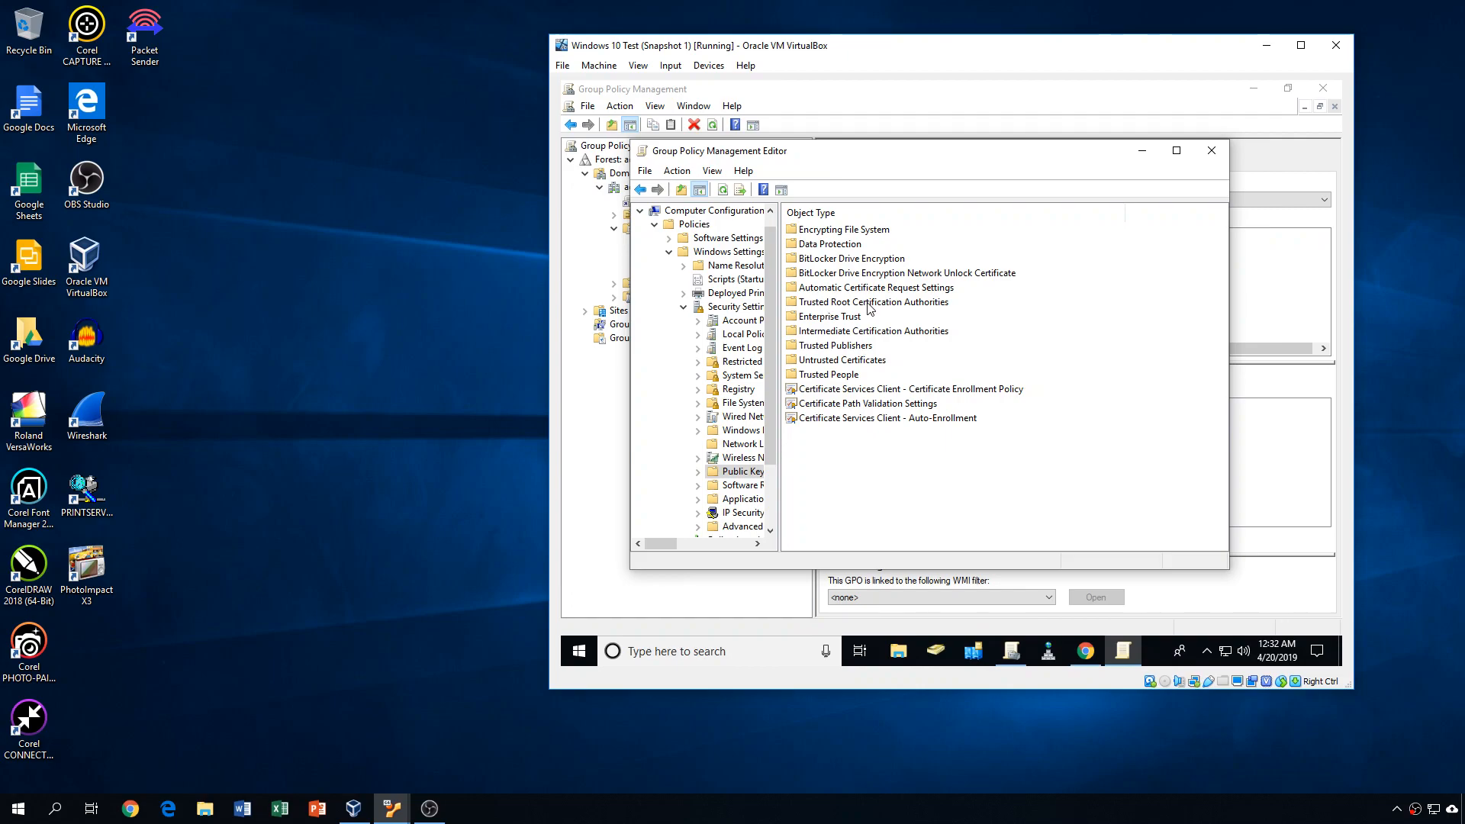
pyautogui.moveTo(870, 308)
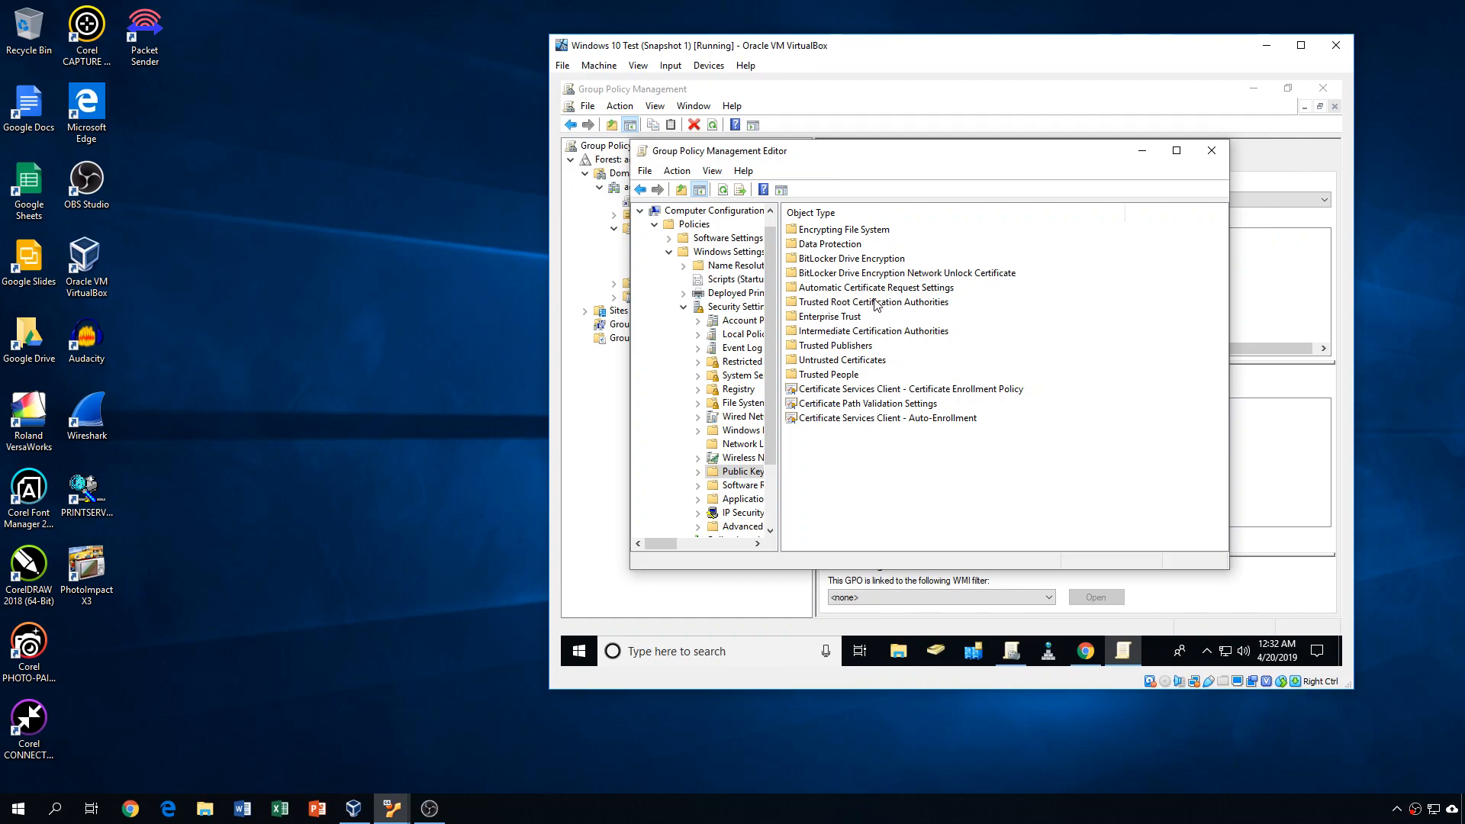
pyautogui.moveTo(848, 309)
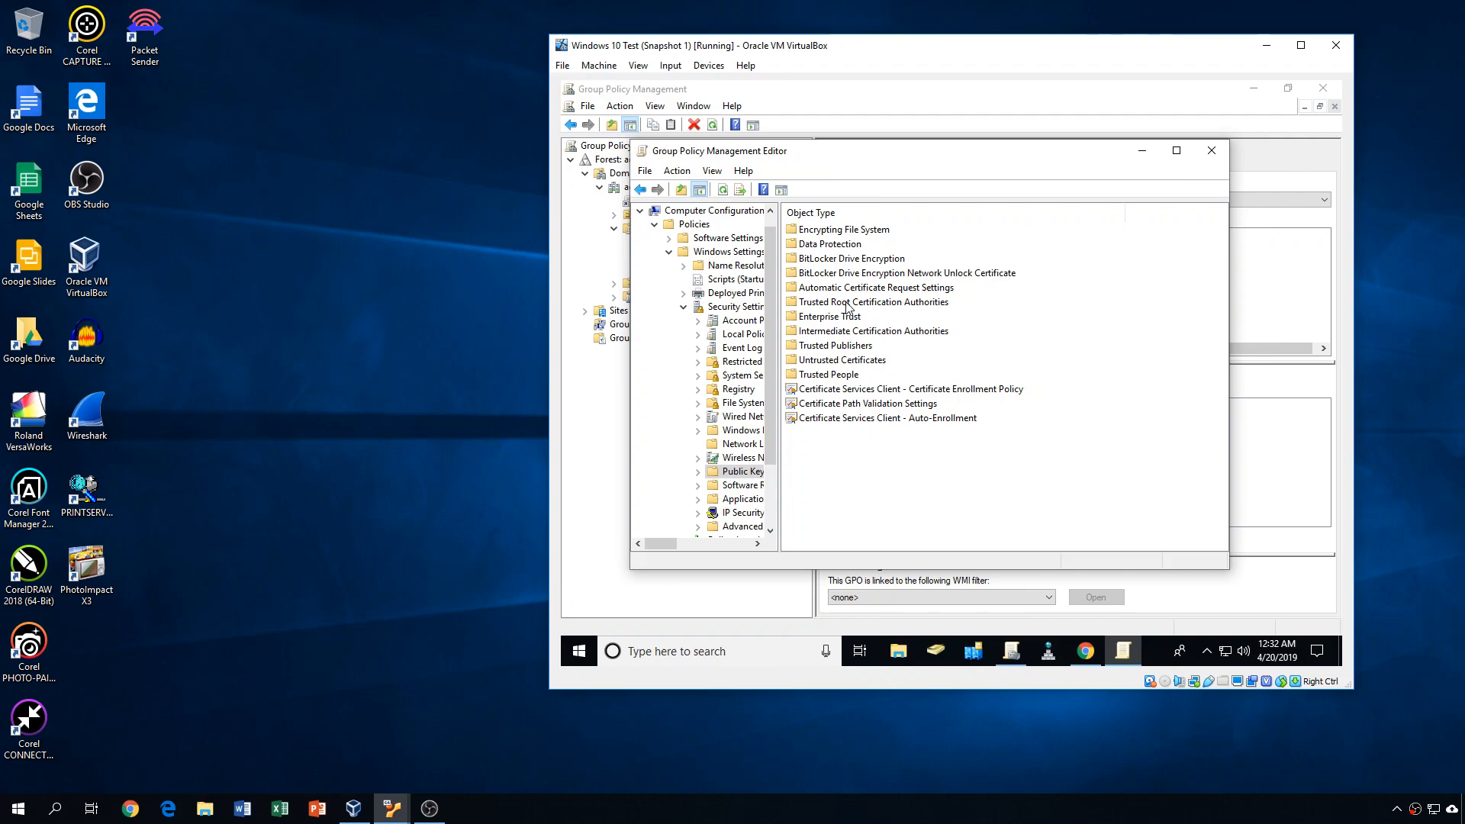
pyautogui.click(875, 301)
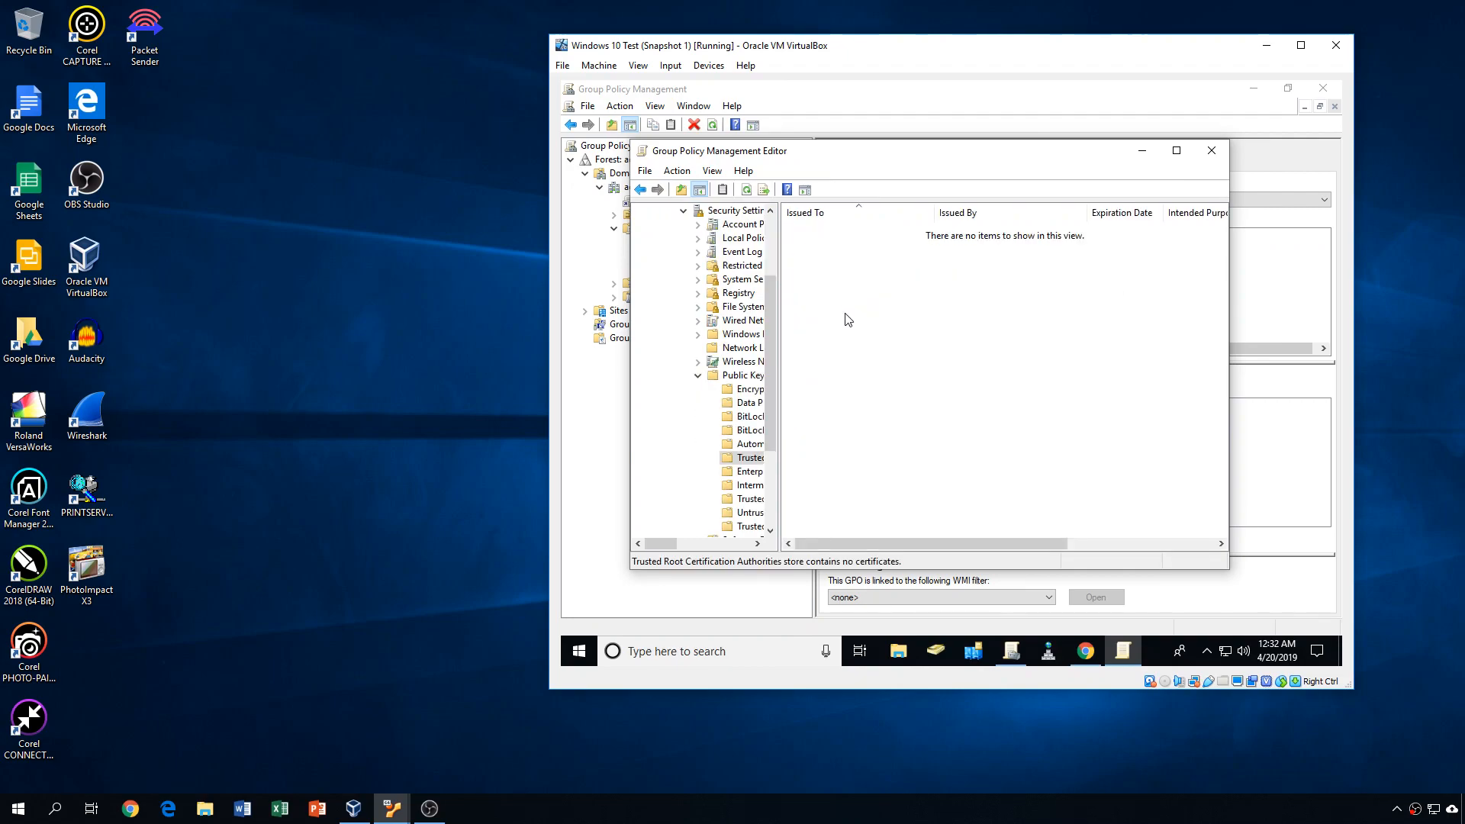
# - Launch the Certificate Import Wizard and enter a \\samba.ad.testcompany.com file path
pyautogui.rightClick(846, 320)
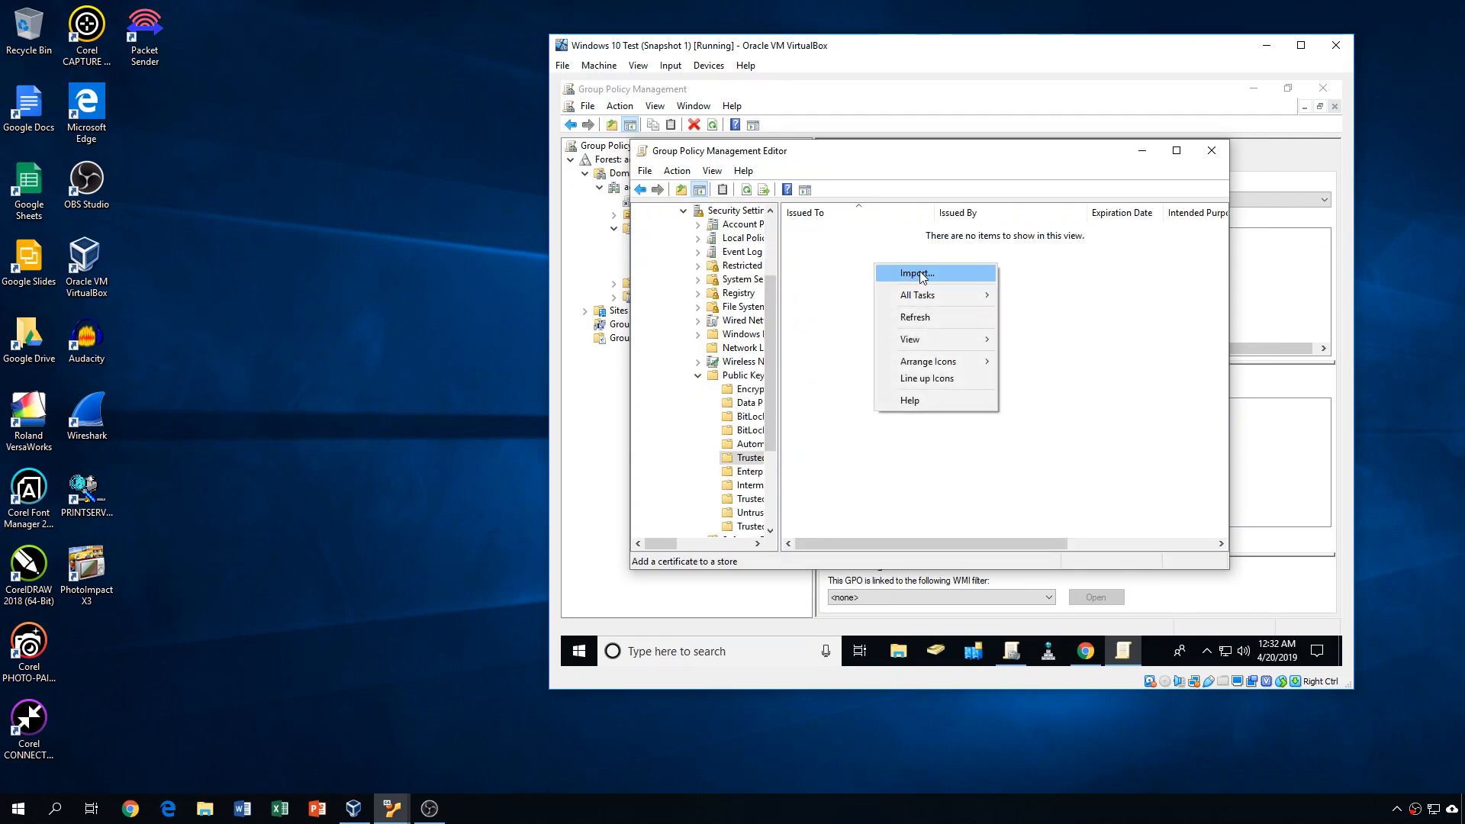
pyautogui.click(916, 273)
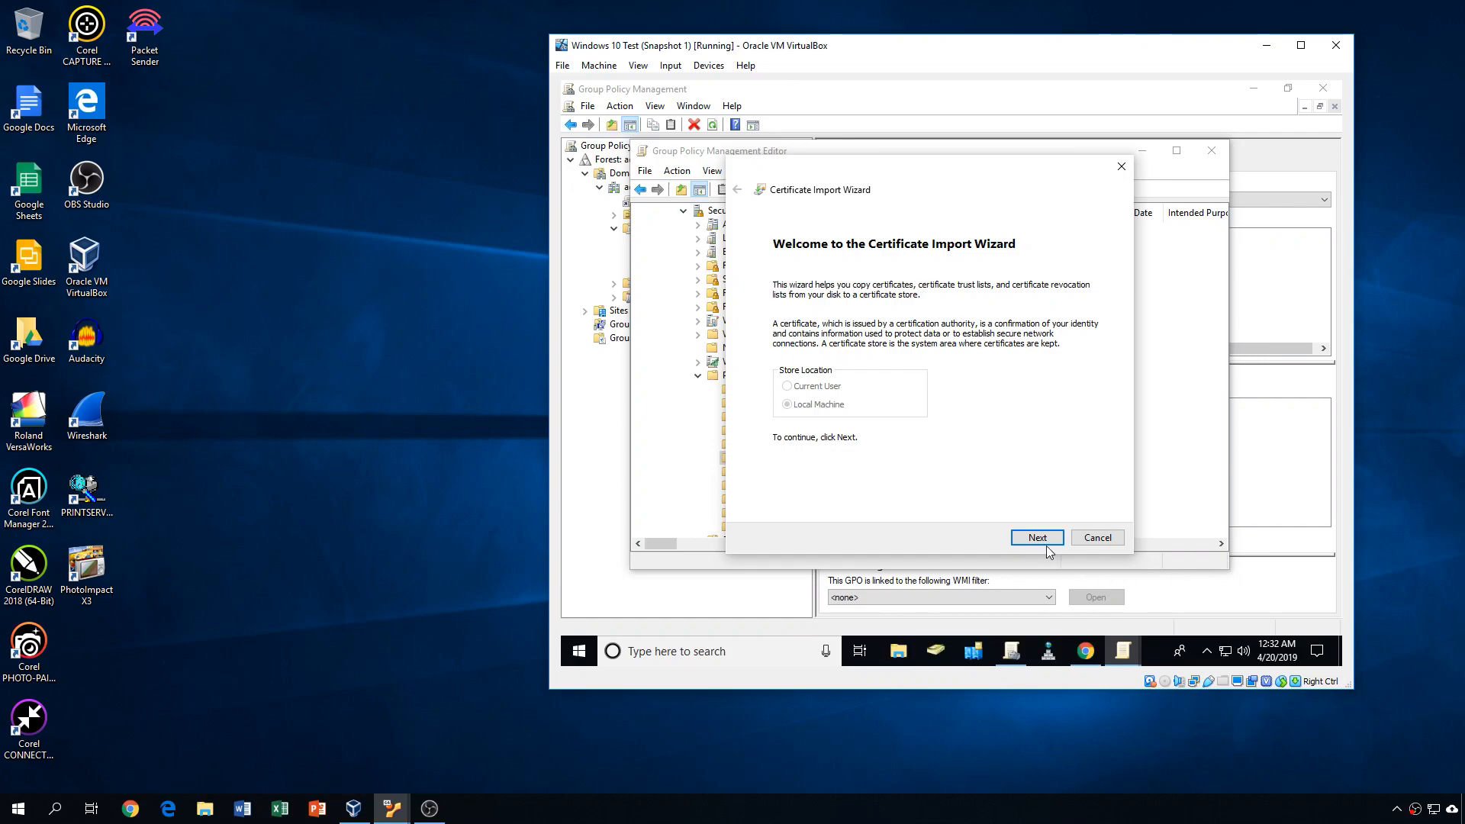
pyautogui.click(1036, 538)
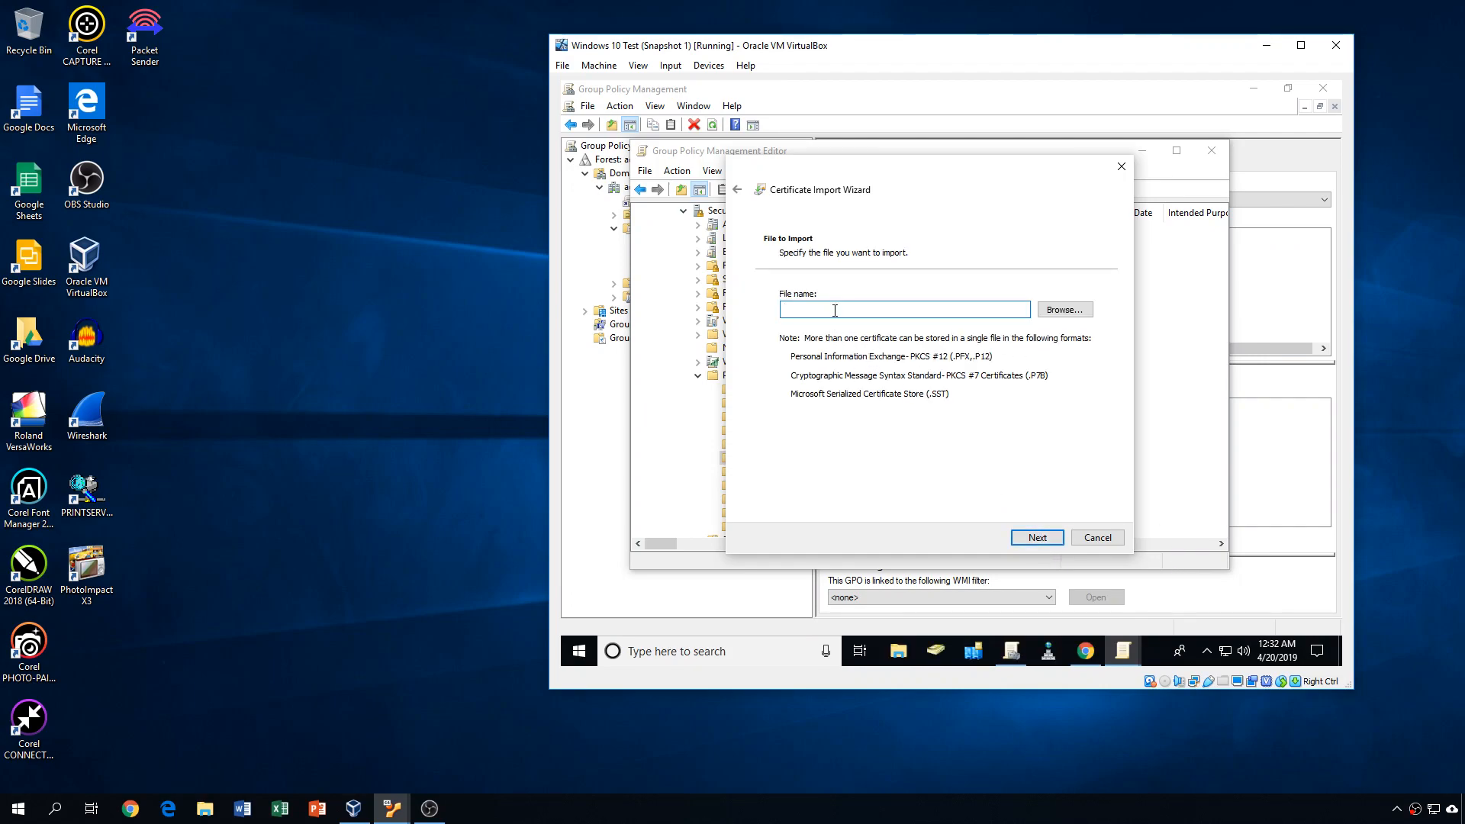
pyautogui.write('\\\\')
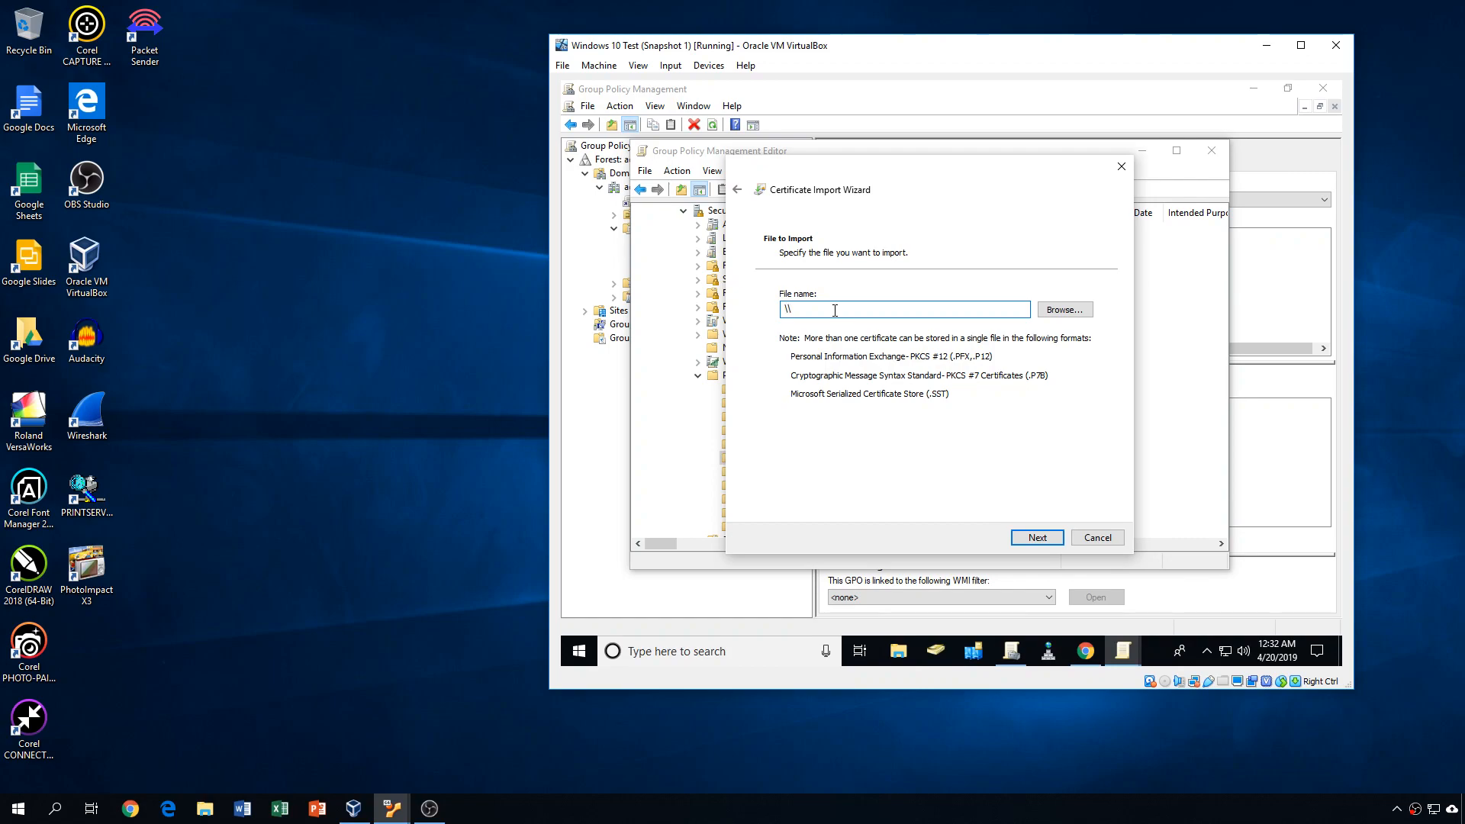
pyautogui.write('samba.ad.testcompany.com')
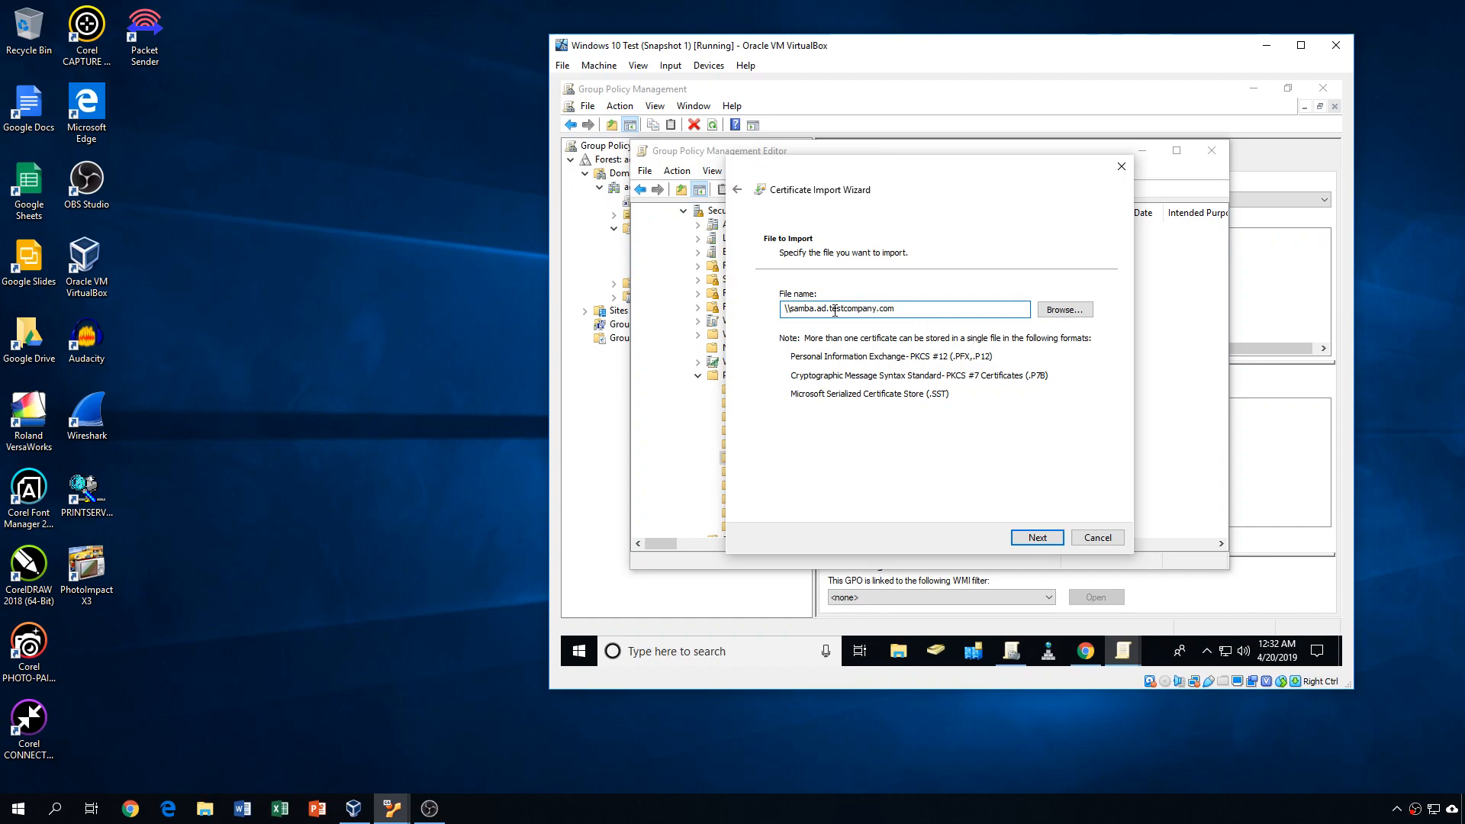
pyautogui.moveTo(1063, 309)
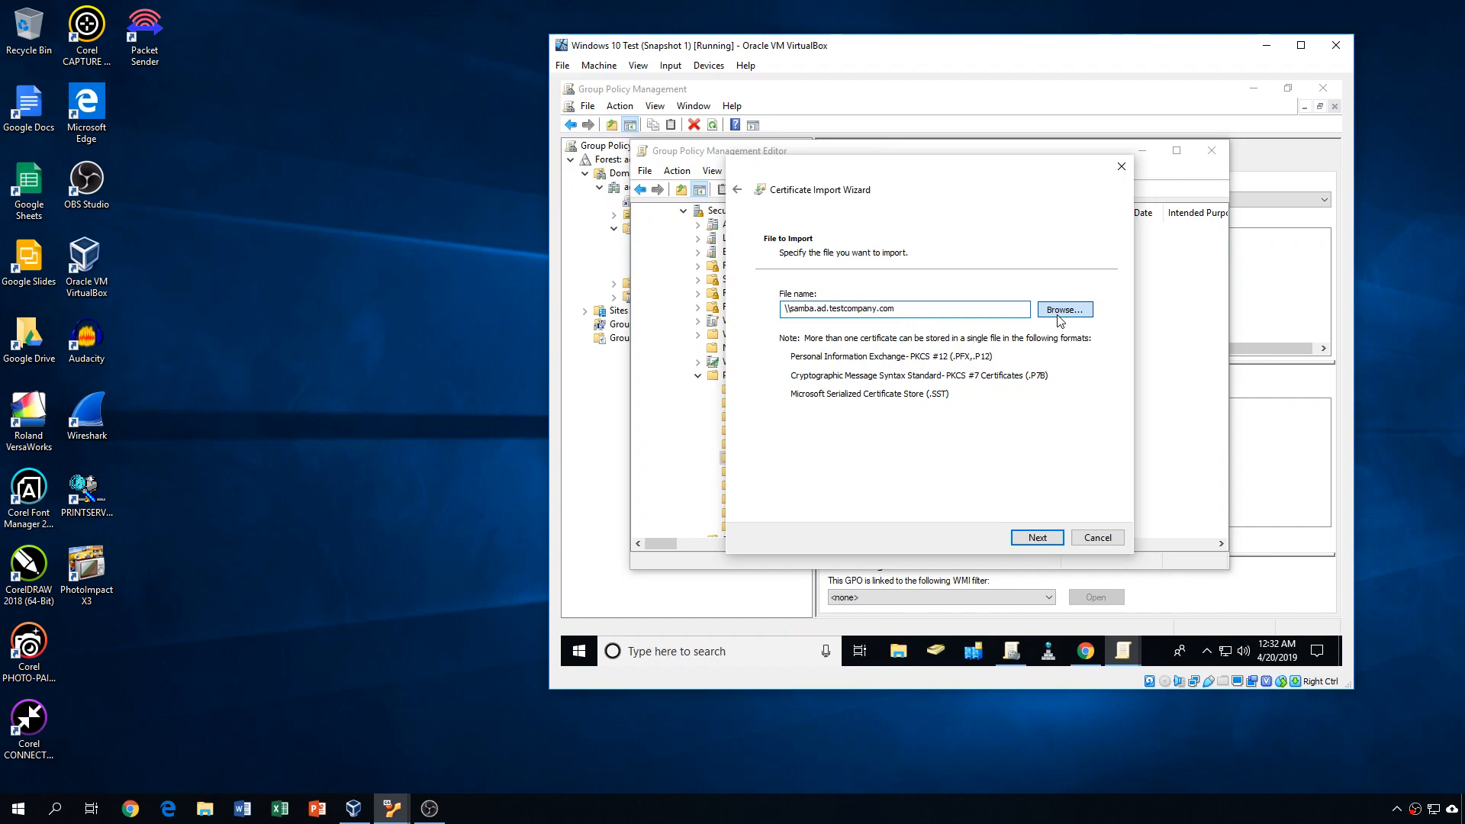
# - Browse sysvol > ad.testcompany.com > scripts and choose the squid certificate to import
pyautogui.click(1063, 309)
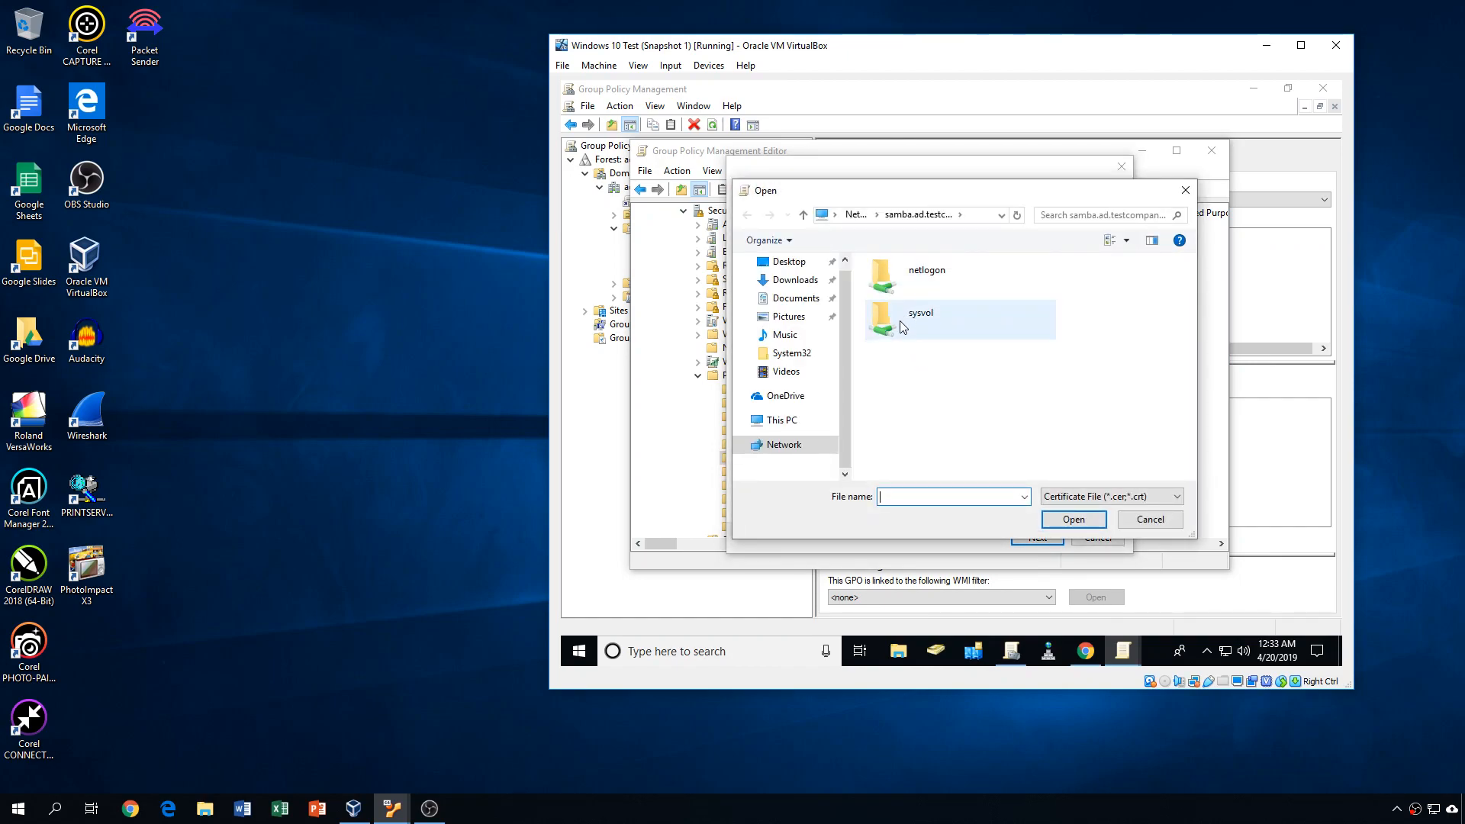
pyautogui.click(958, 319)
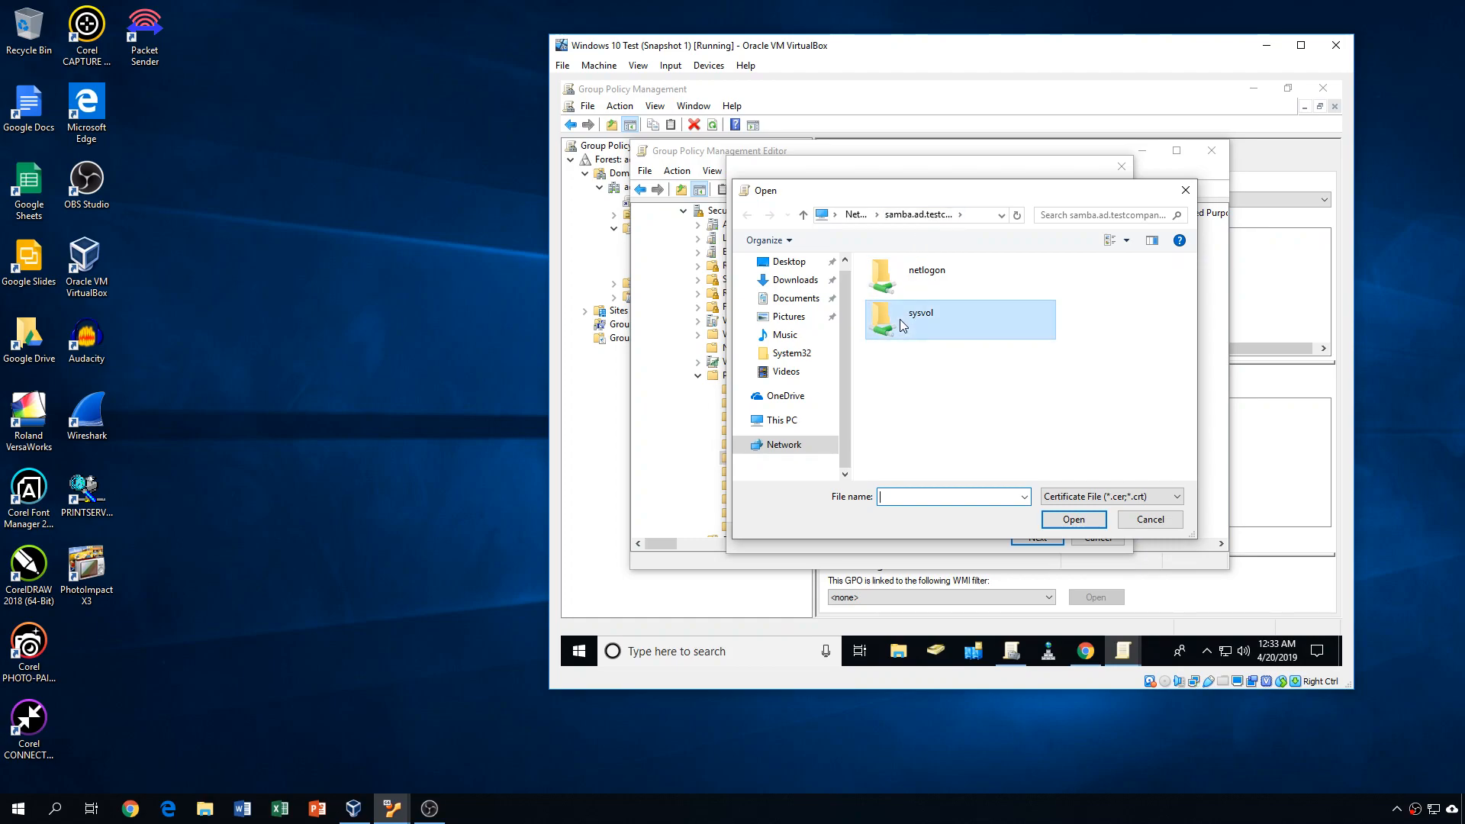
pyautogui.doubleClick(919, 312)
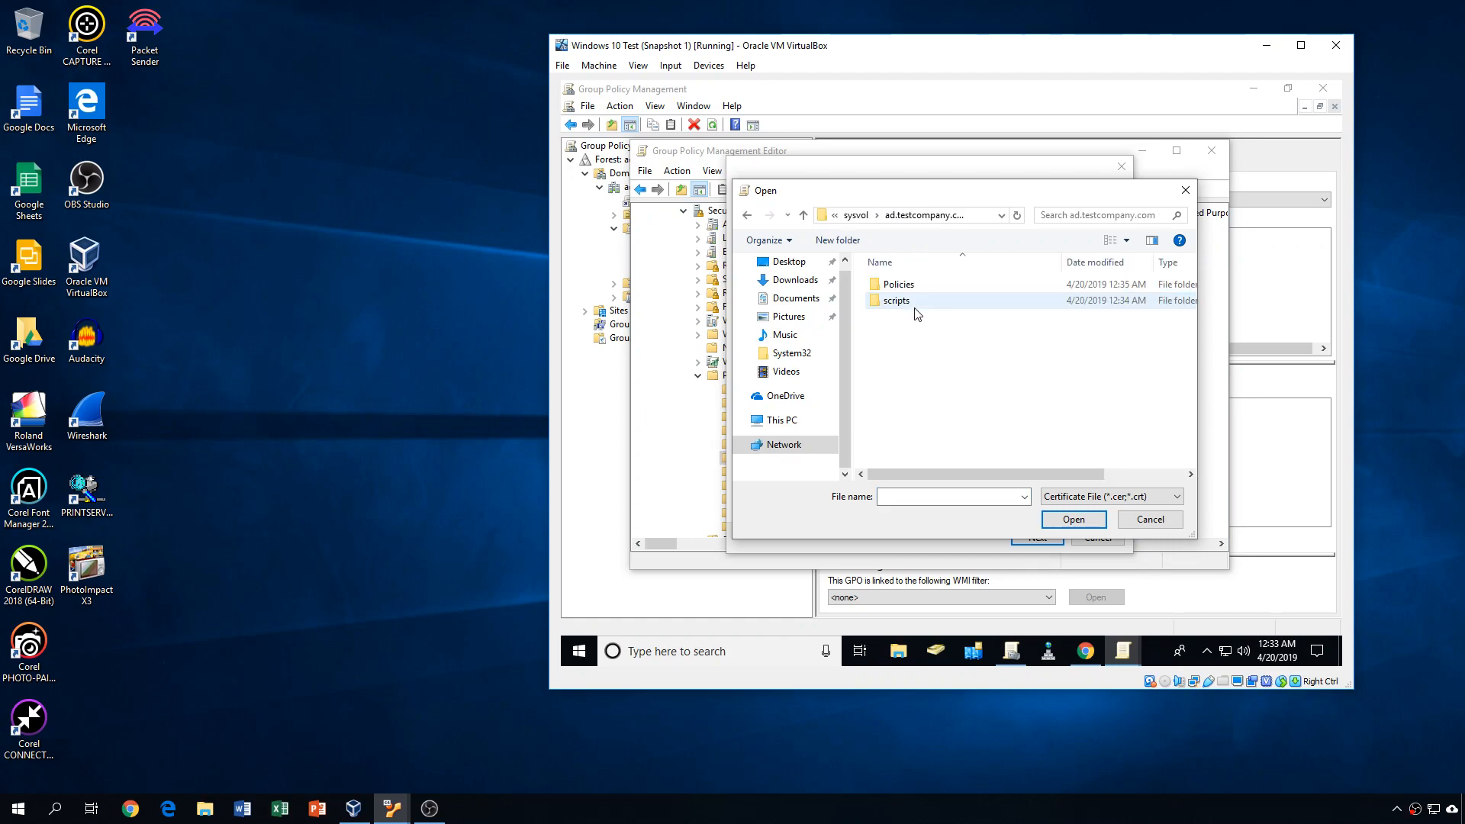
pyautogui.doubleClick(895, 300)
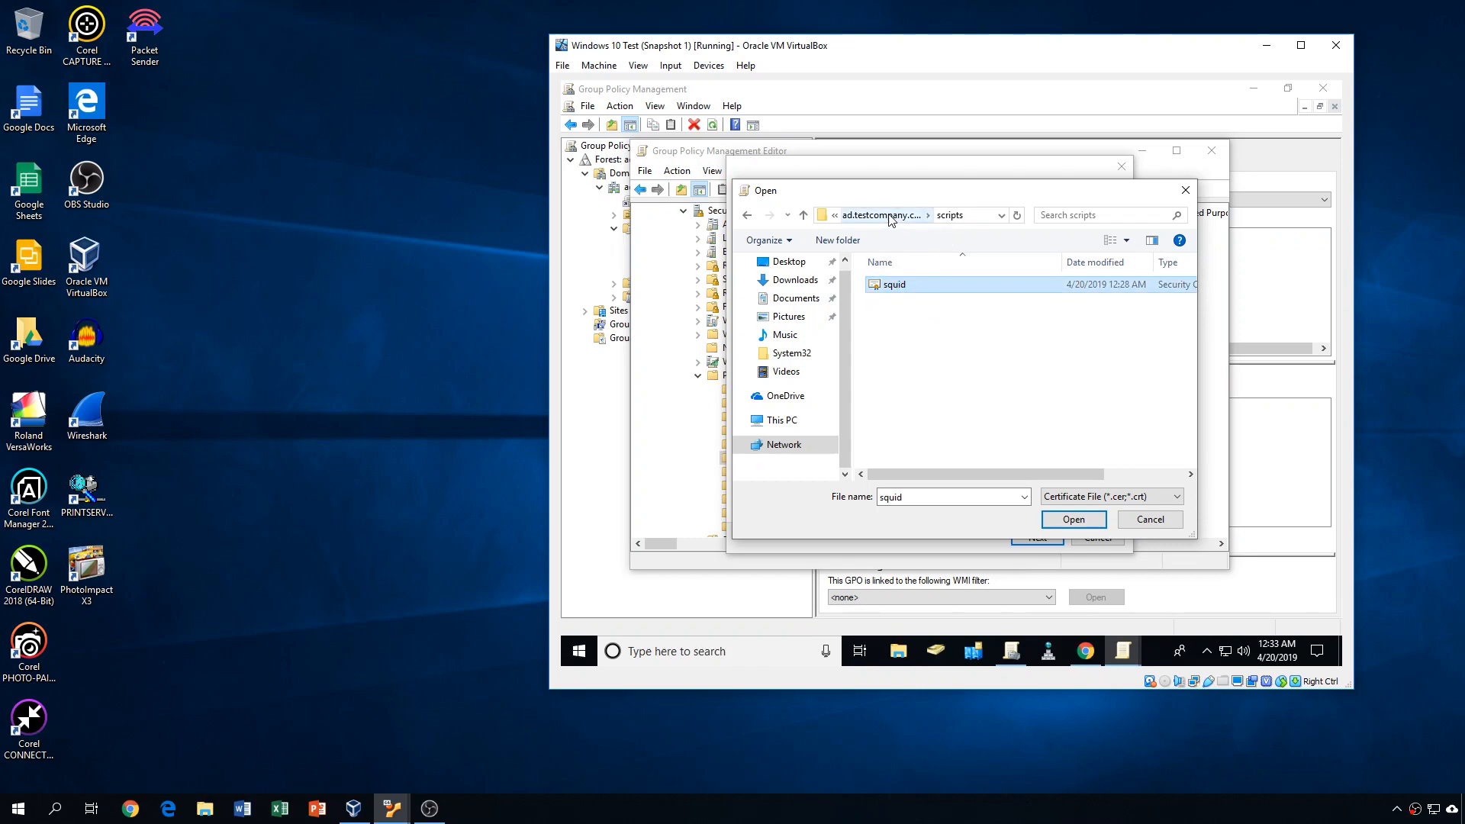
pyautogui.click(1000, 215)
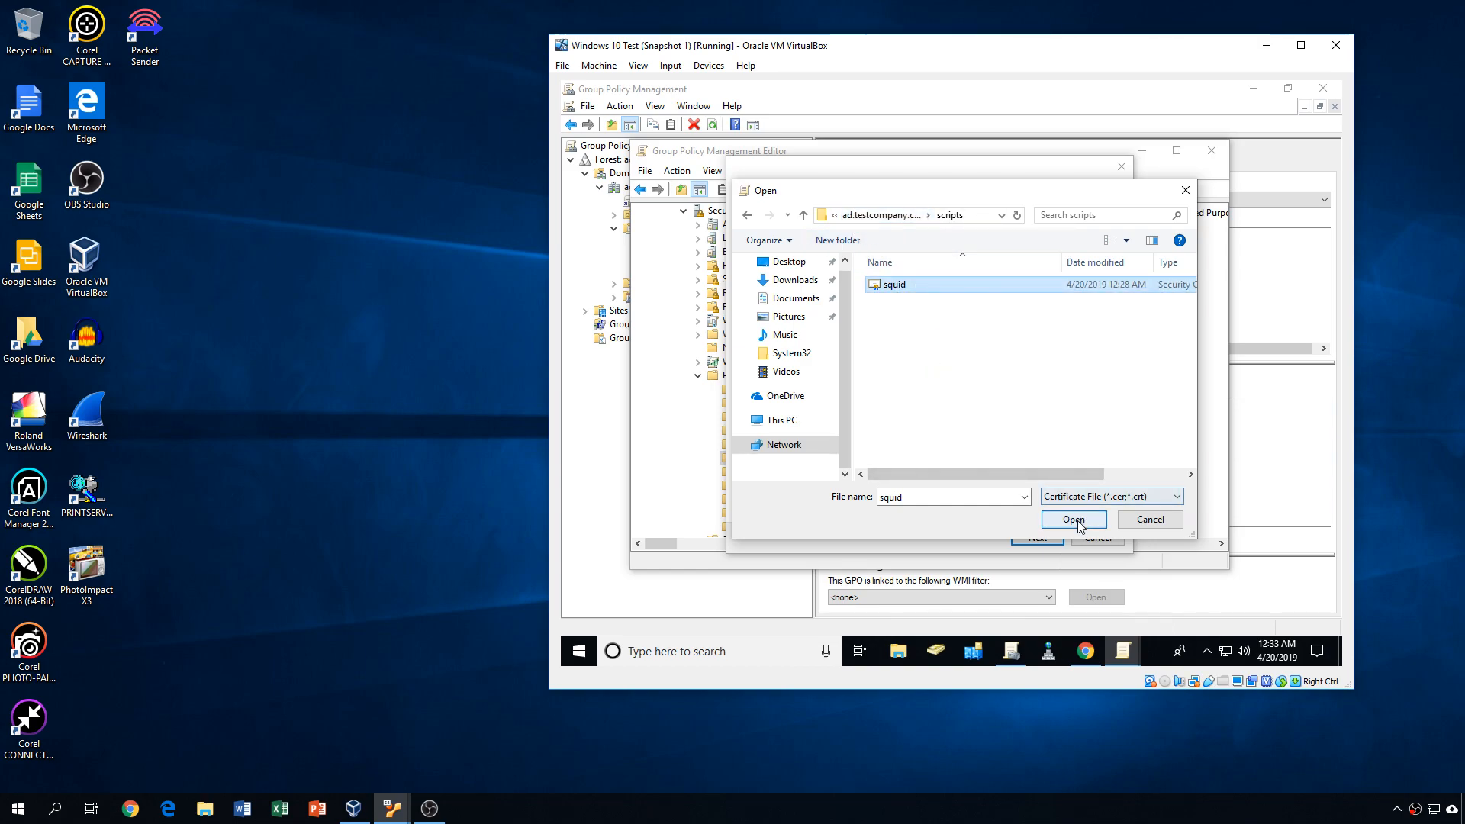
pyautogui.click(1073, 520)
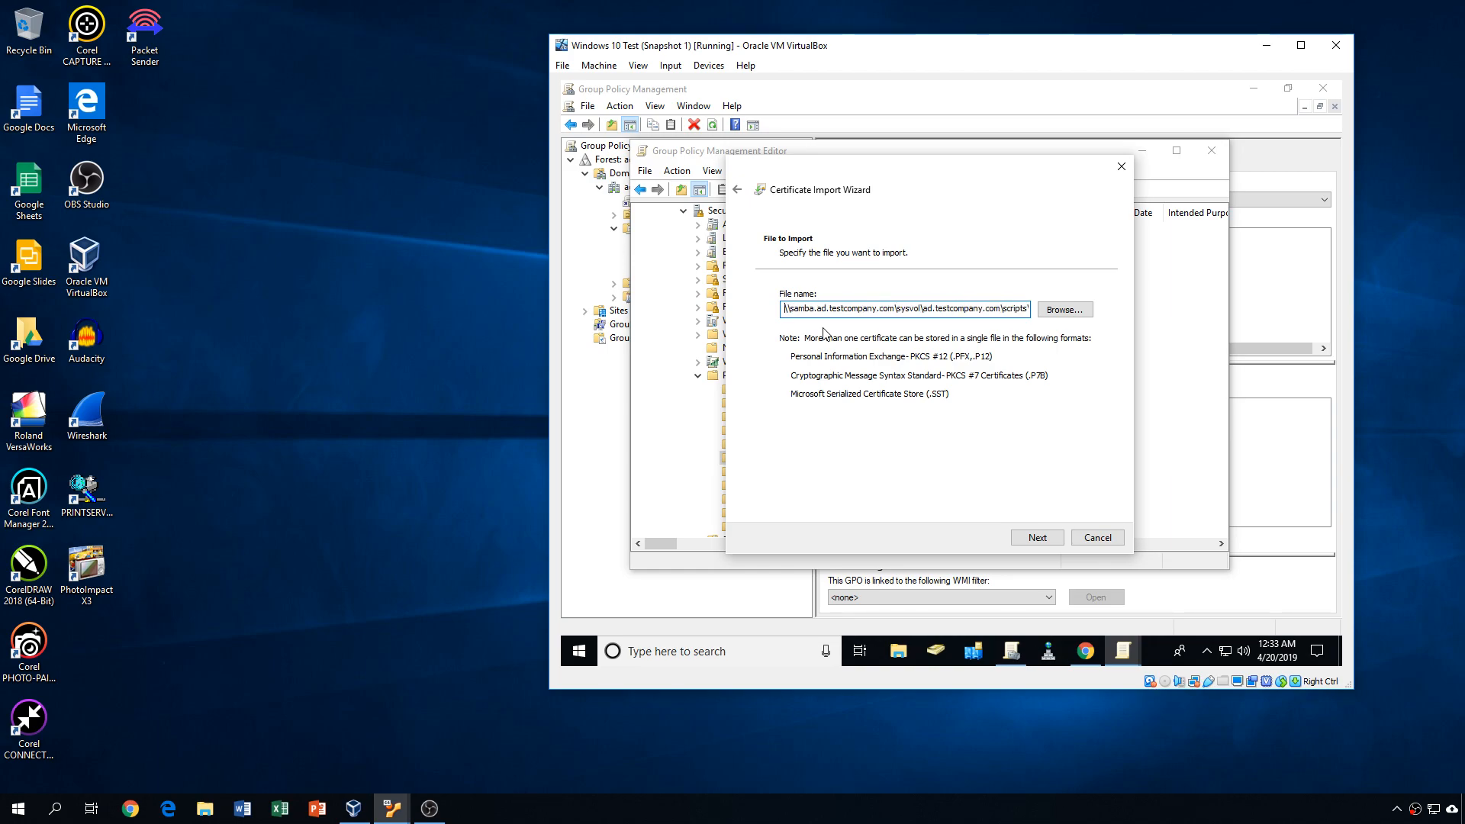
pyautogui.moveTo(974, 361)
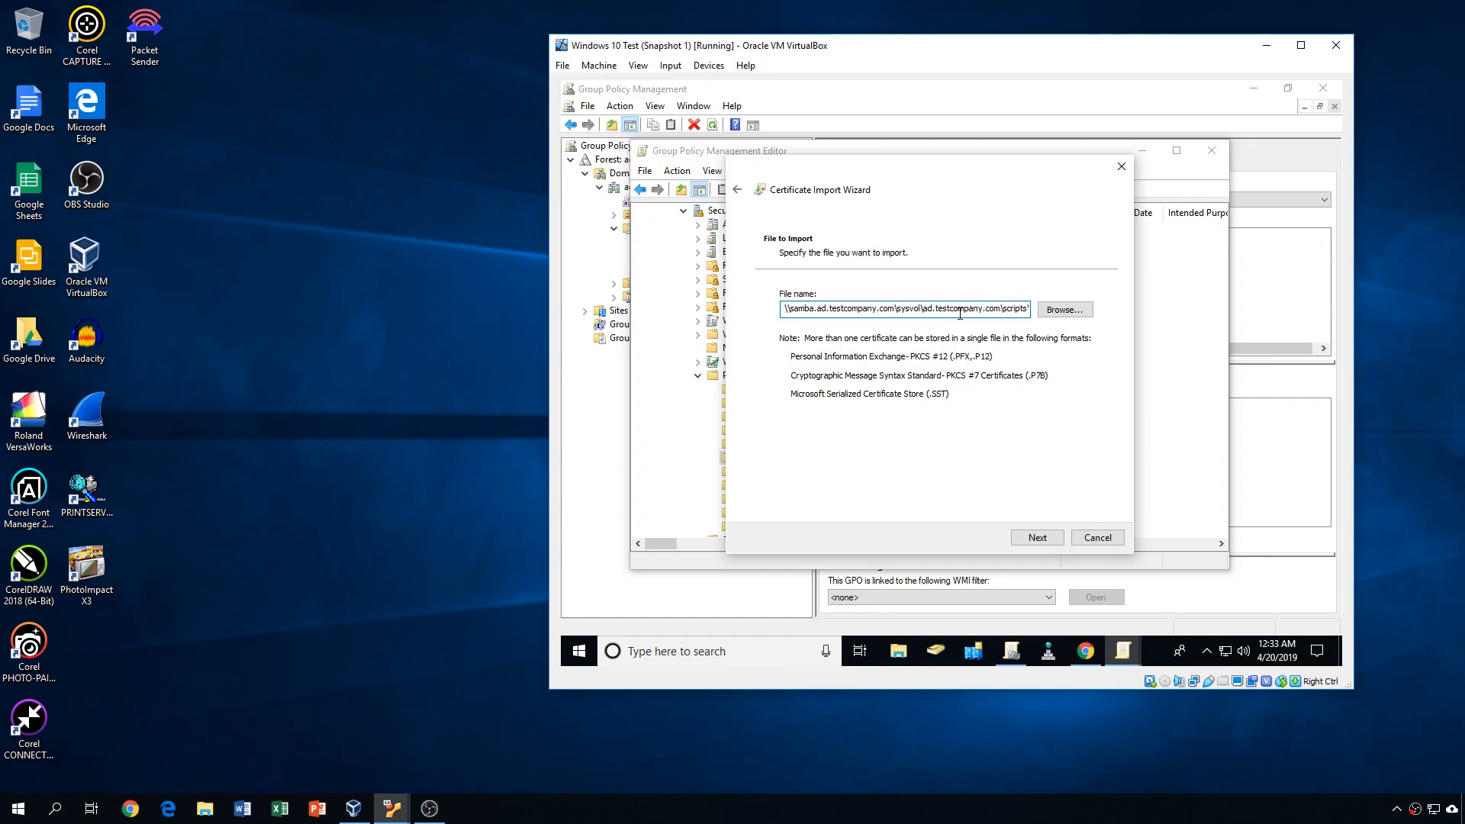
# - Finish the certificate import wizard, placing squid in Trusted Root Certification Authorities
pyautogui.click(1036, 538)
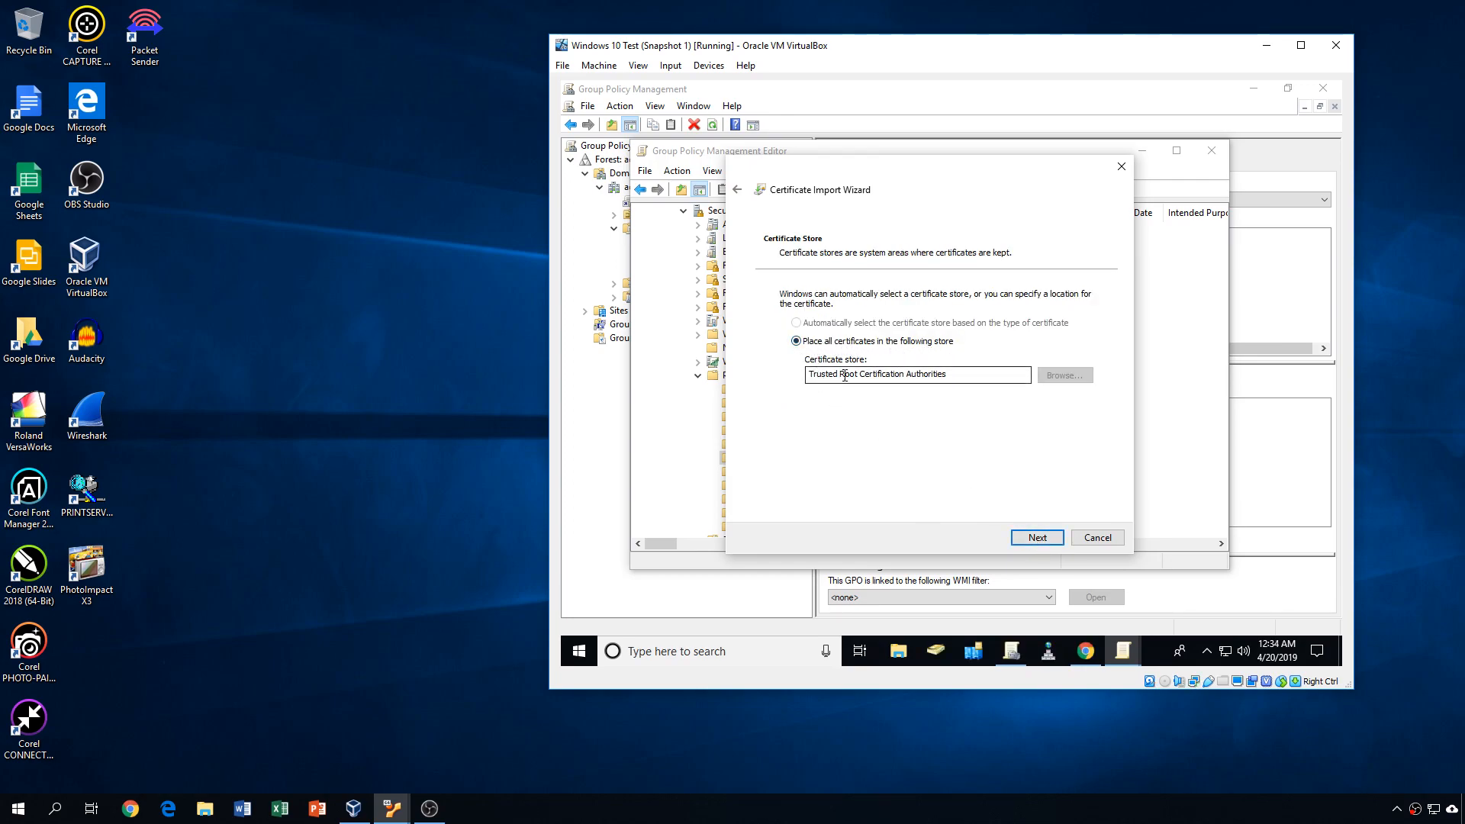
pyautogui.click(1036, 537)
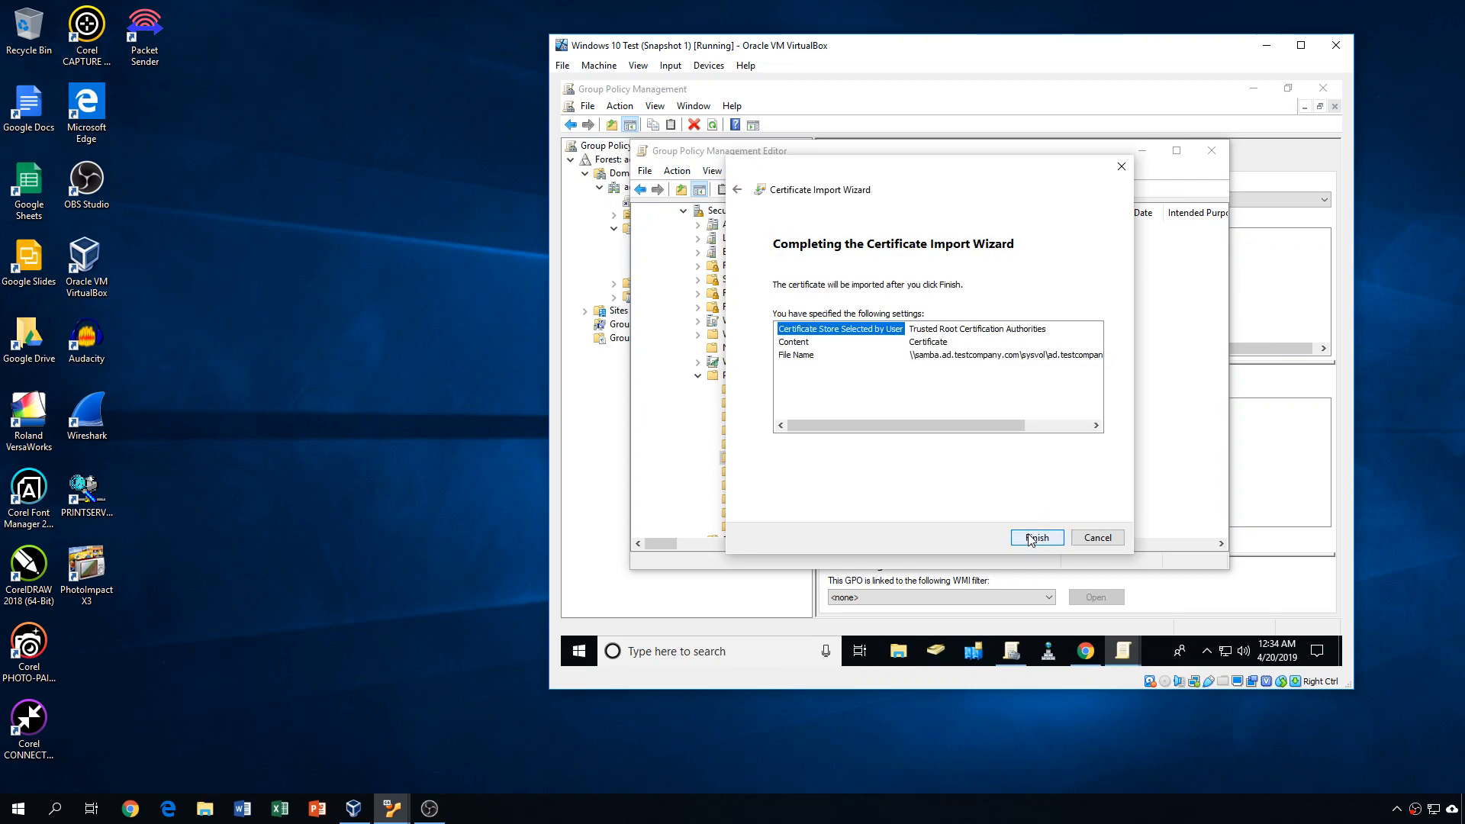
pyautogui.click(1036, 537)
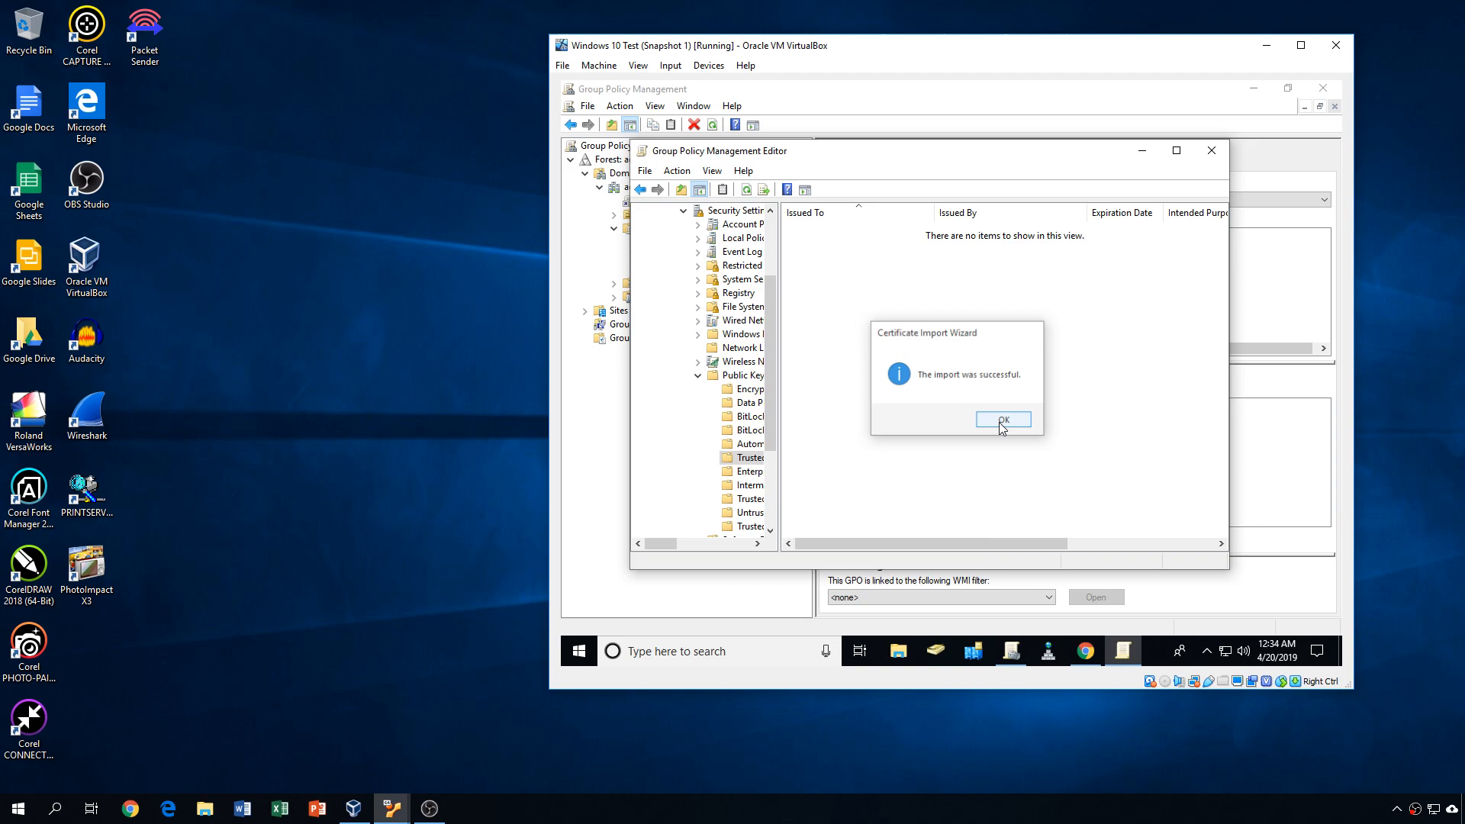
pyautogui.click(1003, 419)
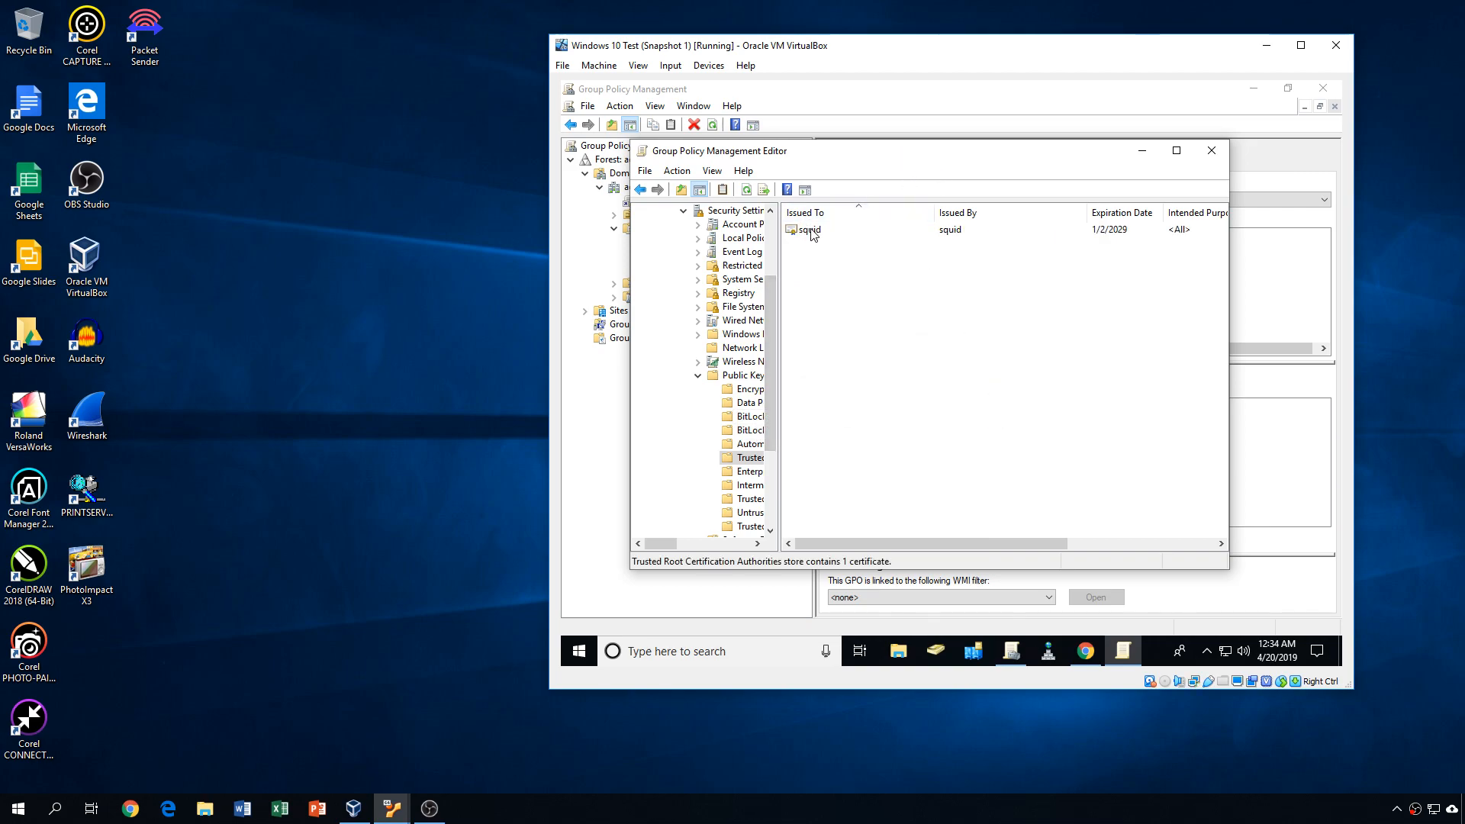
pyautogui.moveTo(795, 240)
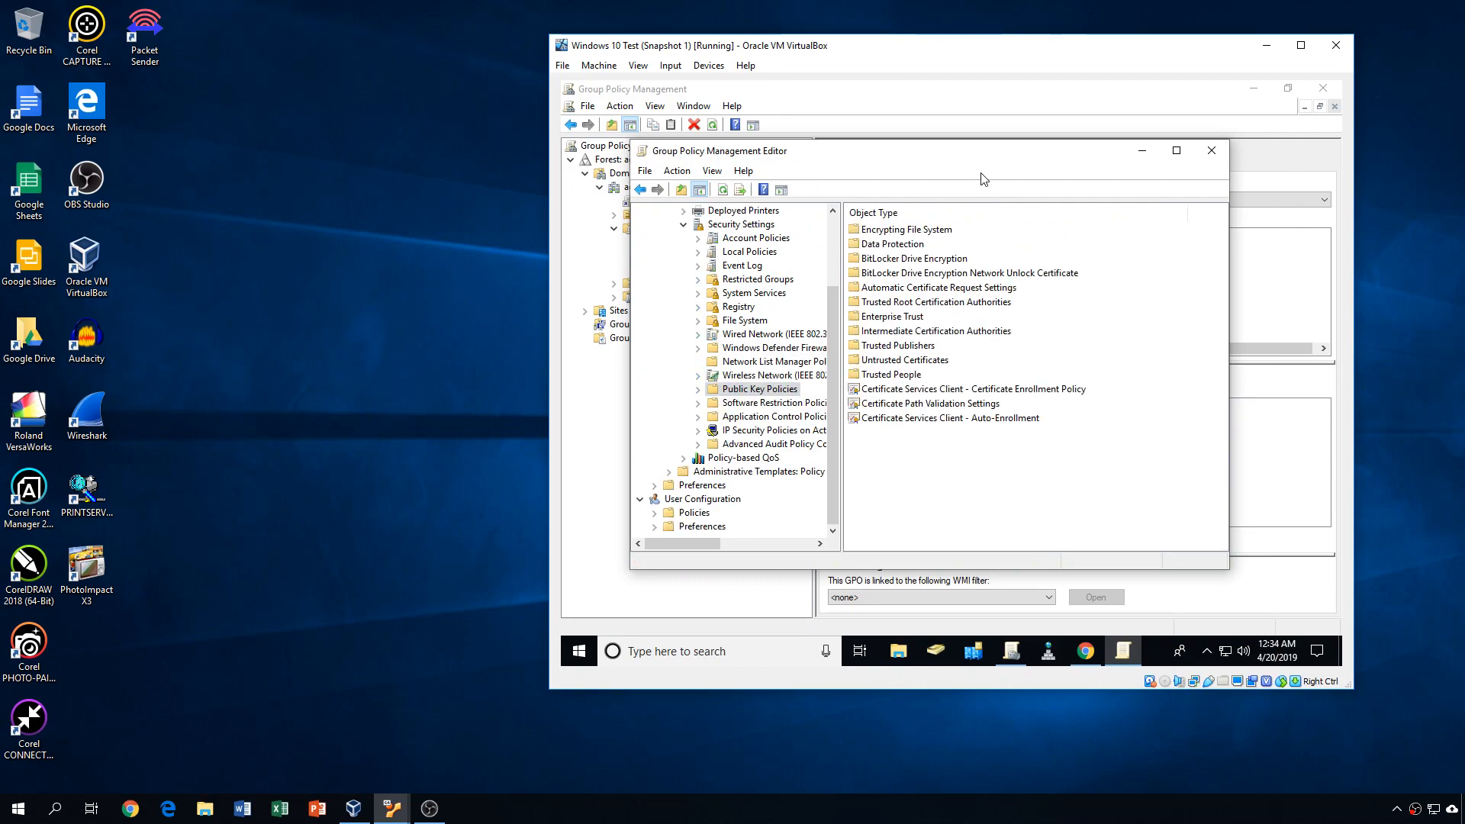
pyautogui.moveTo(819, 382)
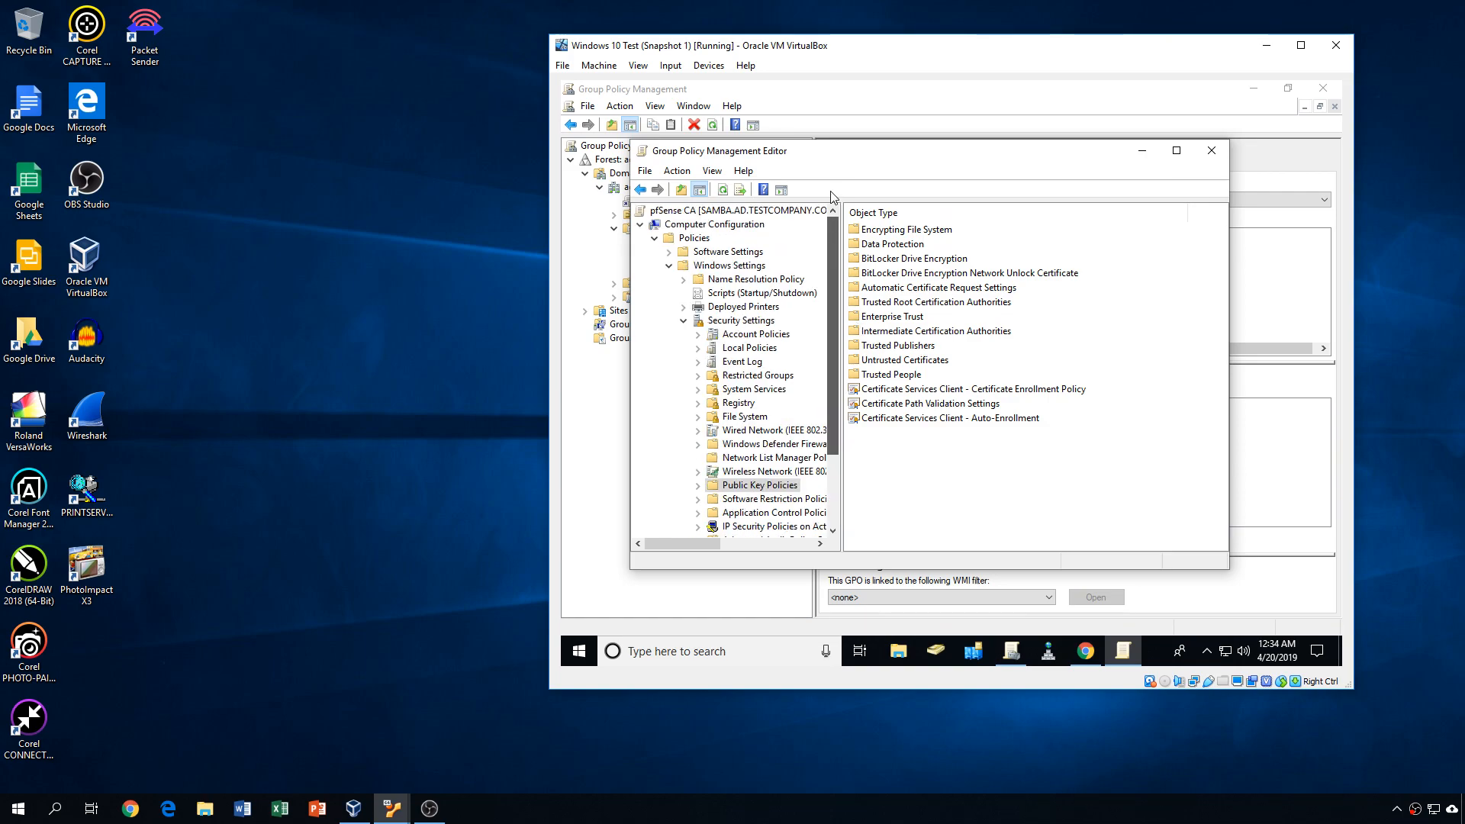
pyautogui.moveTo(1212, 151)
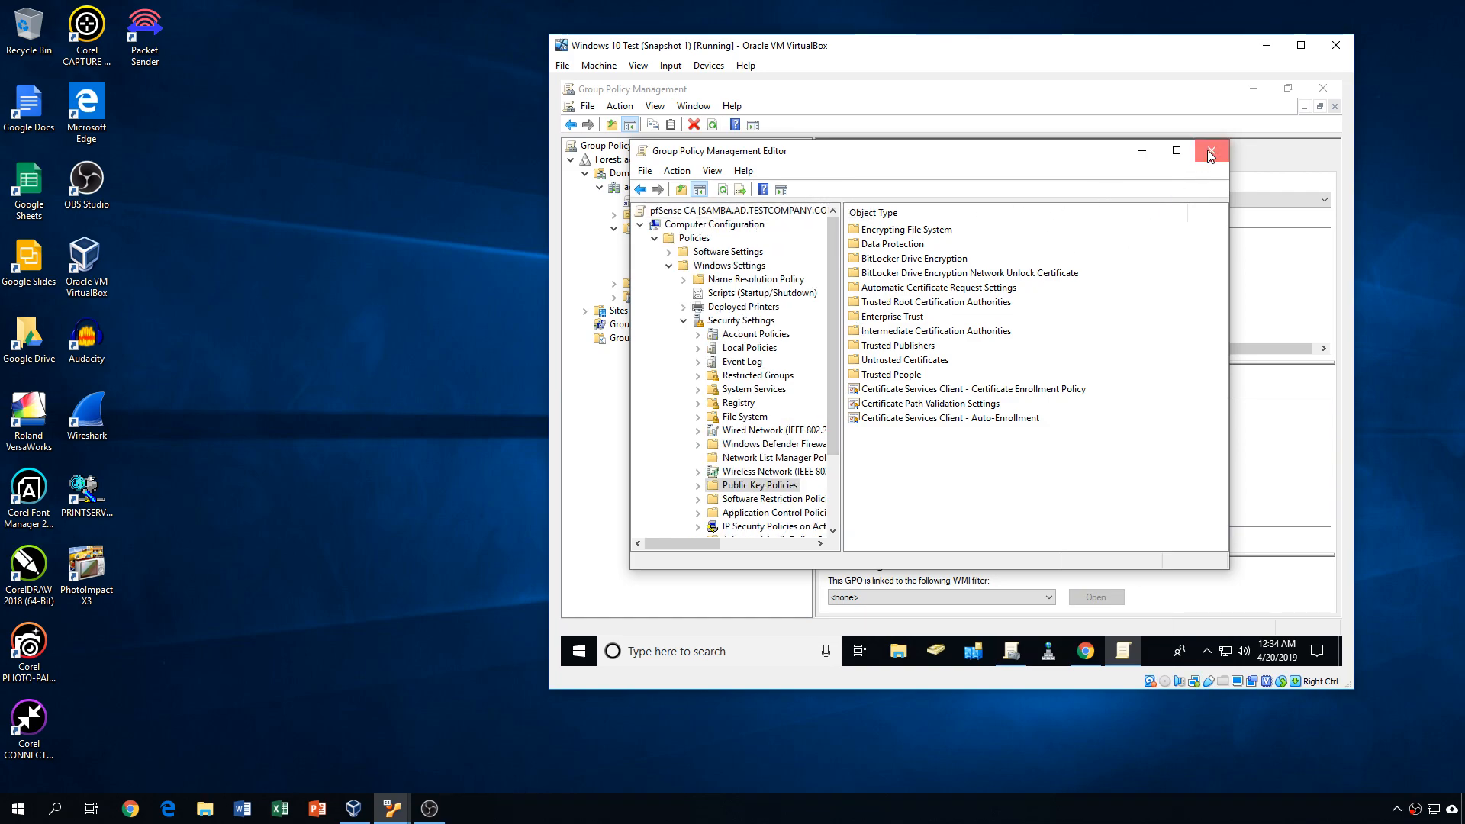
# - Close the pfSense CA Group Policy Management Editor window
pyautogui.click(1211, 150)
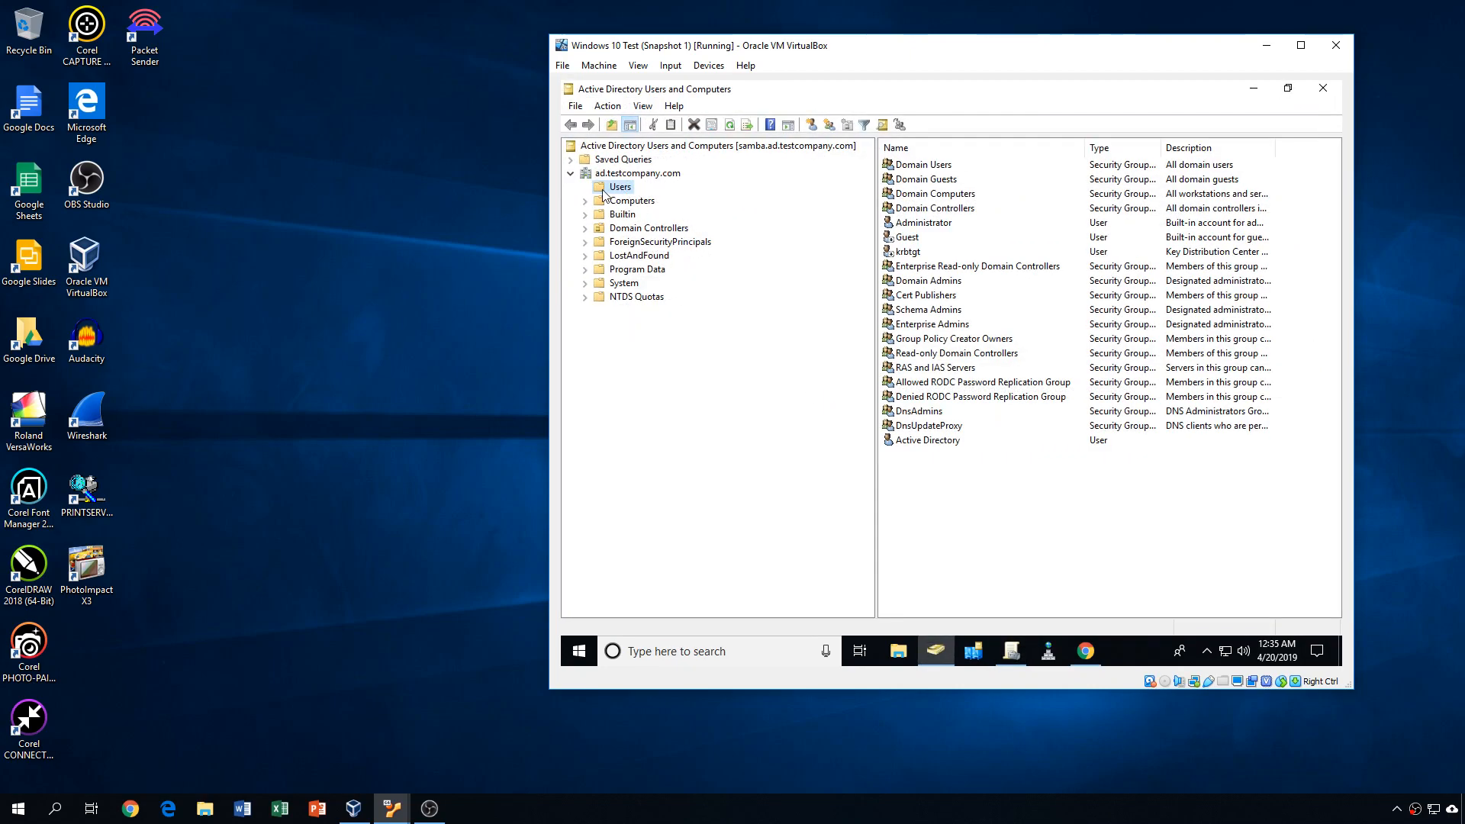
# - View the Computers container in ad.testcompany.com, which holds WIN10VM
pyautogui.click(632, 200)
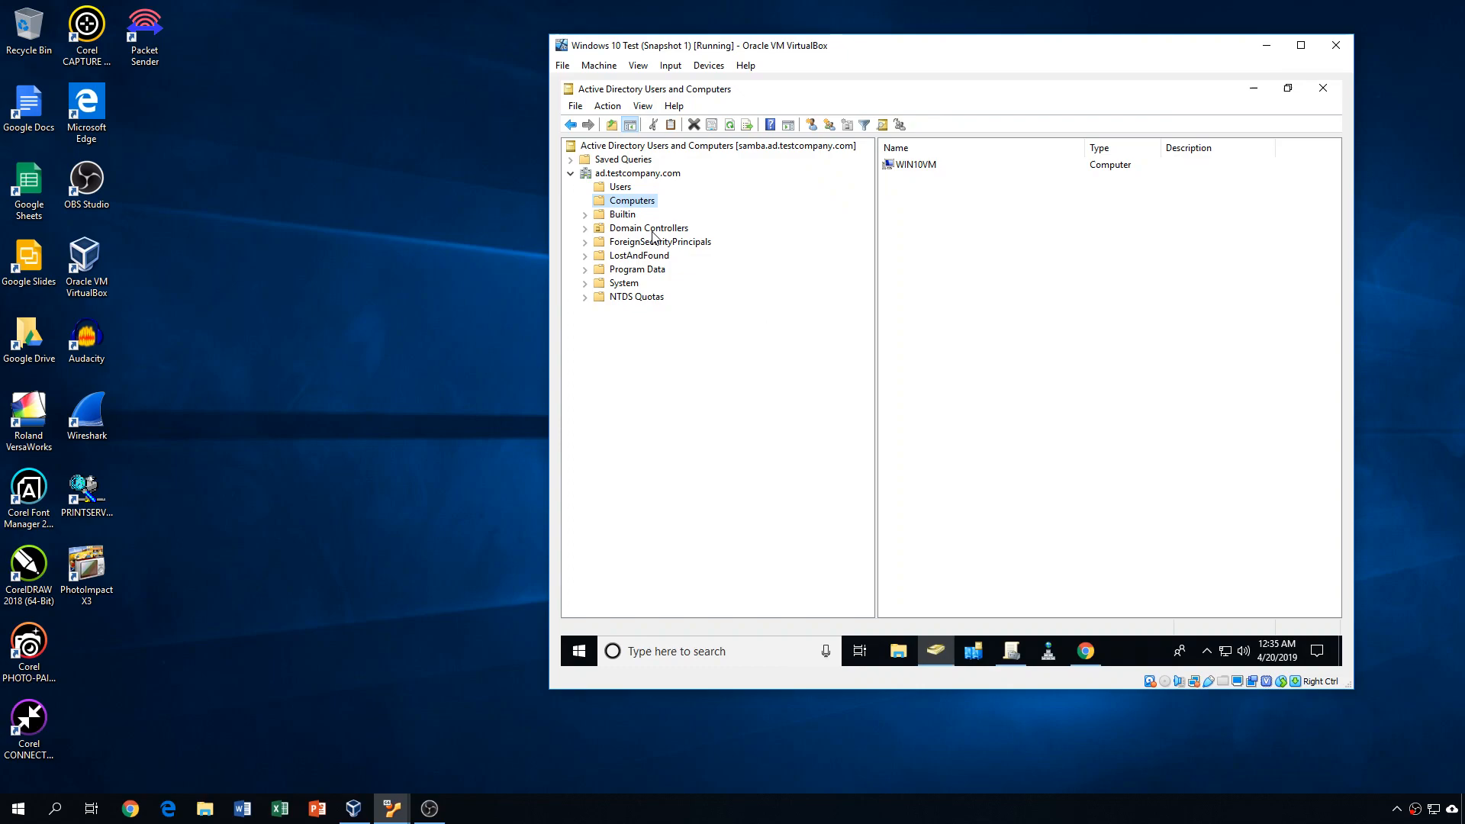
pyautogui.moveTo(624, 283)
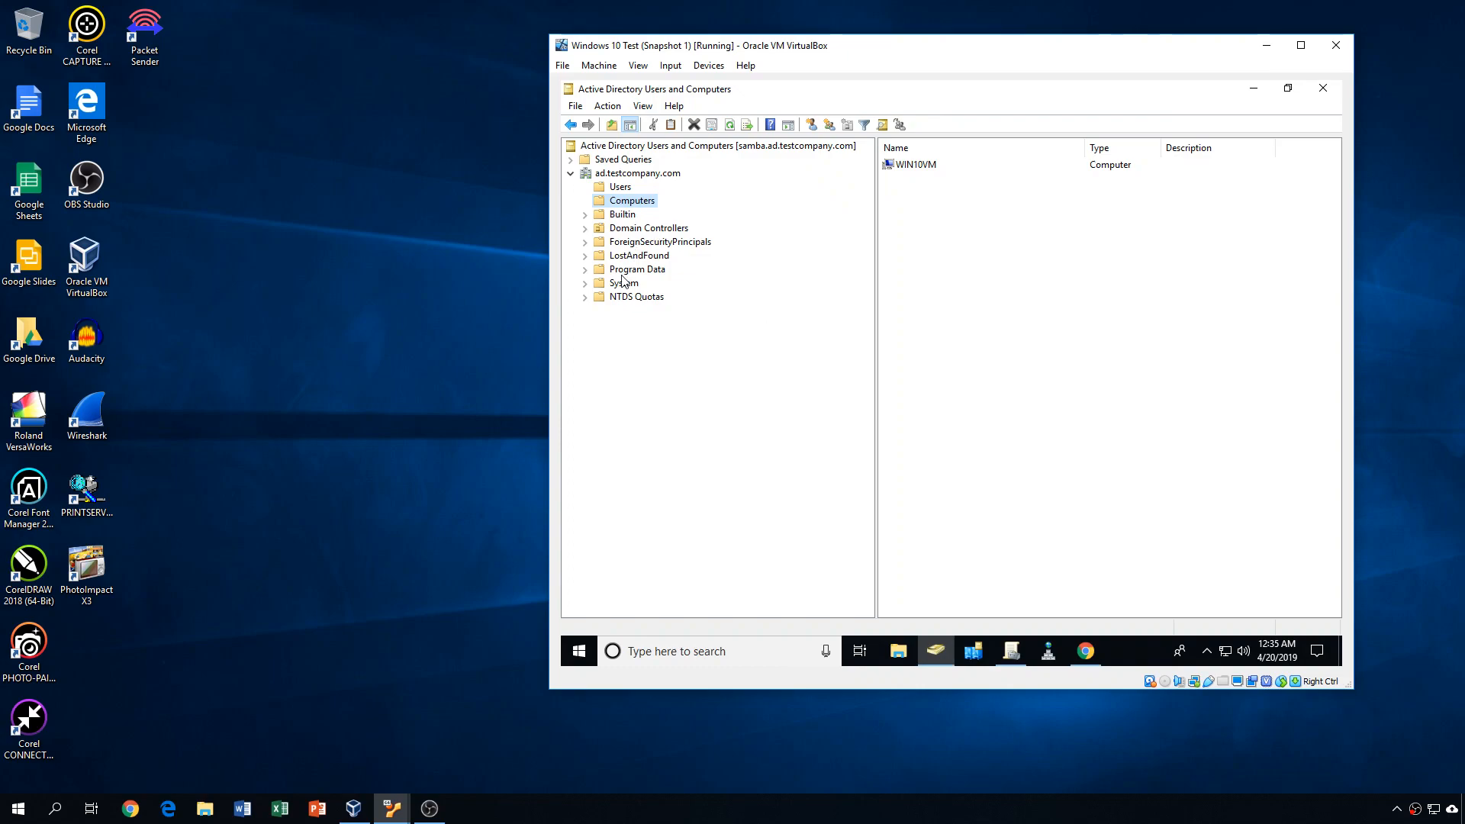
pyautogui.moveTo(634, 382)
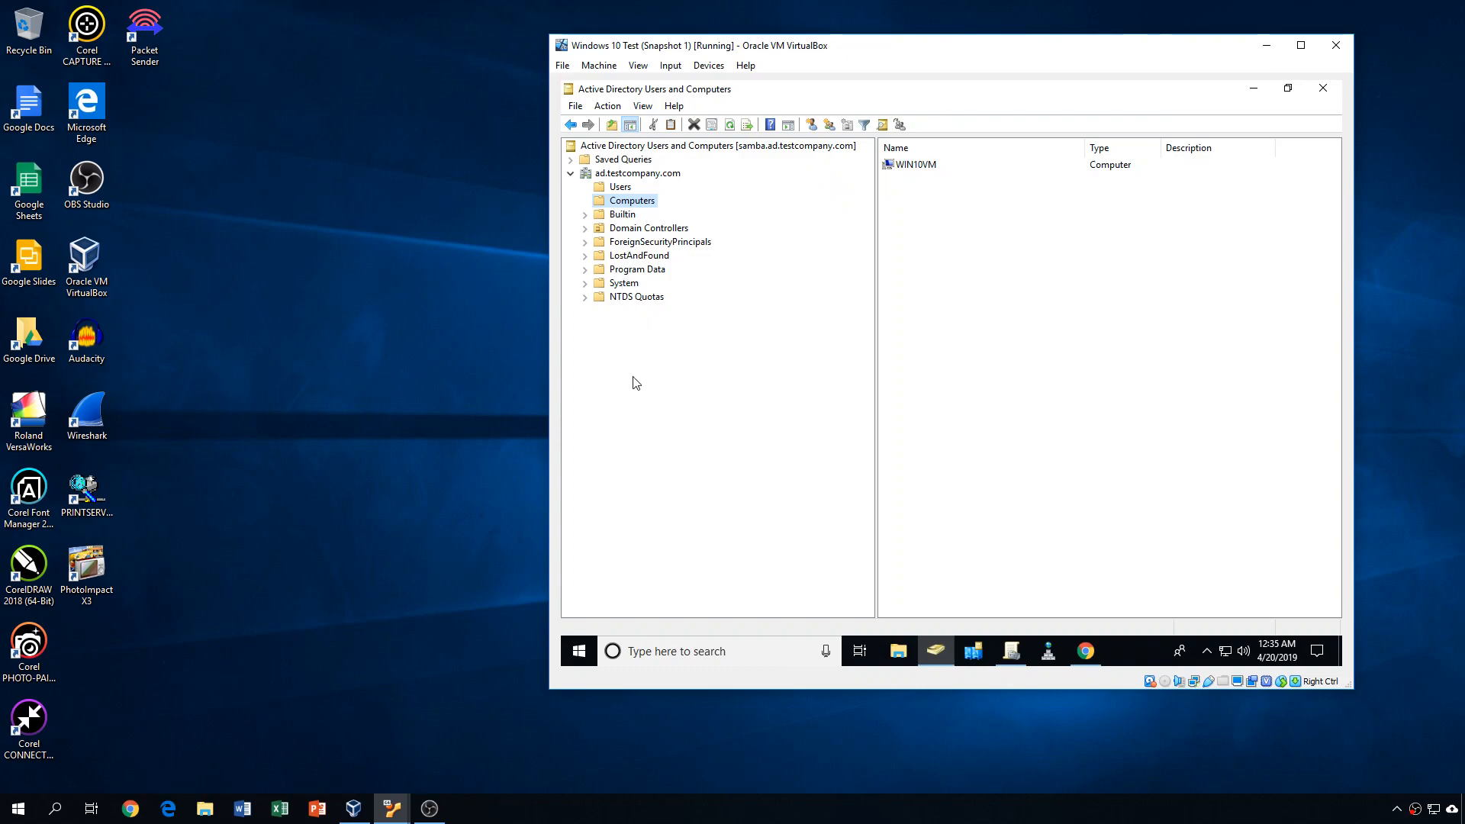
pyautogui.moveTo(624, 226)
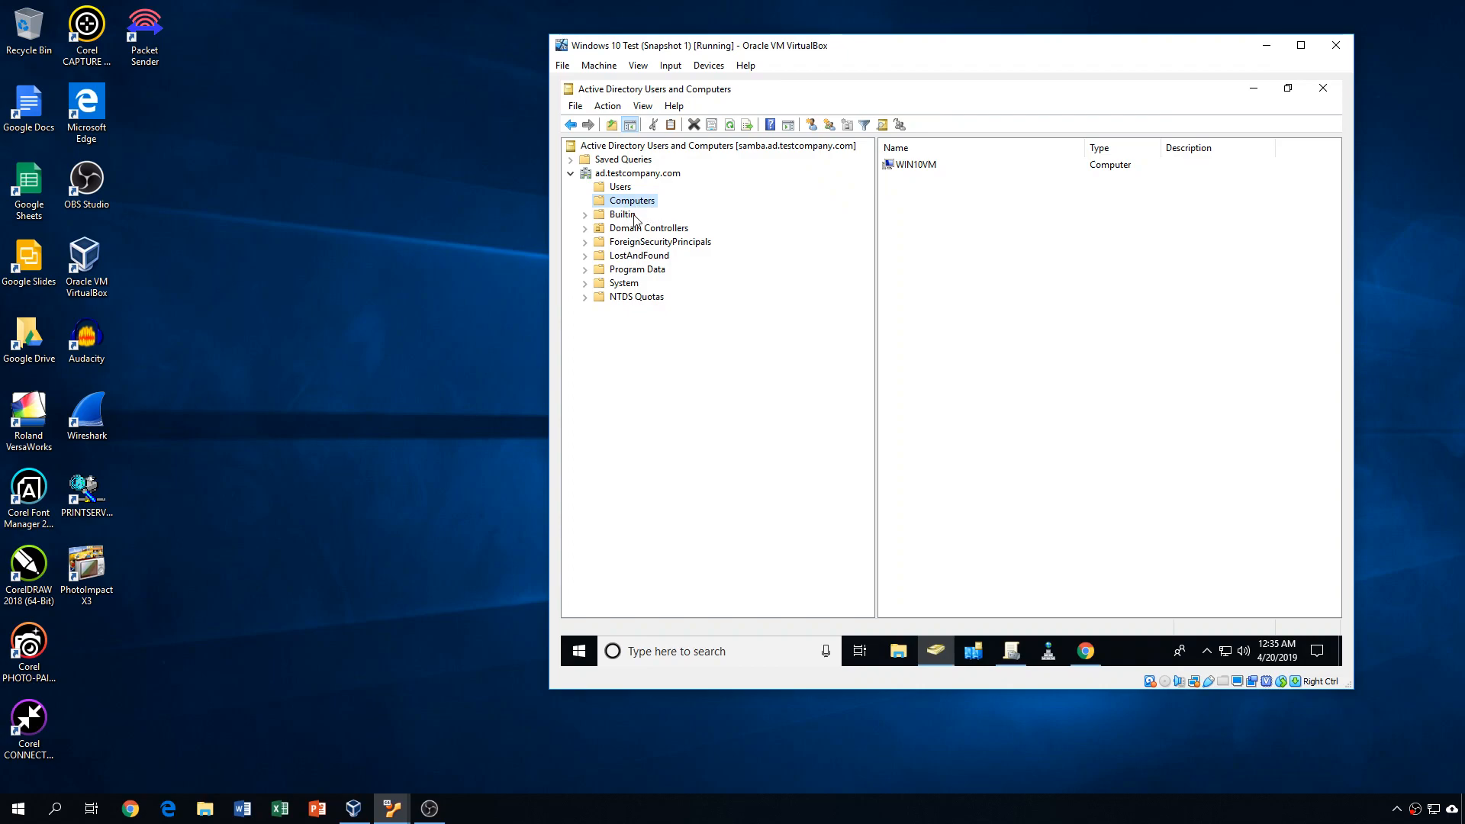
pyautogui.moveTo(608, 155)
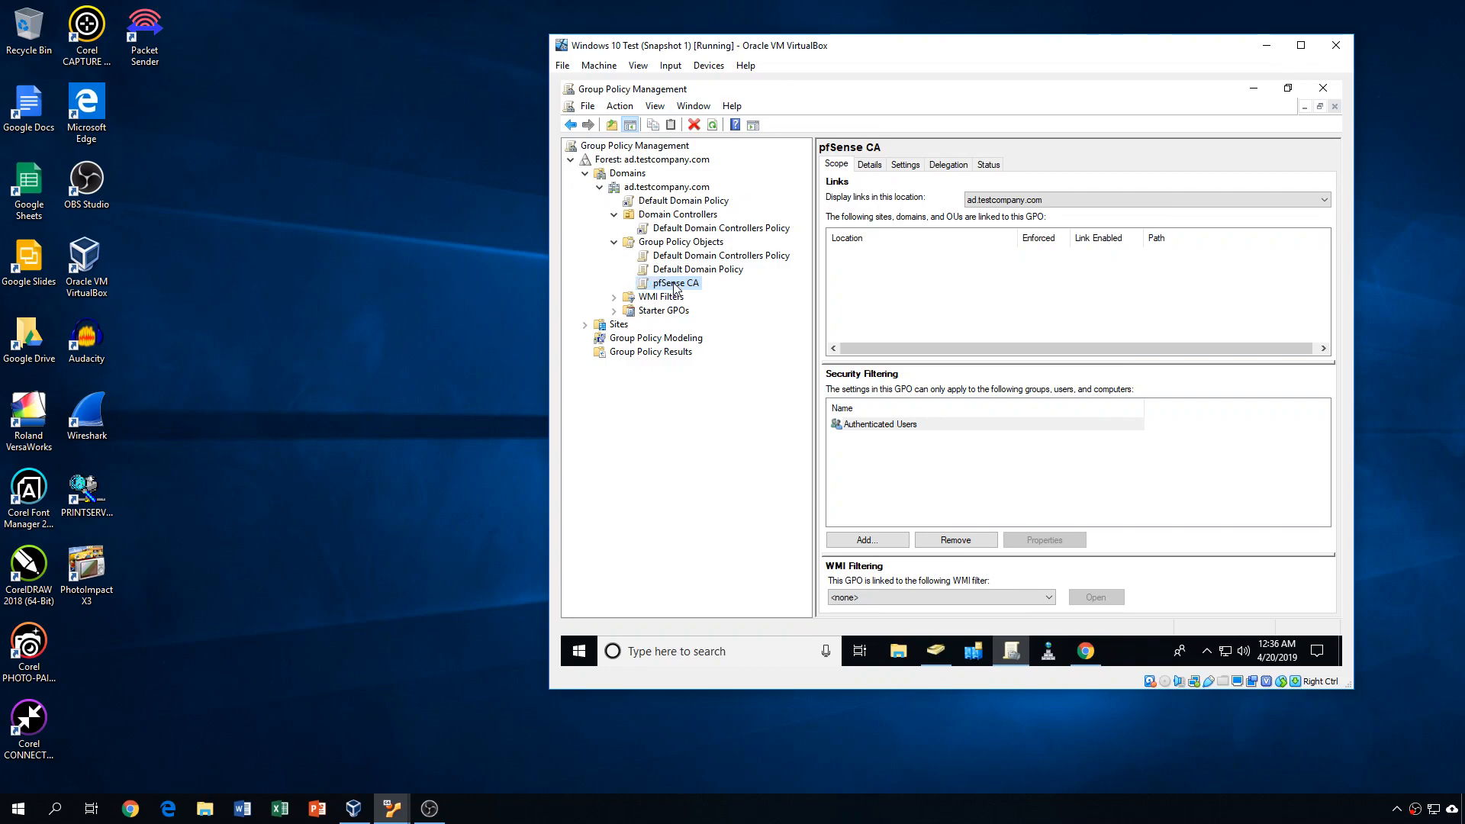
# - Link pfSense CA to the ad.testcompany.com domain and confirm the link
pyautogui.click(667, 186)
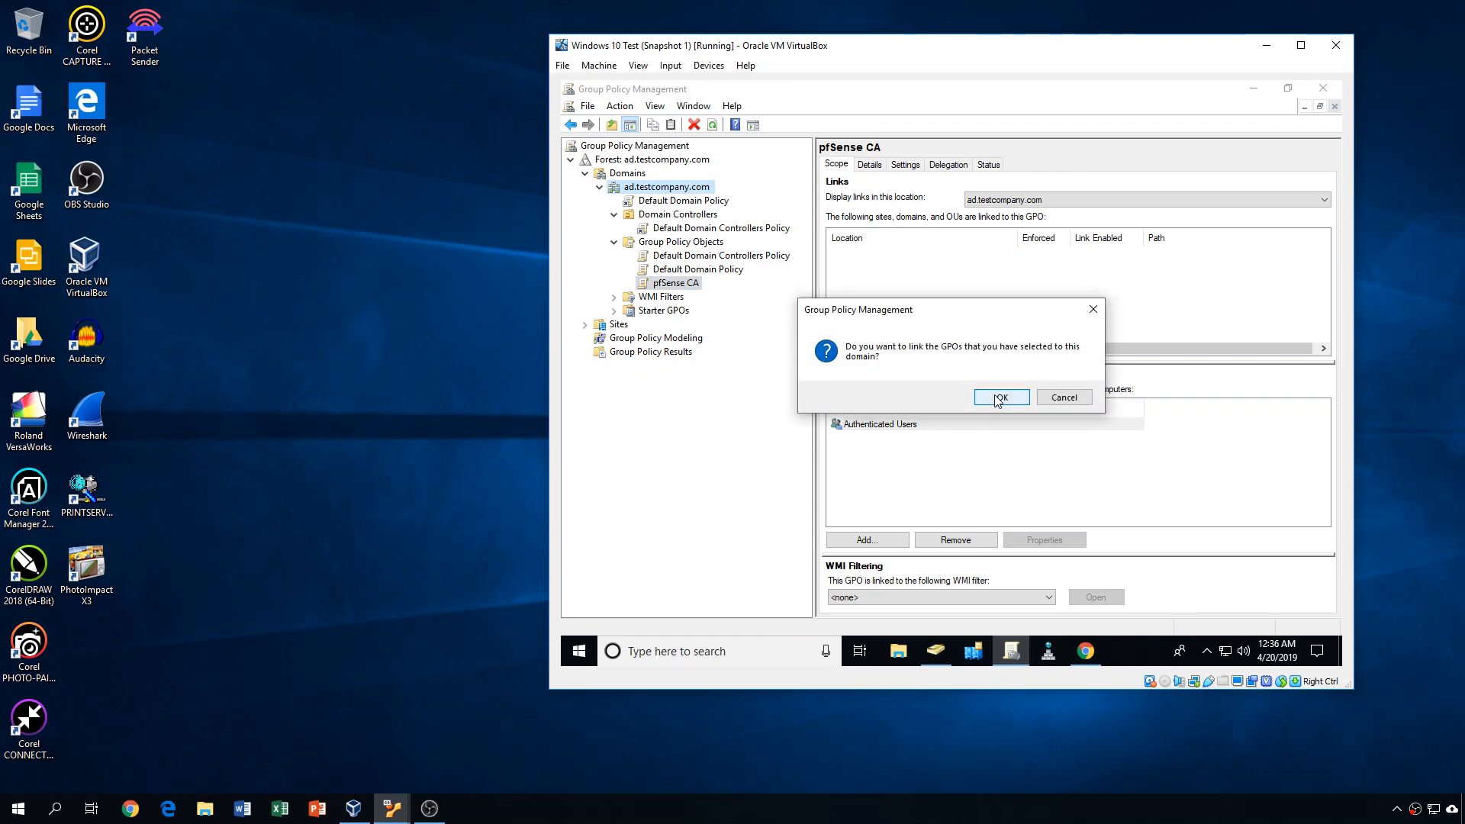
pyautogui.click(1000, 397)
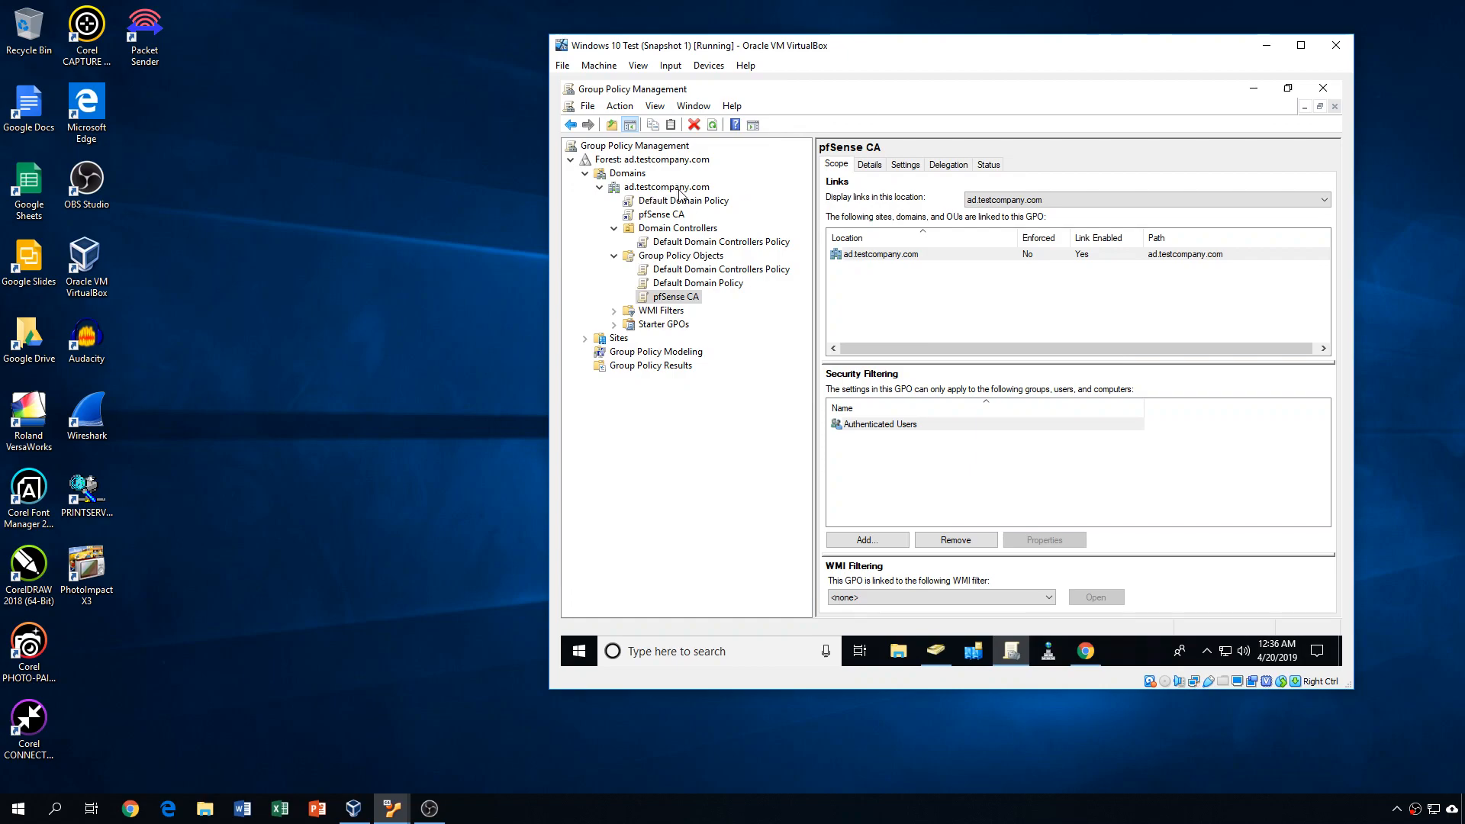
pyautogui.moveTo(717, 297)
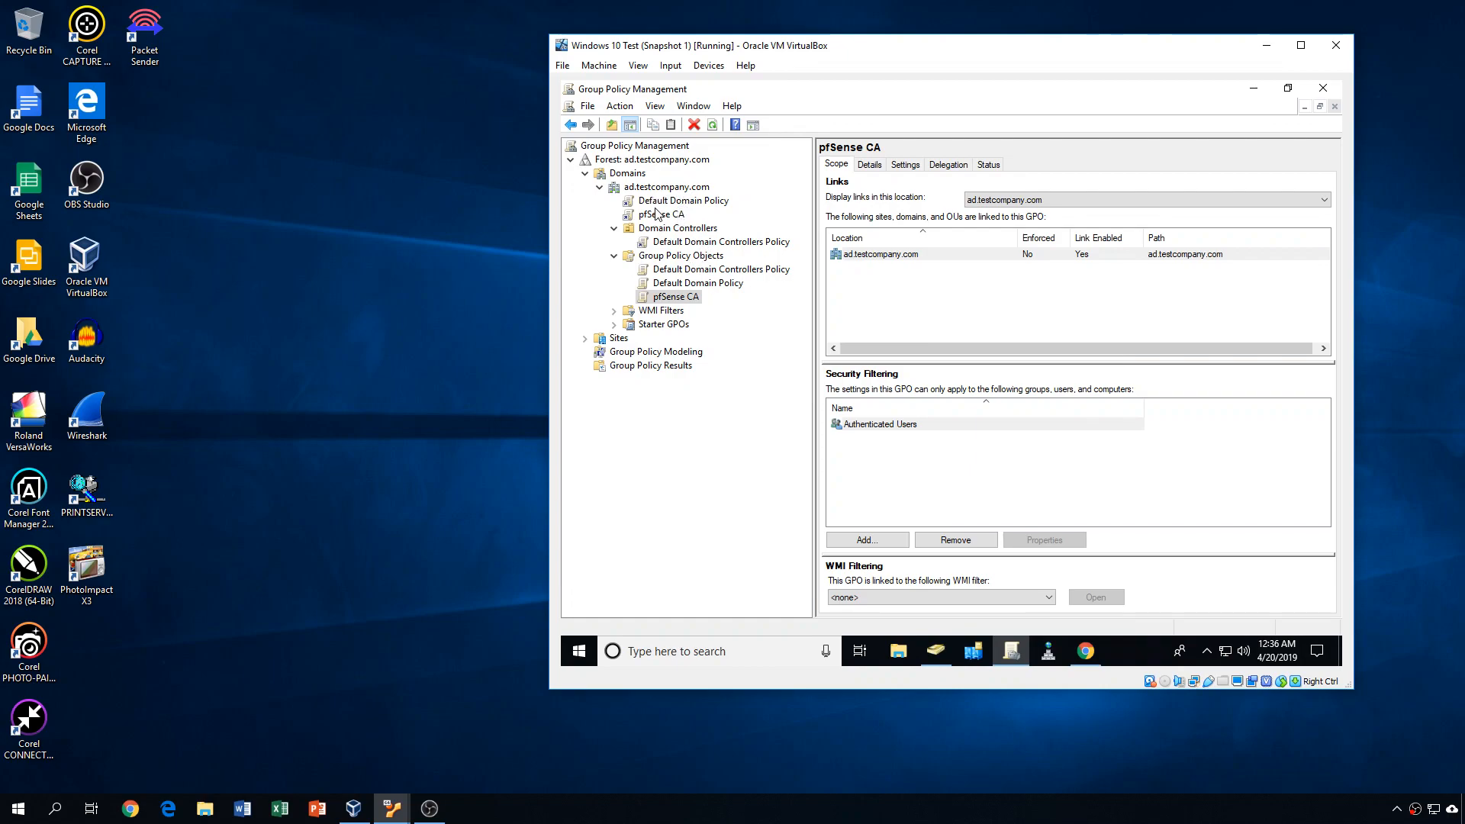
pyautogui.moveTo(695, 227)
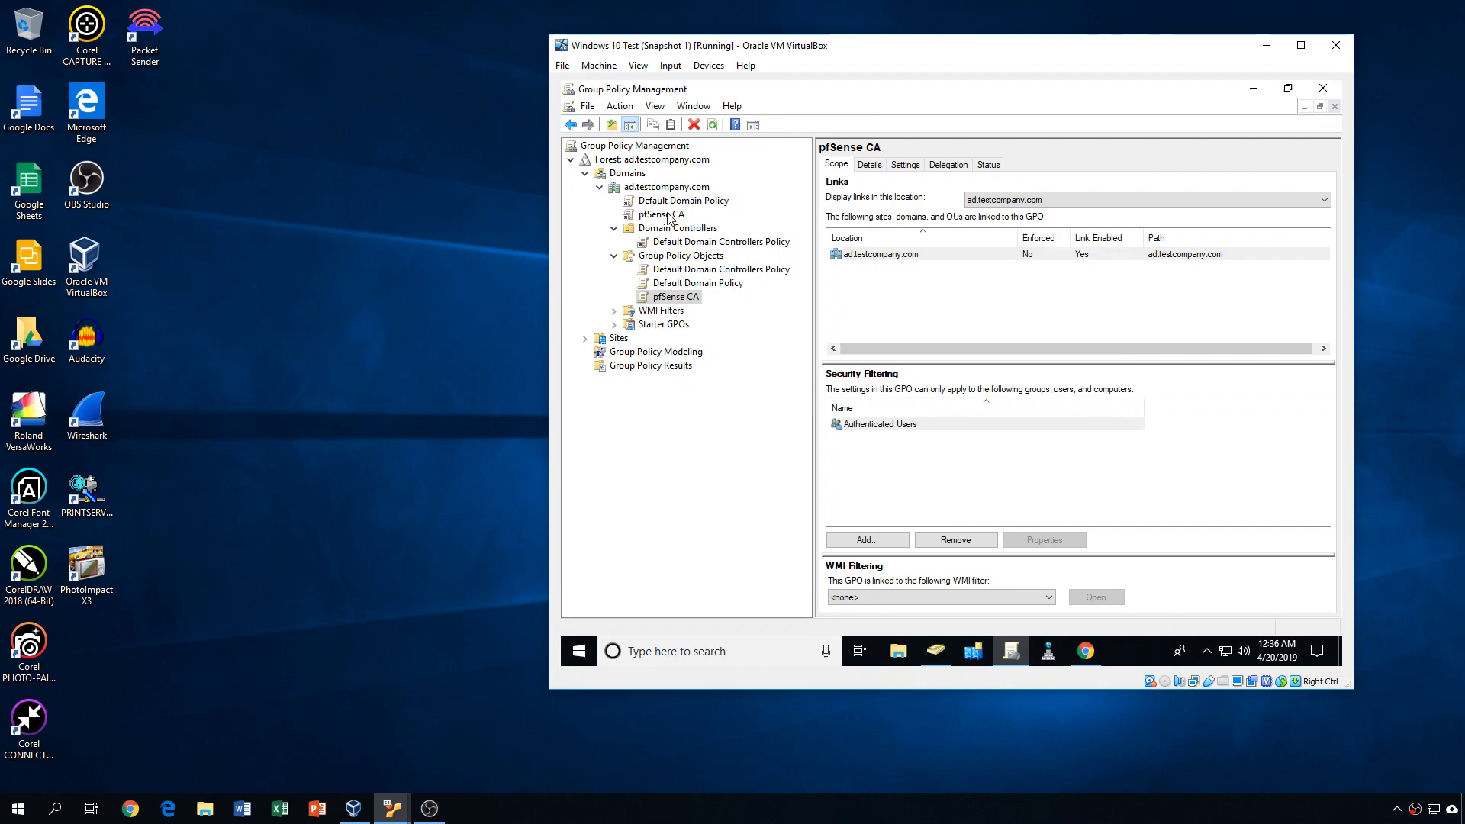
pyautogui.moveTo(720, 230)
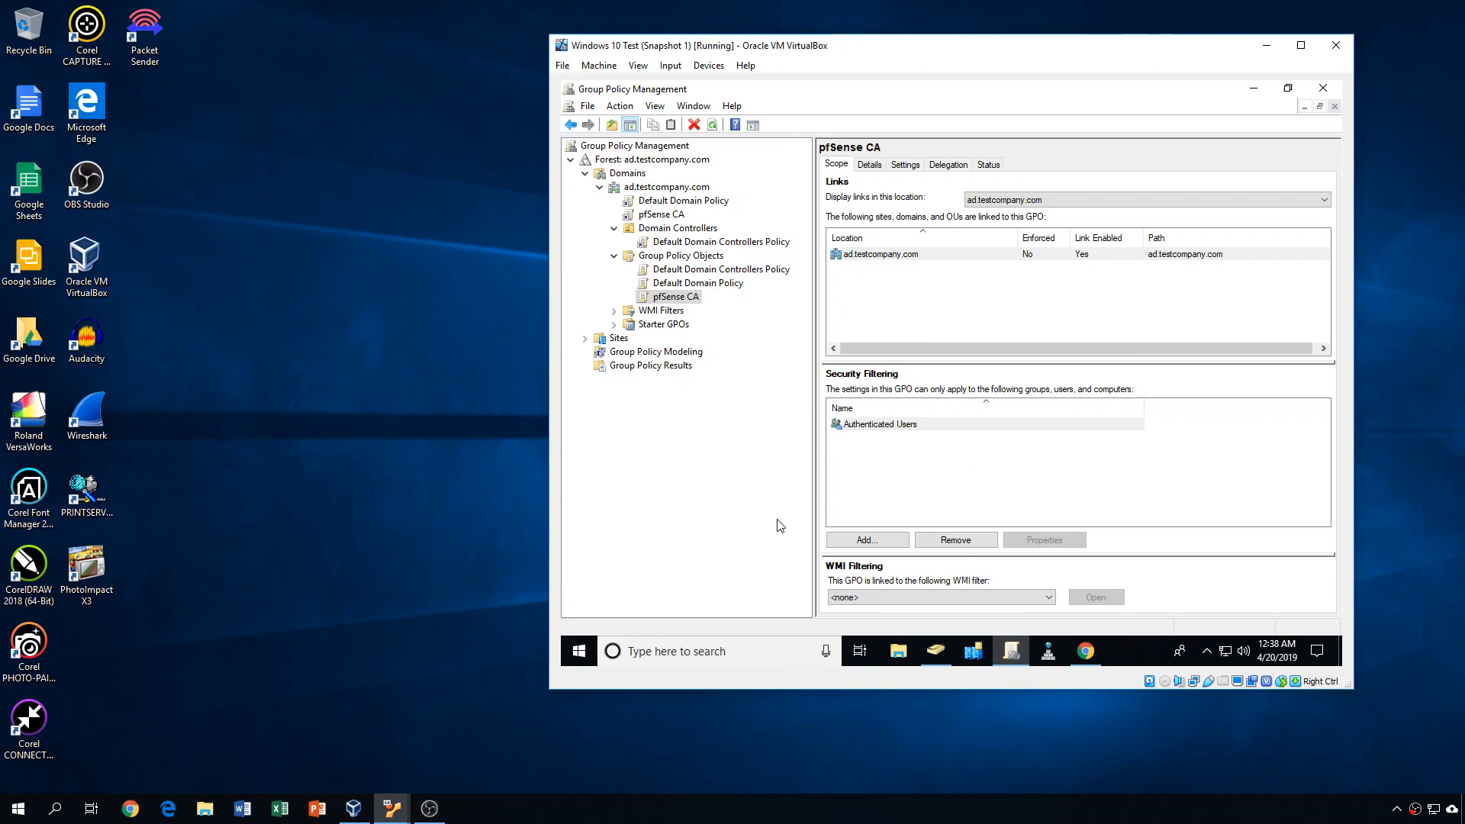
pyautogui.moveTo(806, 375)
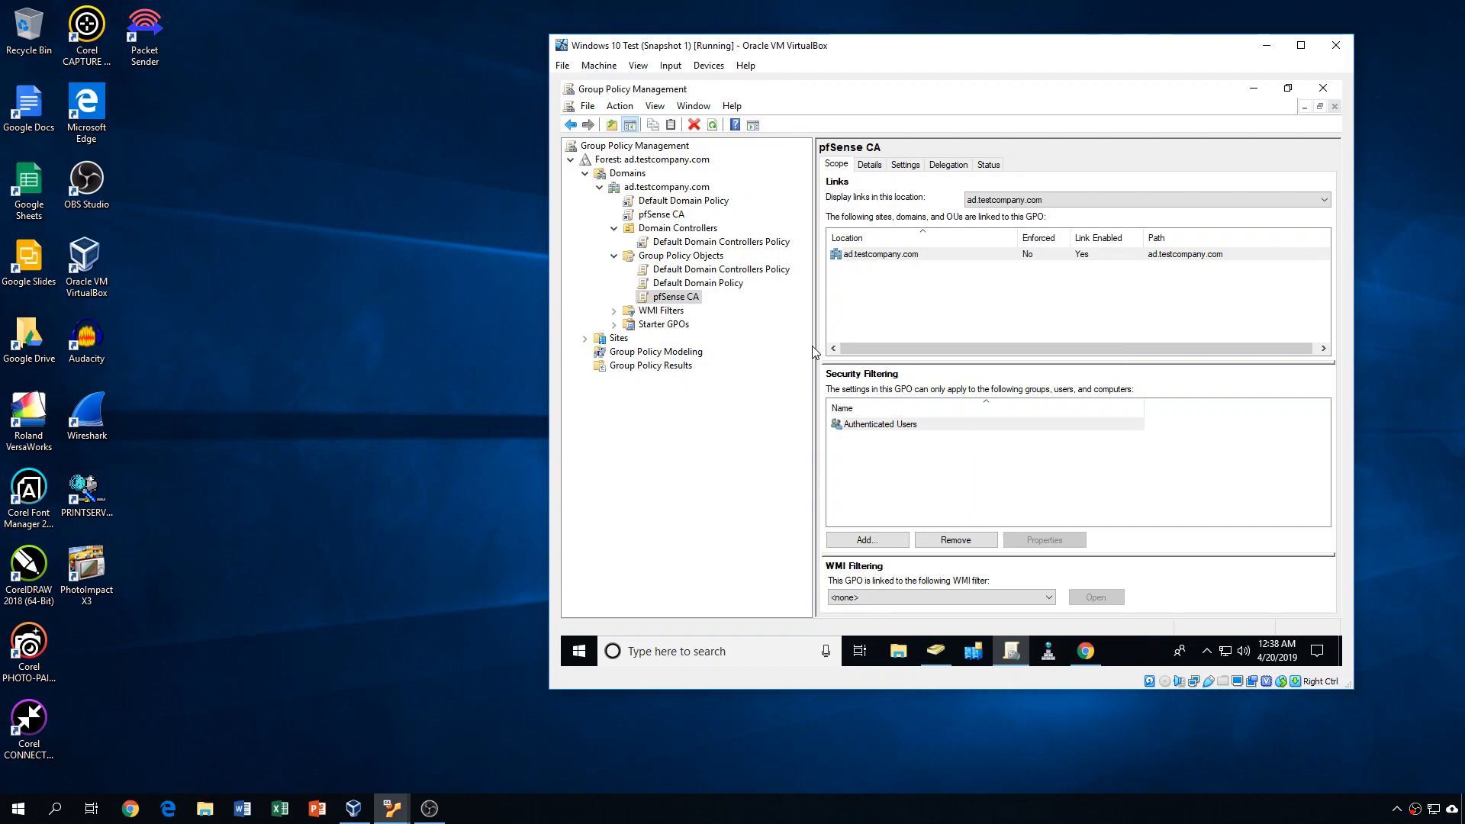
pyautogui.moveTo(814, 330)
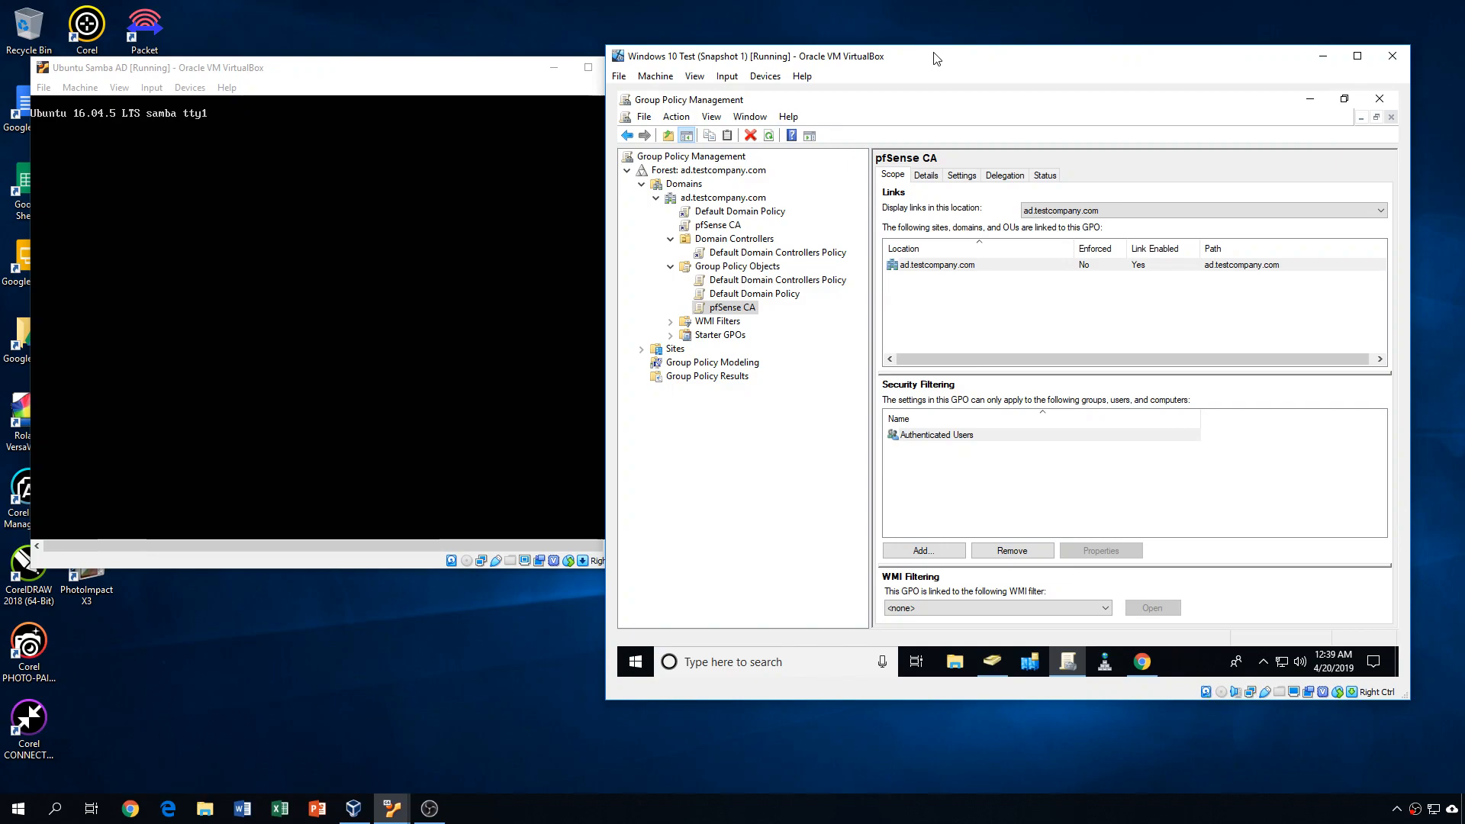
pyautogui.moveTo(982, 58)
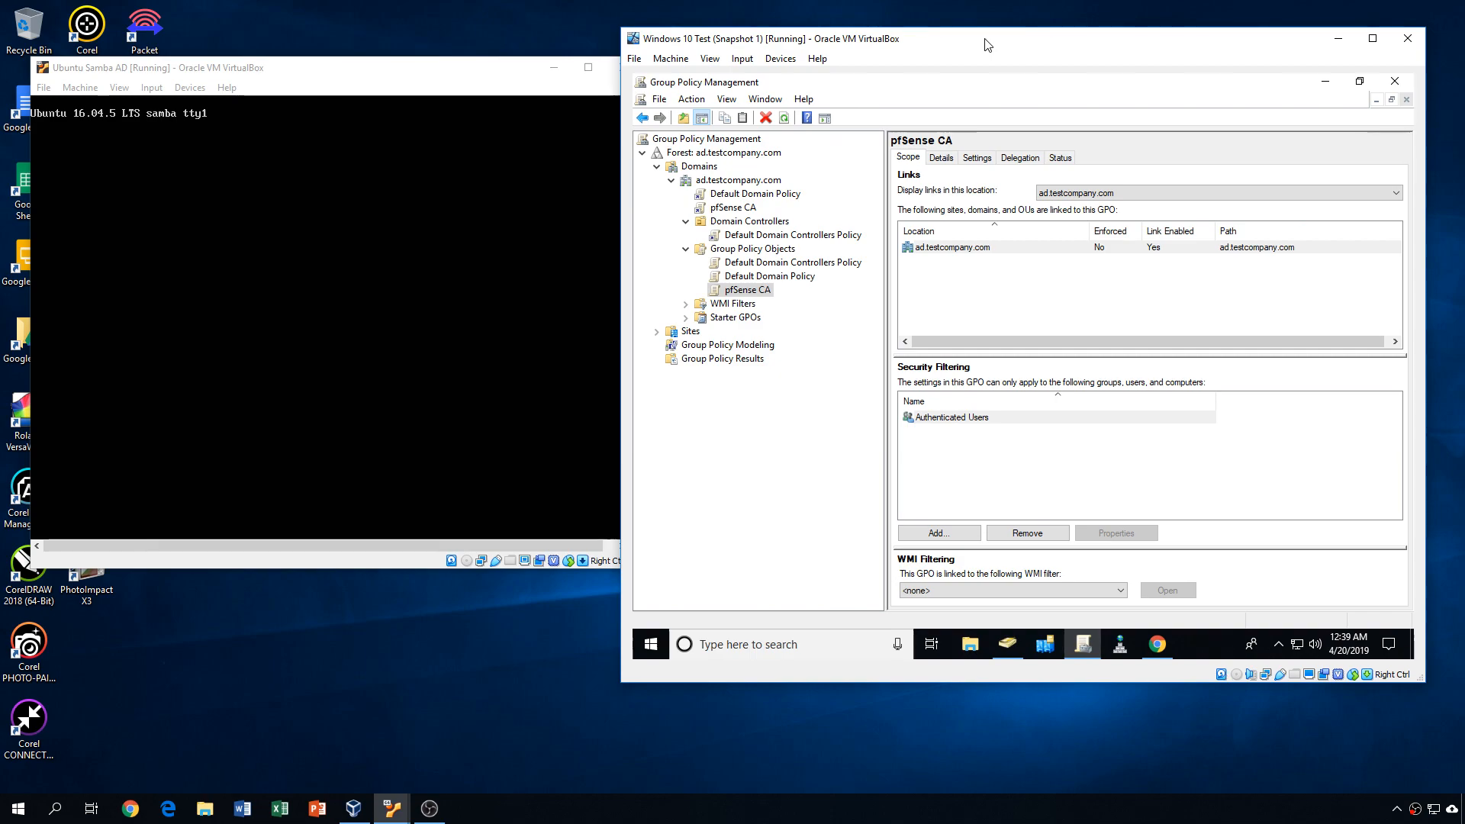
pyautogui.moveTo(851, 370)
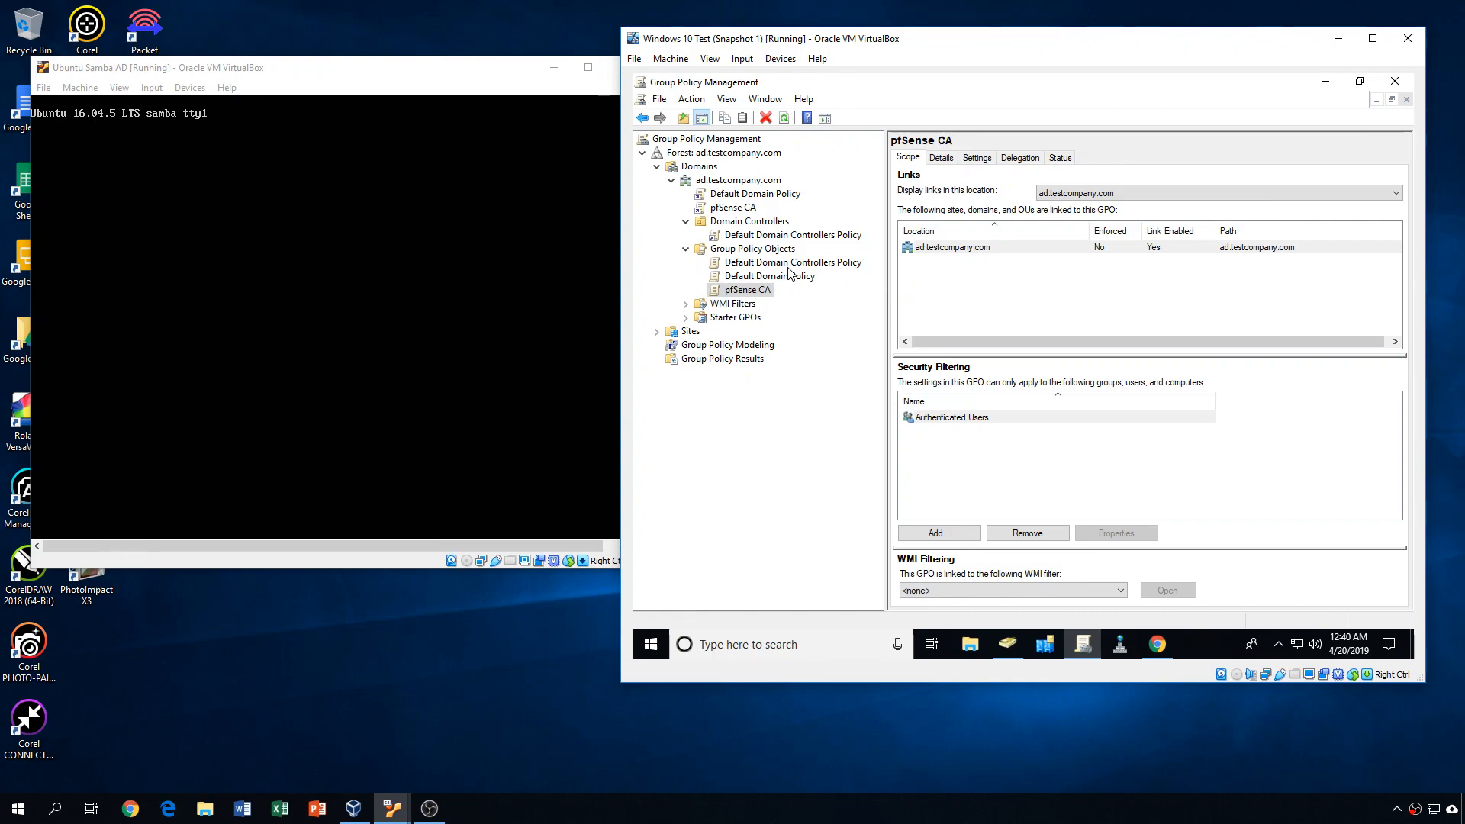
pyautogui.moveTo(651, 644)
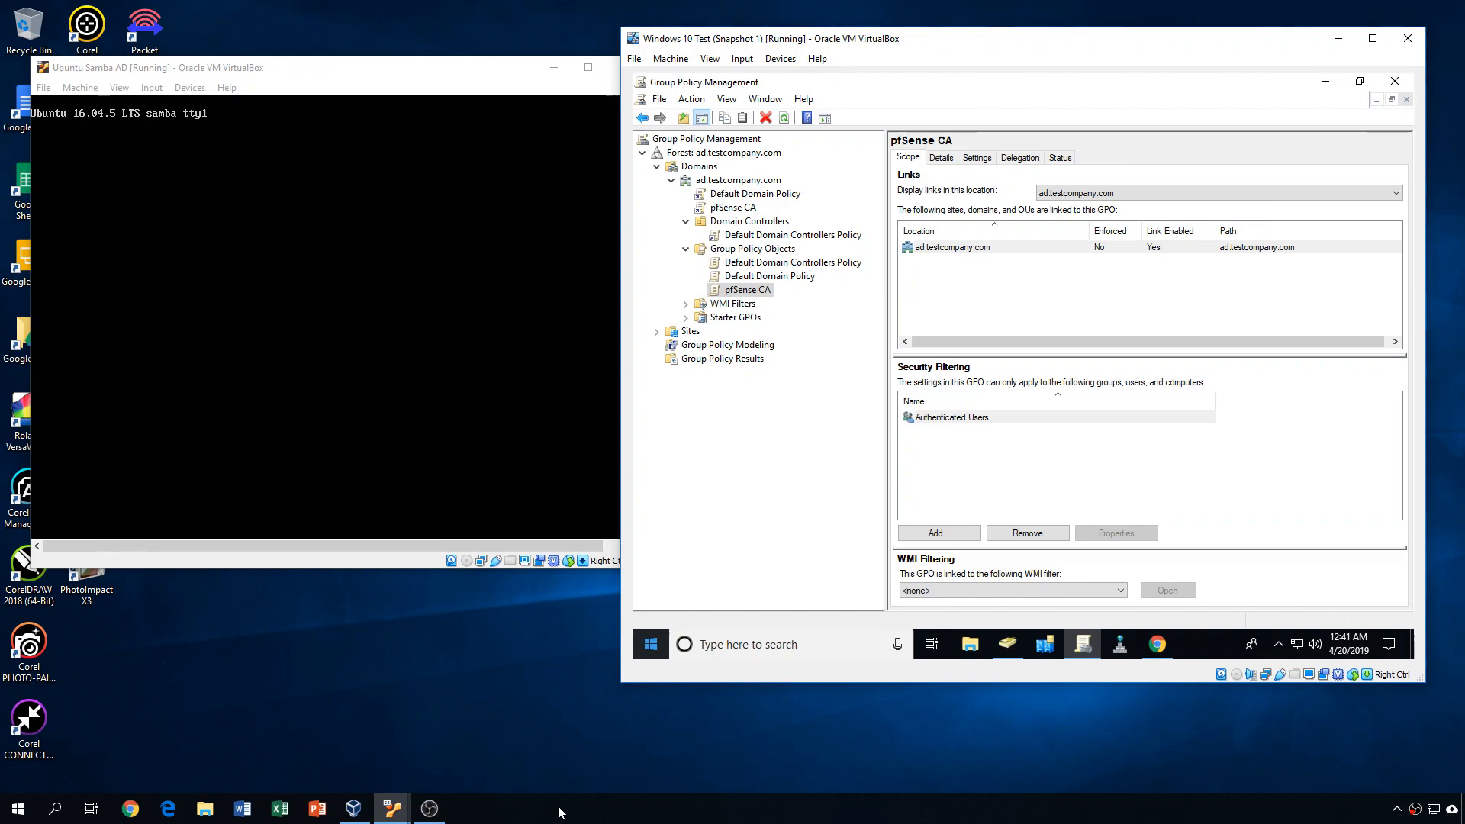
pyautogui.moveTo(988, 30)
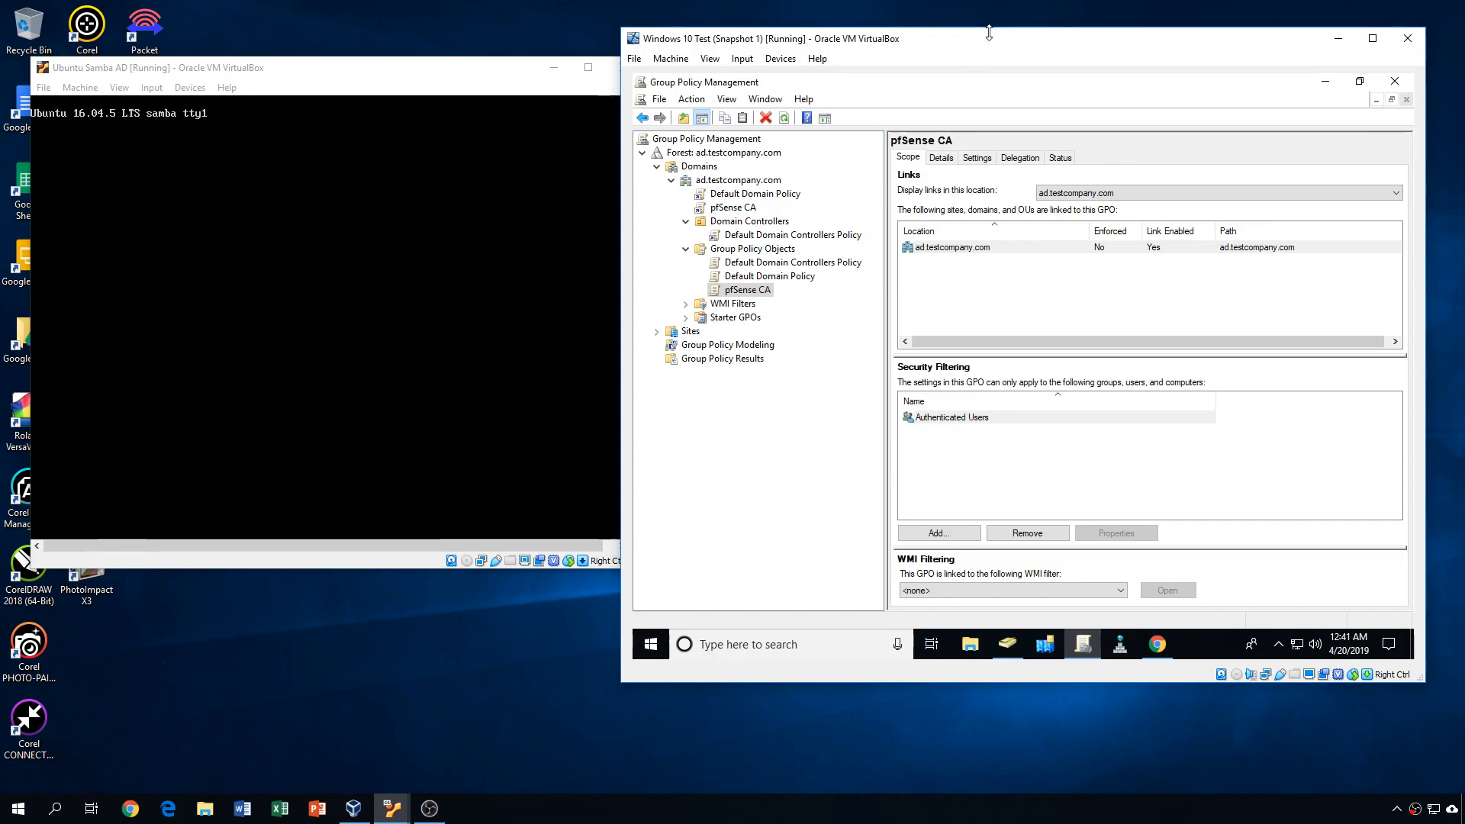